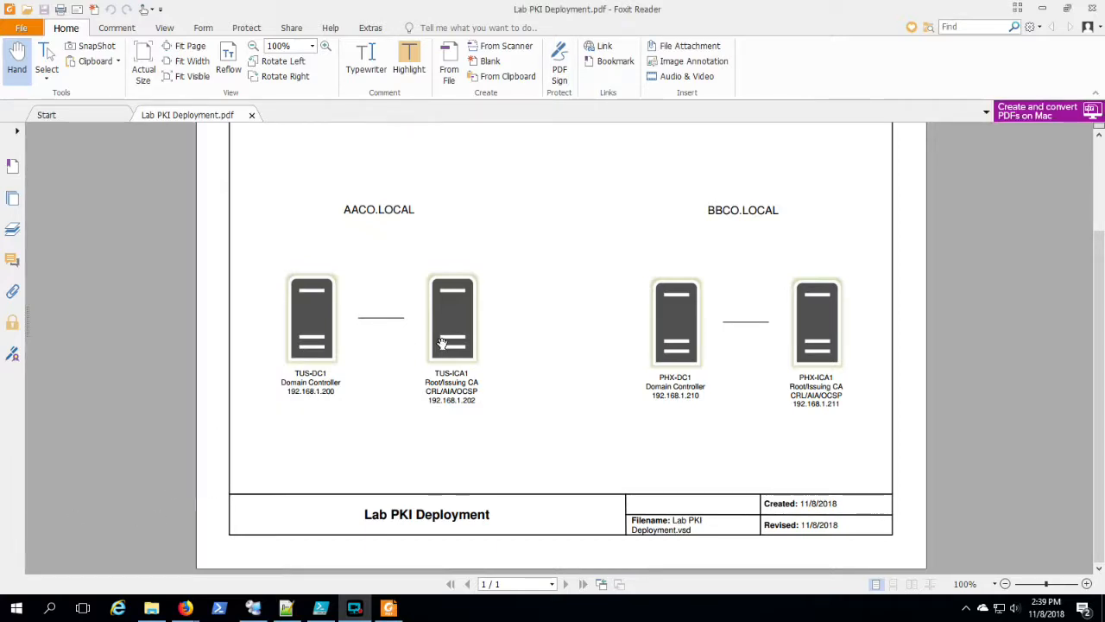
pyautogui.moveTo(795, 341)
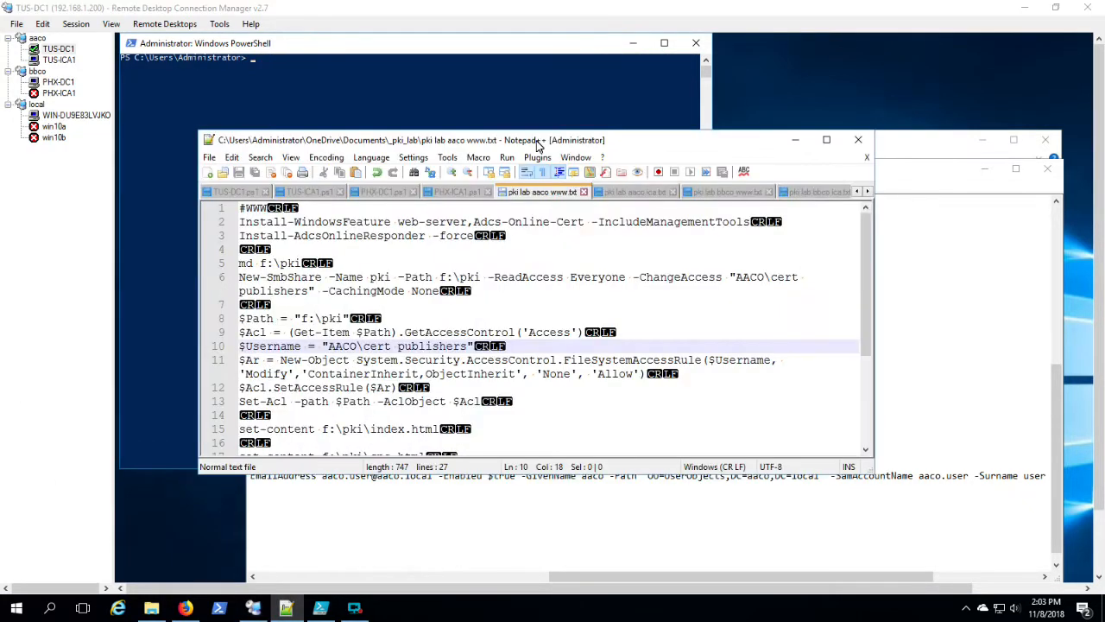
# Maximize Notepad++ so the pki lab aaco www notes show all 27 lines.
pyautogui.click(825, 138)
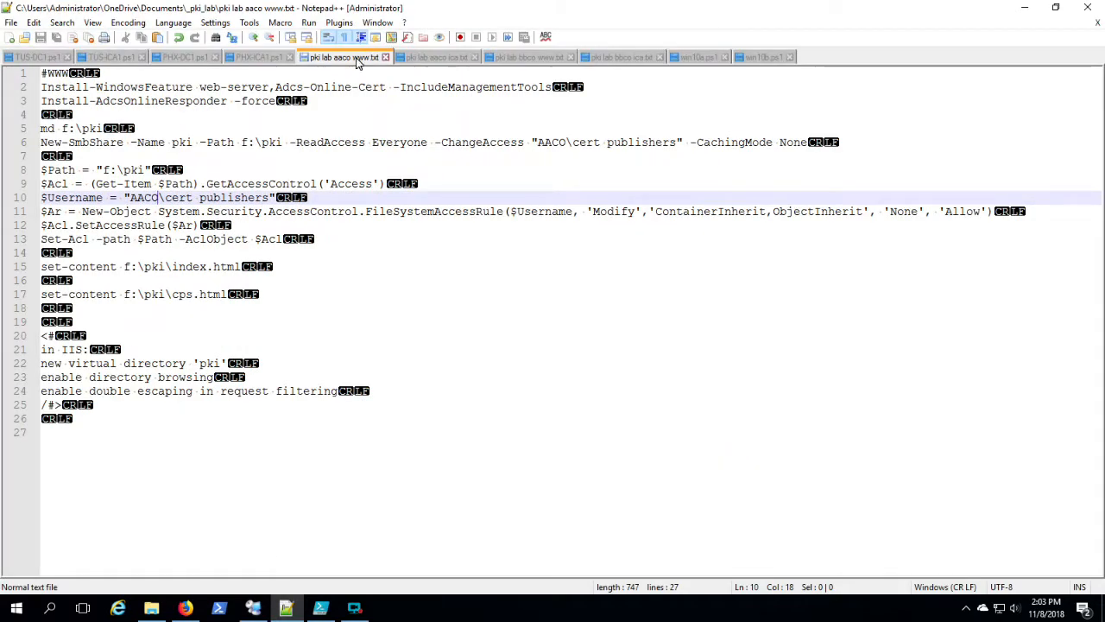
pyautogui.moveTo(344, 57)
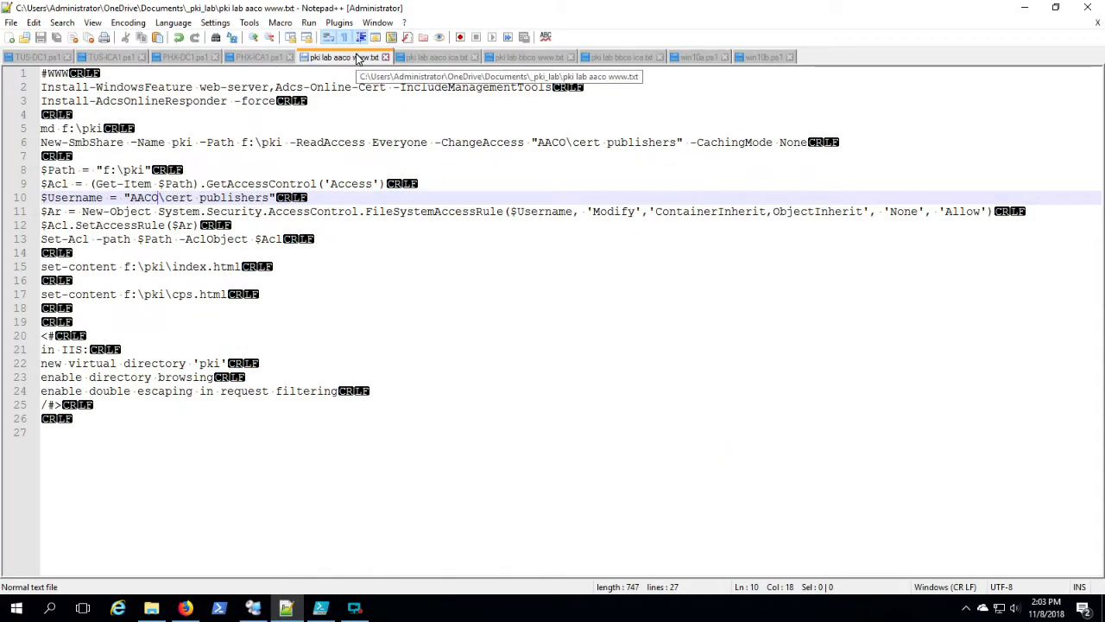
pyautogui.moveTo(352, 67)
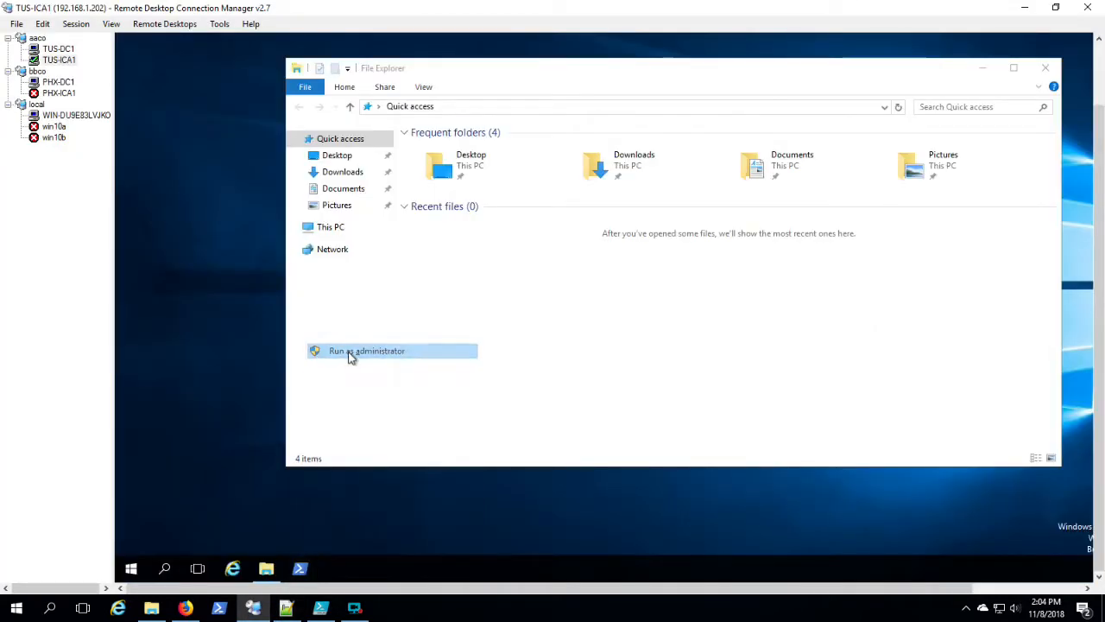
# In elevated PowerShell on TUS-ICA1, run Install-WindowsFeature web-server,Adcs-Online-Cert -IncludeManagementTools.
pyautogui.click(366, 351)
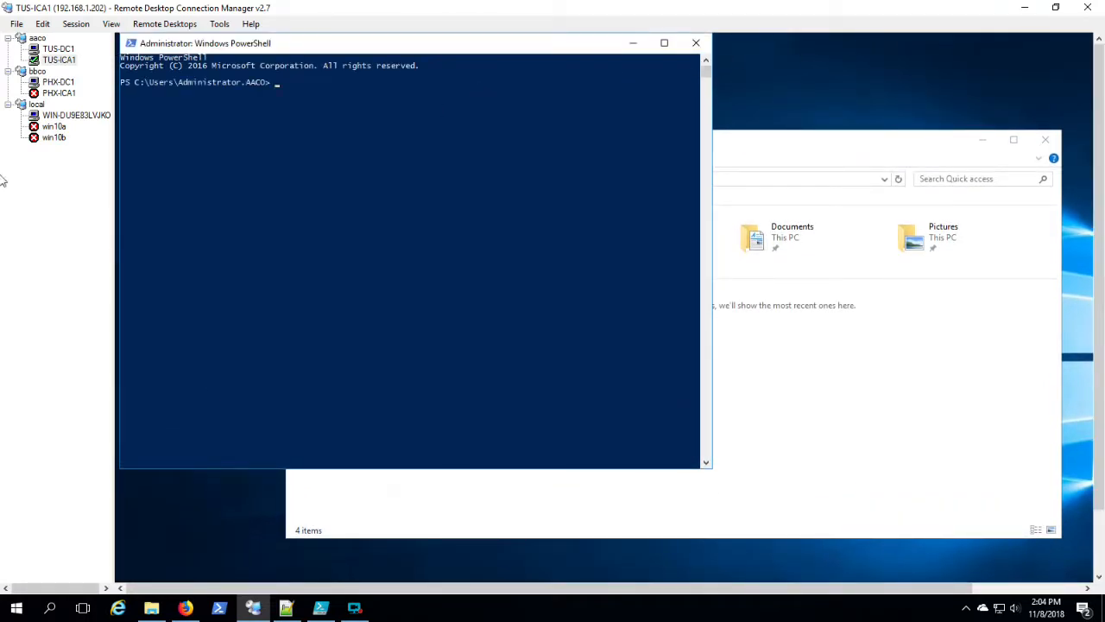
pyautogui.write('Install-WindowsFeature web-server,Adcs-Online-Cert -IncludeManagementTools')
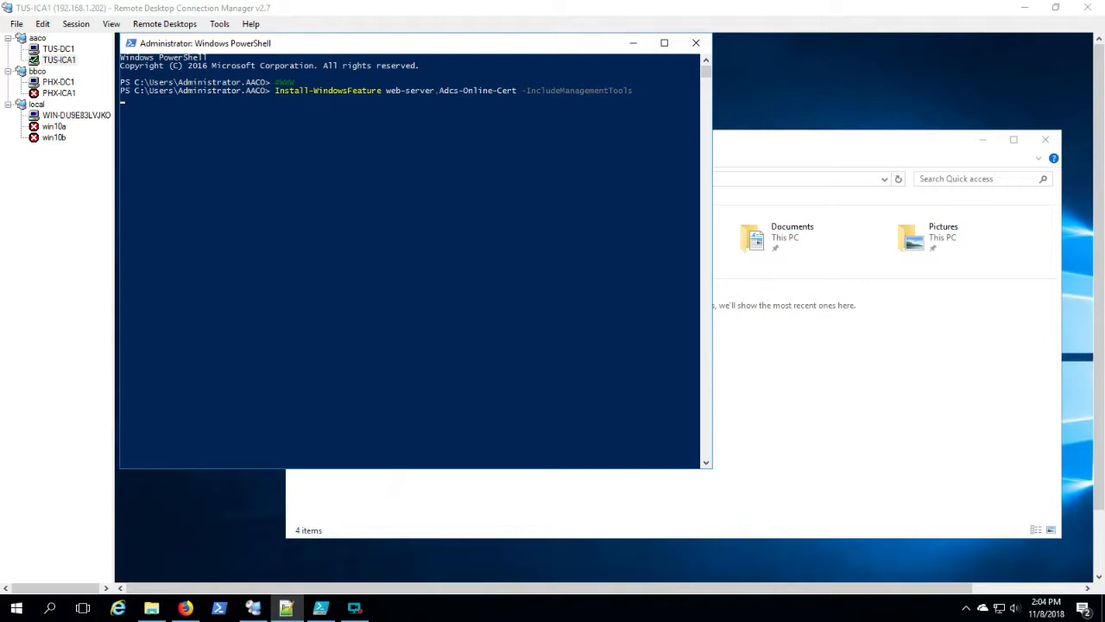
pyautogui.press('Return')
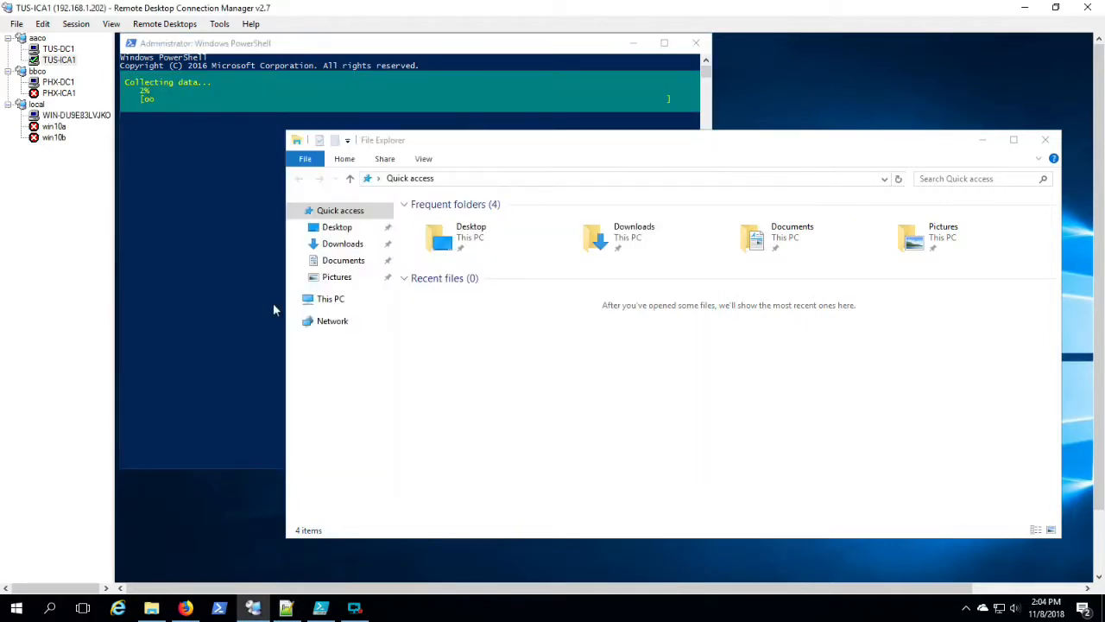
# Show This PC's drives in File Explorer and start the connection to PHX-ICA1.
pyautogui.click(330, 297)
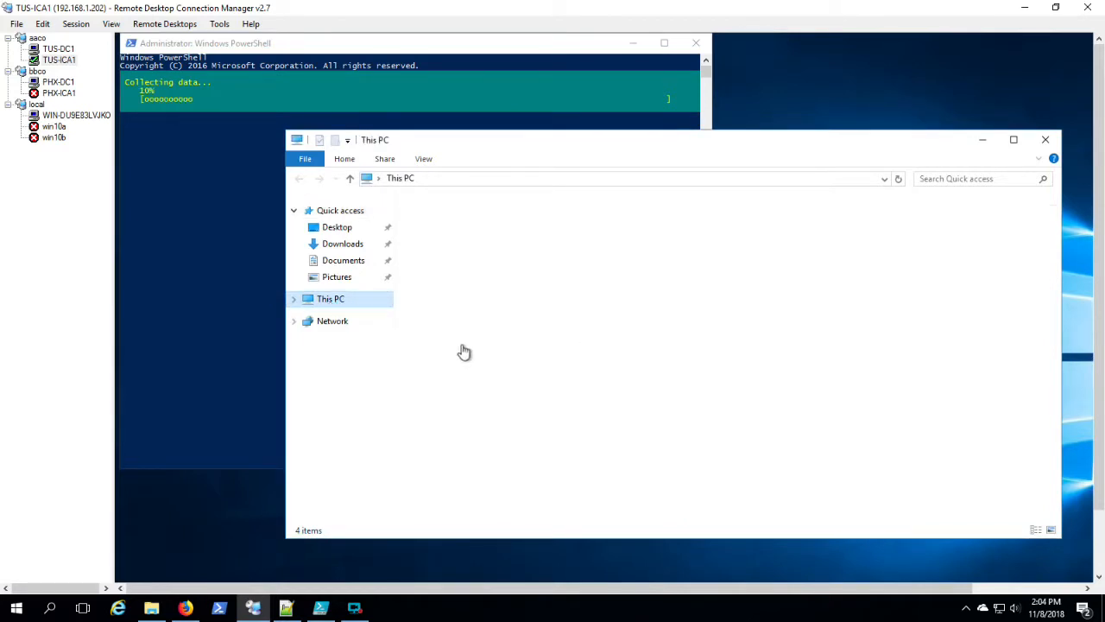
pyautogui.click(331, 299)
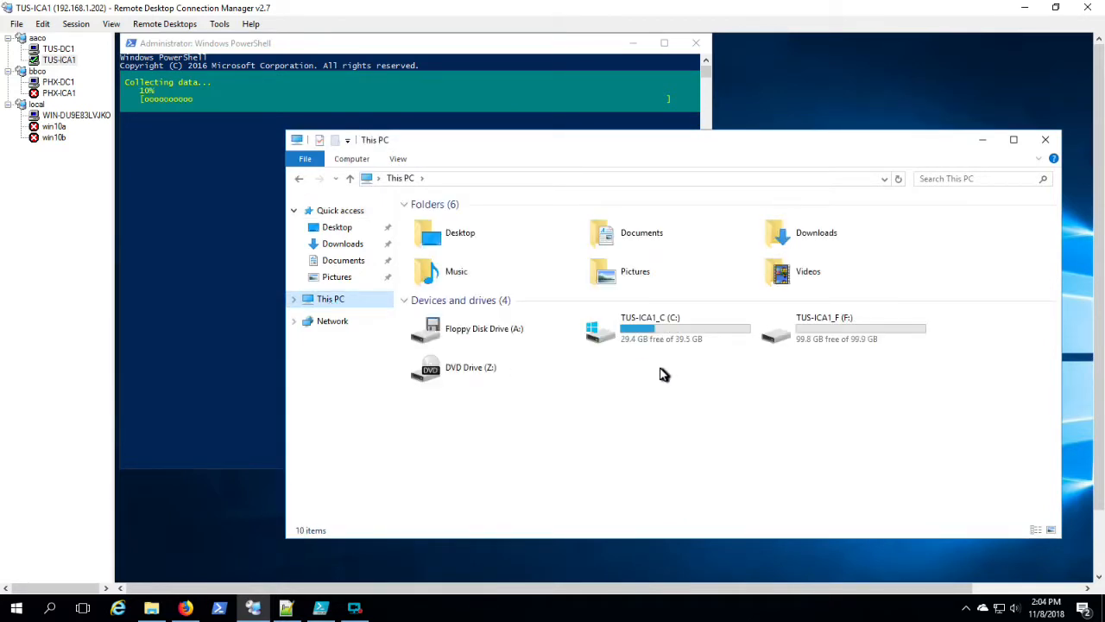
pyautogui.moveTo(668, 370)
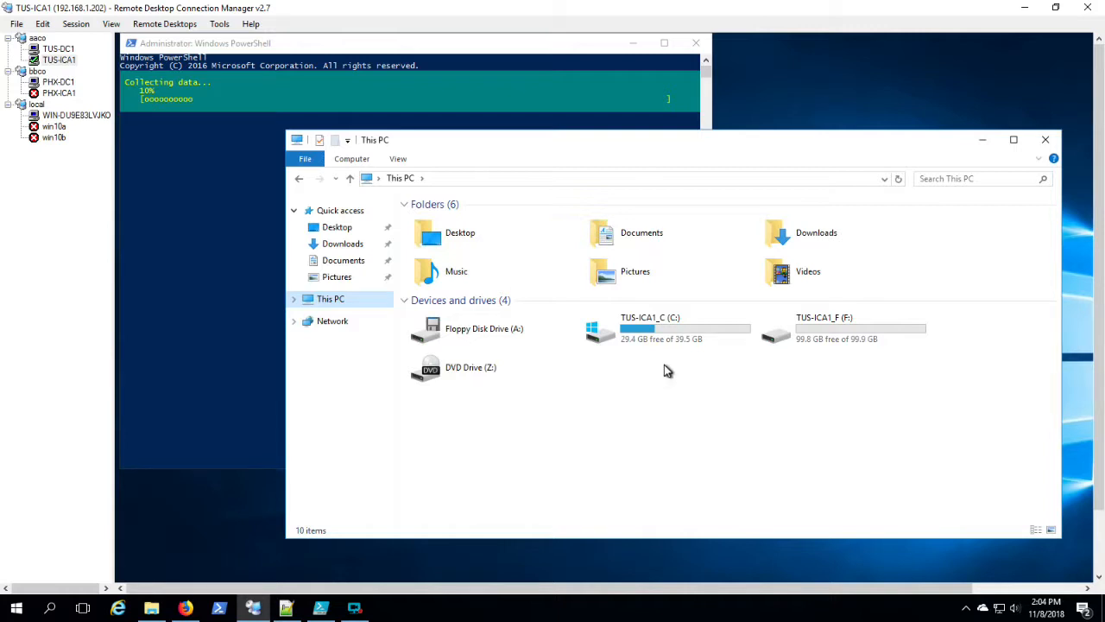
pyautogui.click(59, 93)
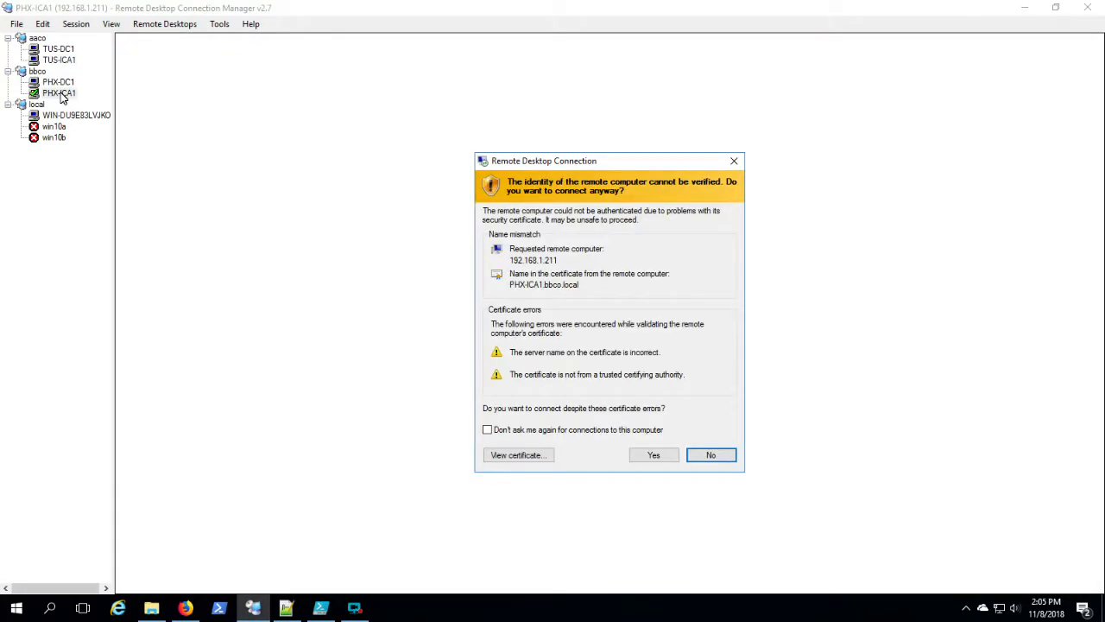
# Accept the PHX-ICA1 certificate warning with 'Don't ask me again' ticked and enter the session.
pyautogui.click(487, 428)
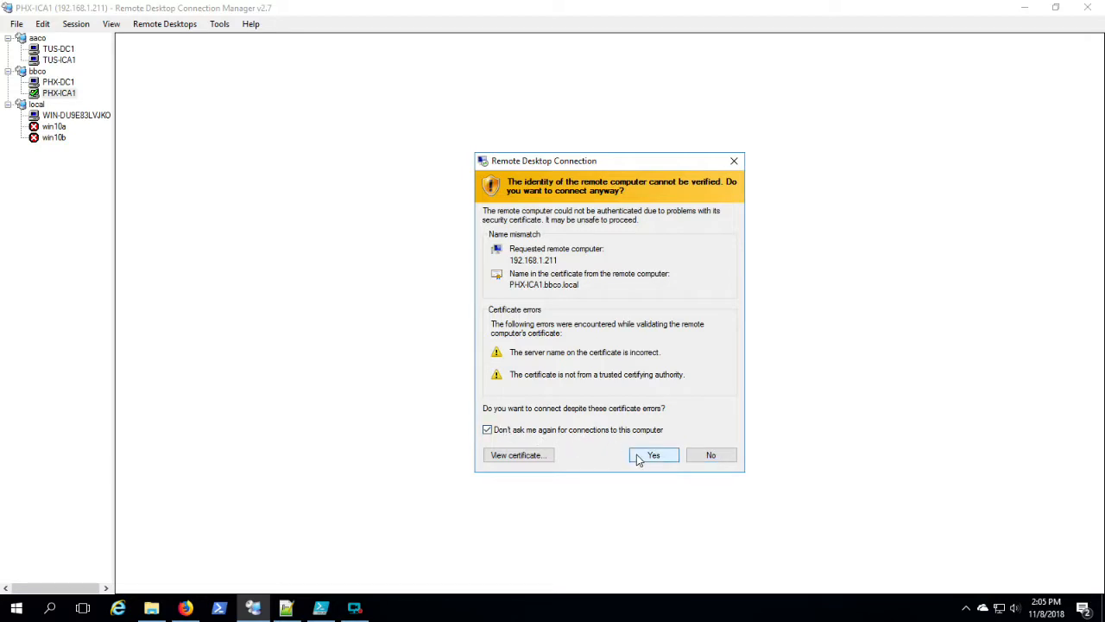
pyautogui.click(652, 456)
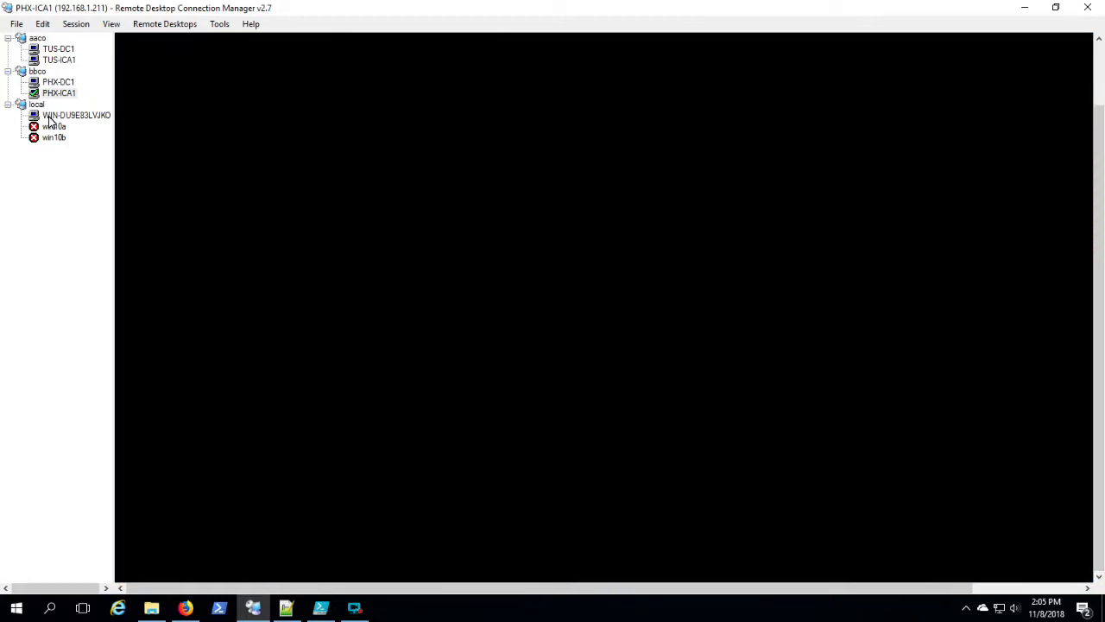
pyautogui.rightClick(297, 568)
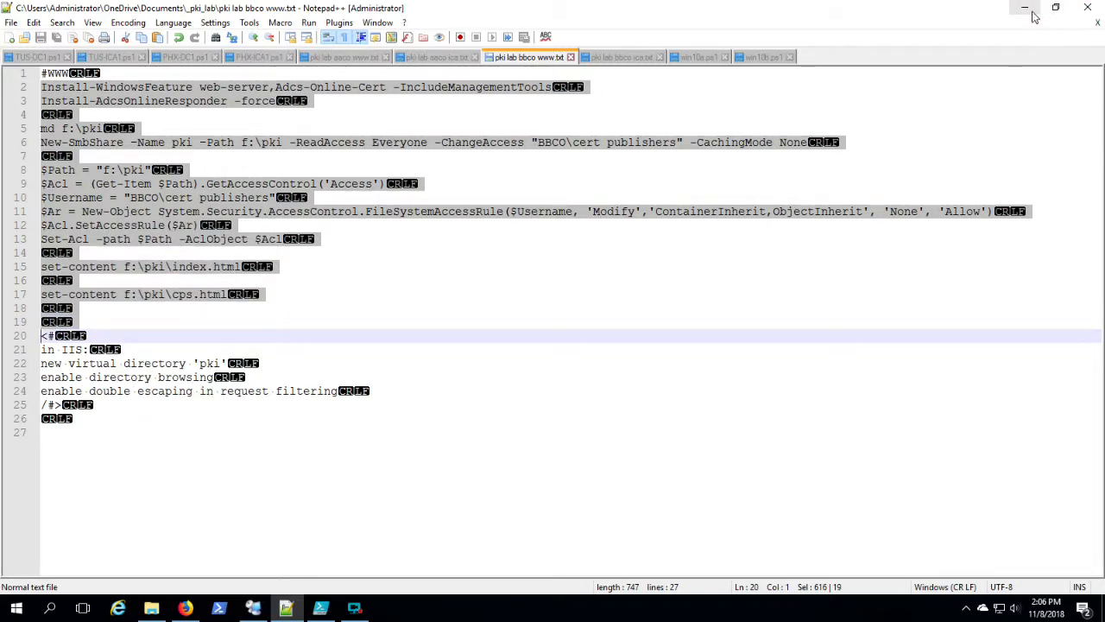
# Drop the install command into PHX-ICA1's PowerShell and return to the bbco notes, clearing the selection.
pyautogui.click(1026, 7)
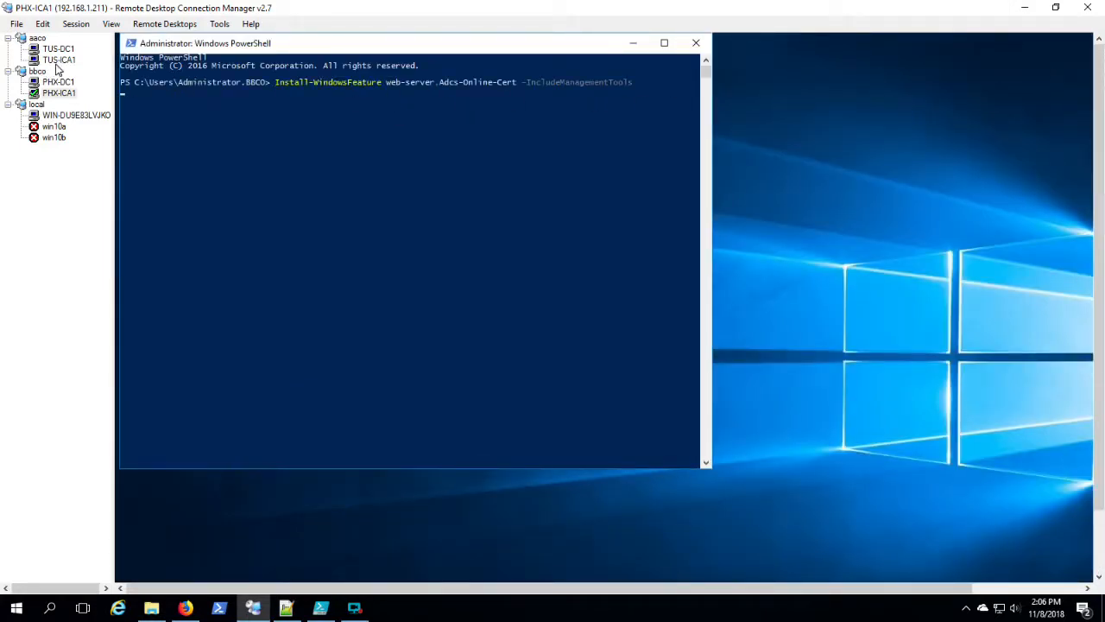
pyautogui.click(285, 608)
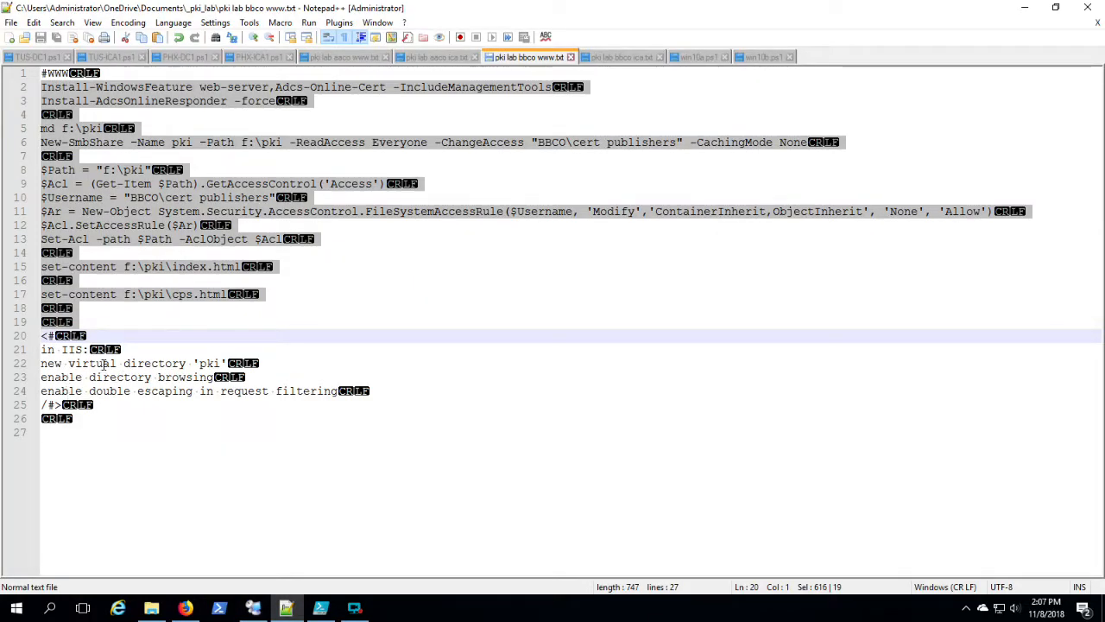
pyautogui.click(104, 376)
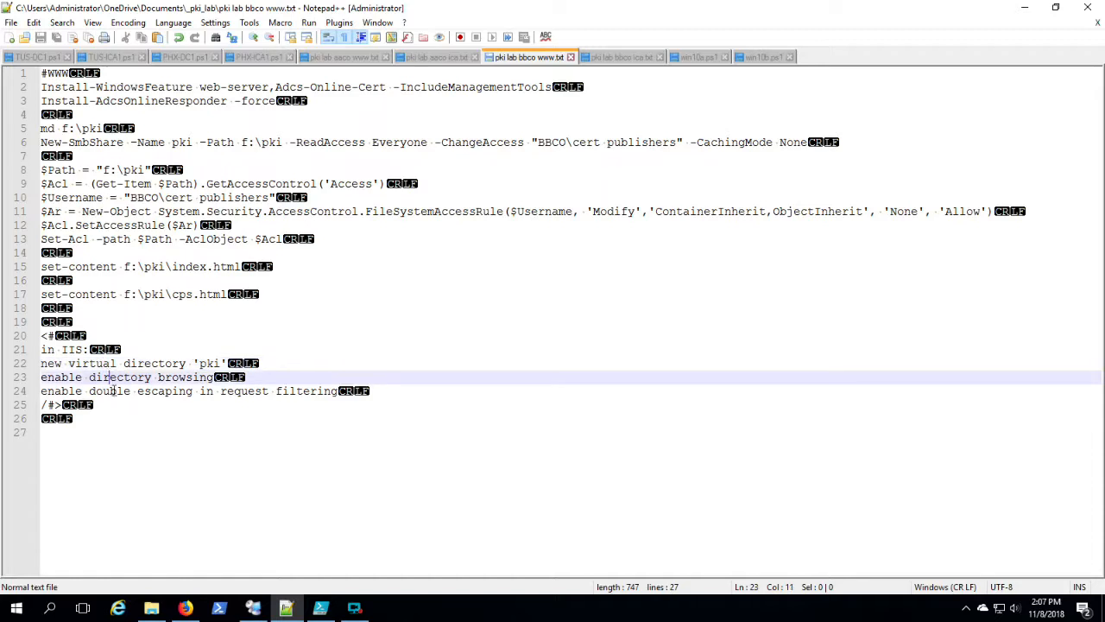
pyautogui.click(112, 390)
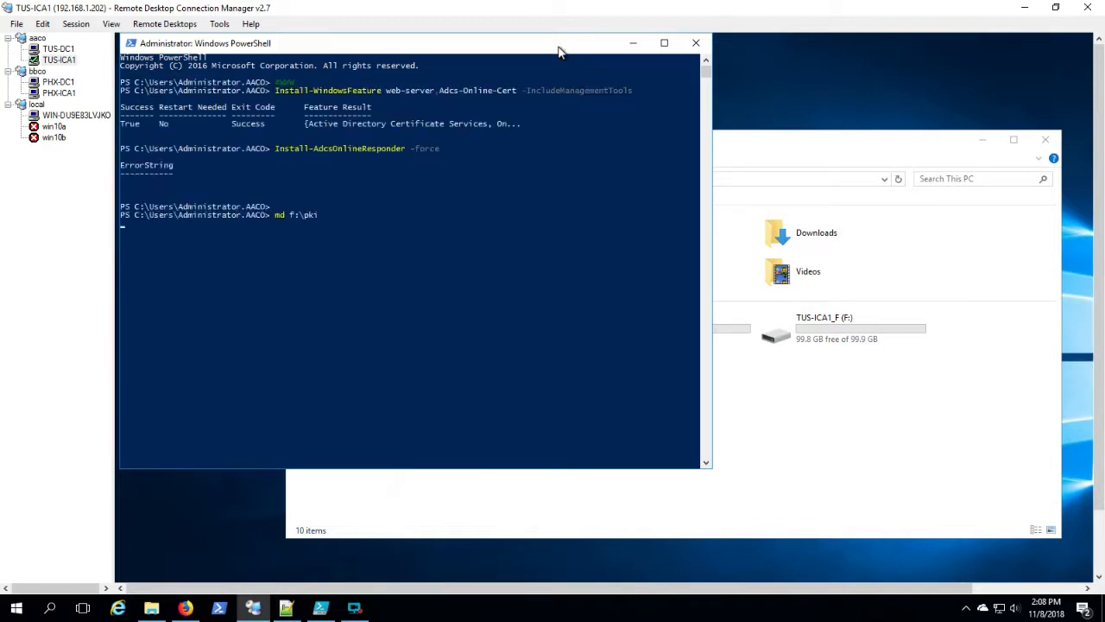
# Create f:\pki on TUS-ICA1 and continue with the share, ACL and index/cps commands.
pyautogui.press('Return')
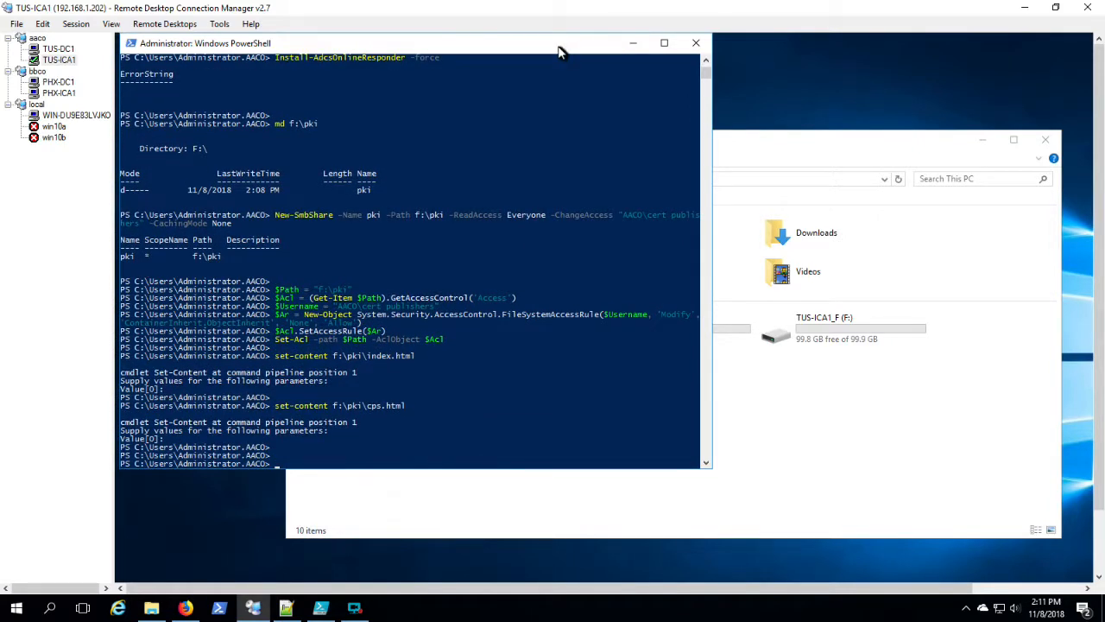
pyautogui.click(59, 93)
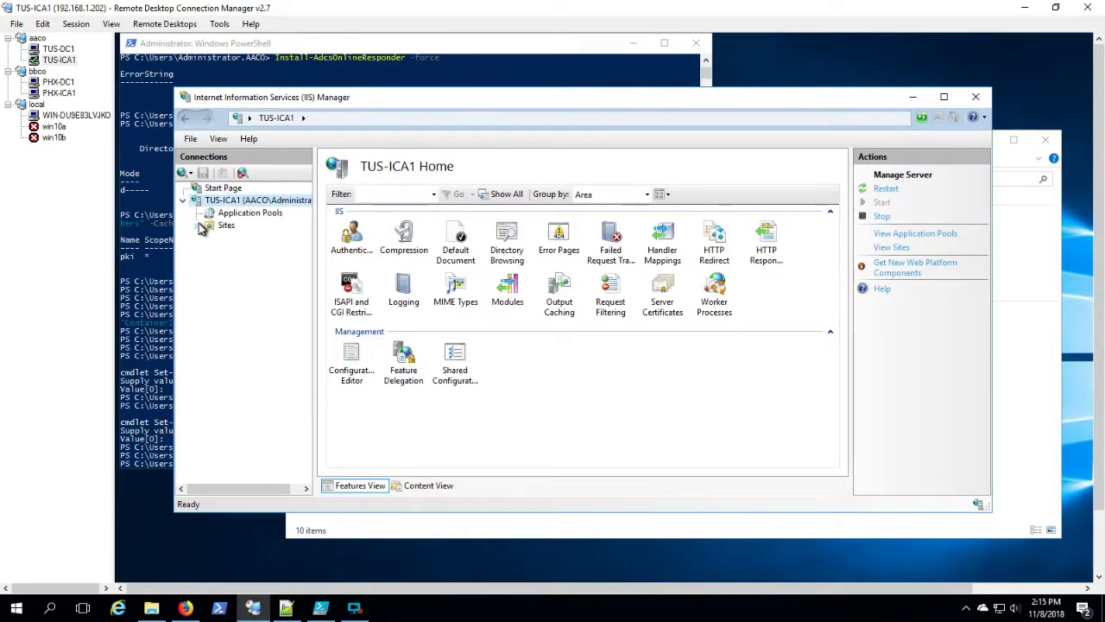
# Add a pki virtual directory to TUS-ICA1's Default Web Site pointing to F:\pki.
pyautogui.click(200, 224)
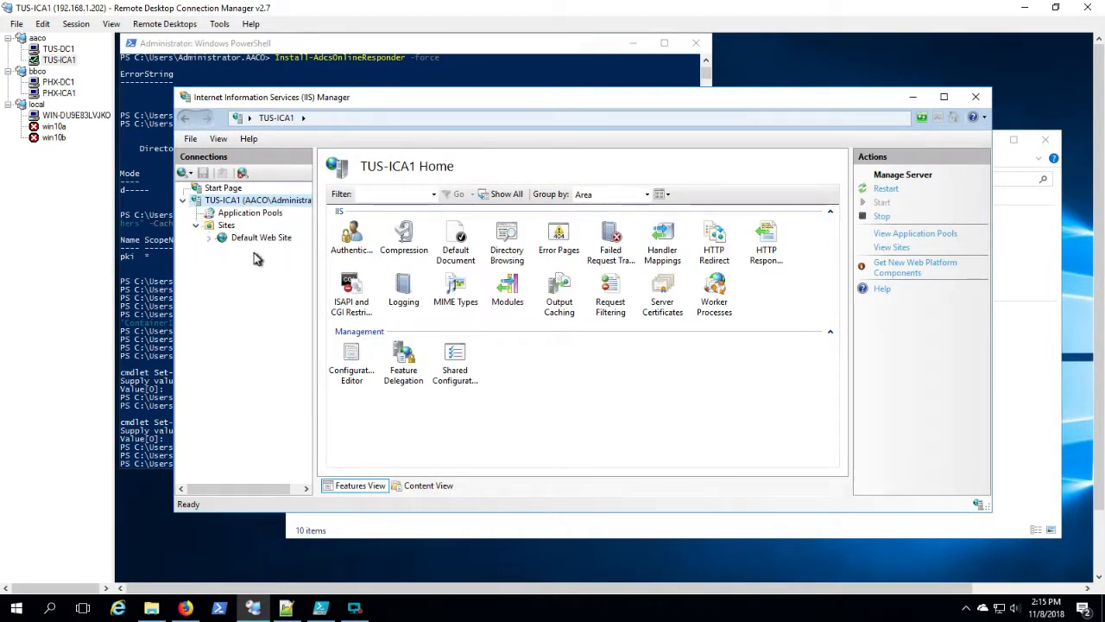
pyautogui.click(261, 238)
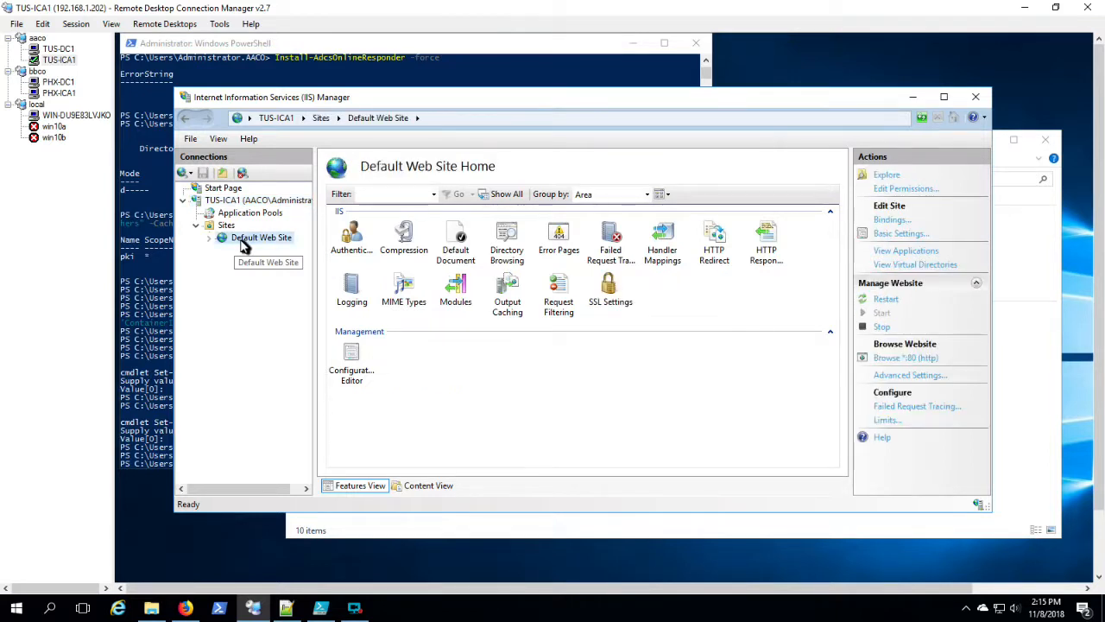
pyautogui.rightClick(263, 239)
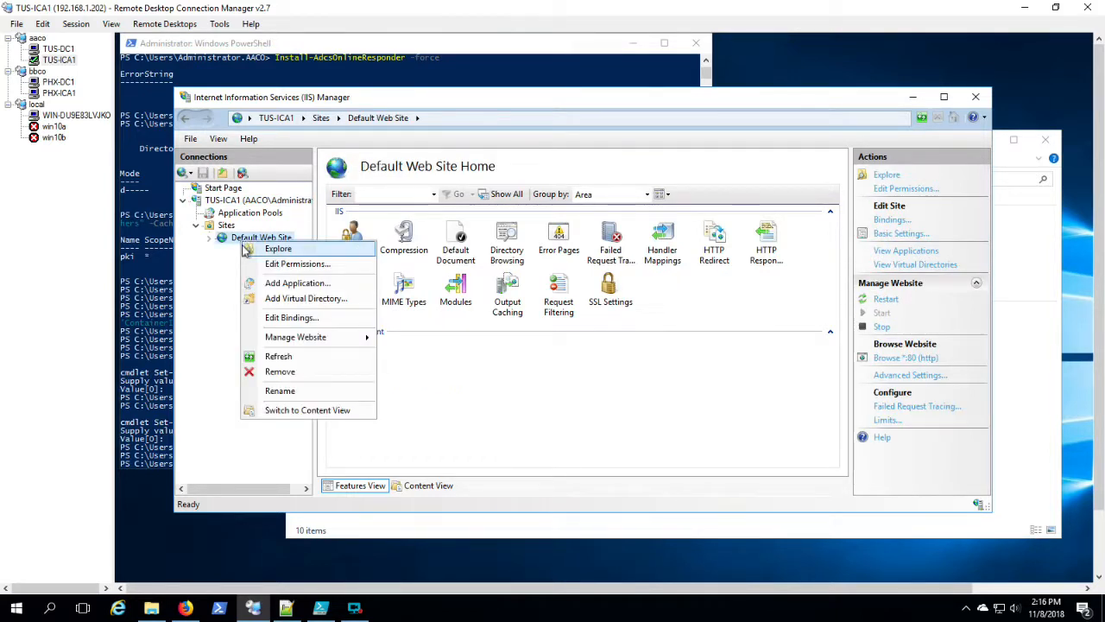
pyautogui.click(305, 297)
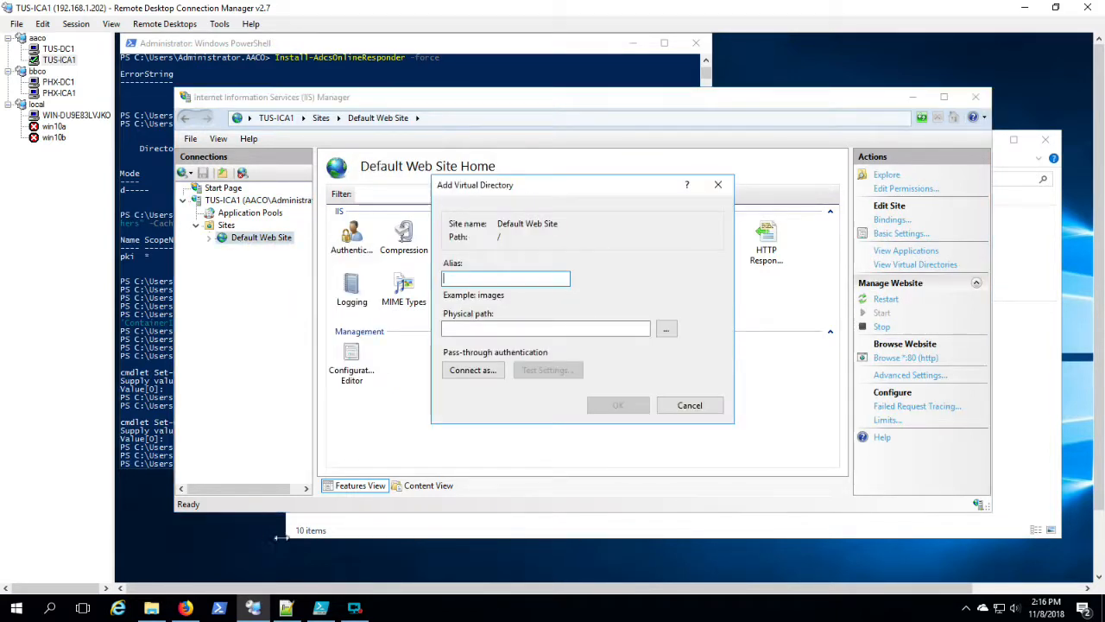
pyautogui.click(284, 608)
pyautogui.write('pki')
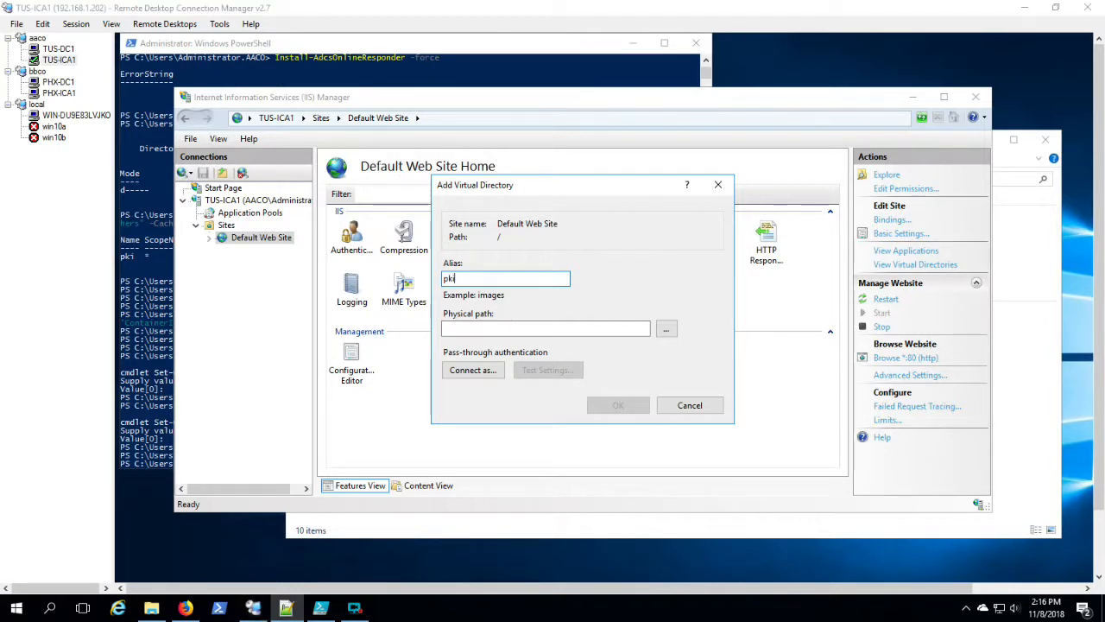
pyautogui.click(545, 328)
pyautogui.write('f:\\pki')
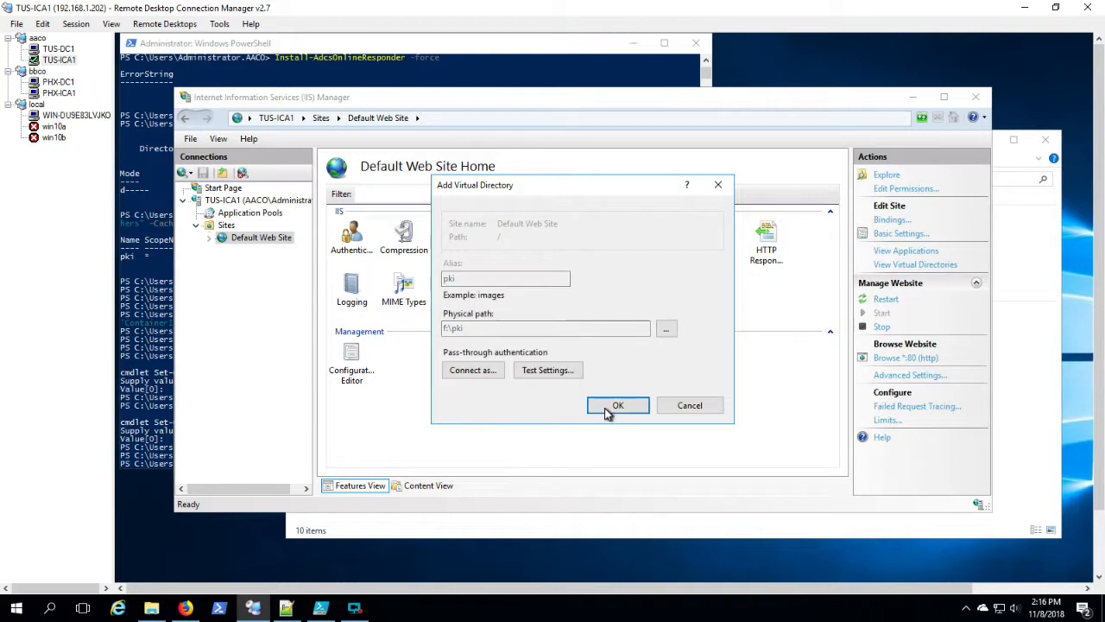
pyautogui.click(618, 404)
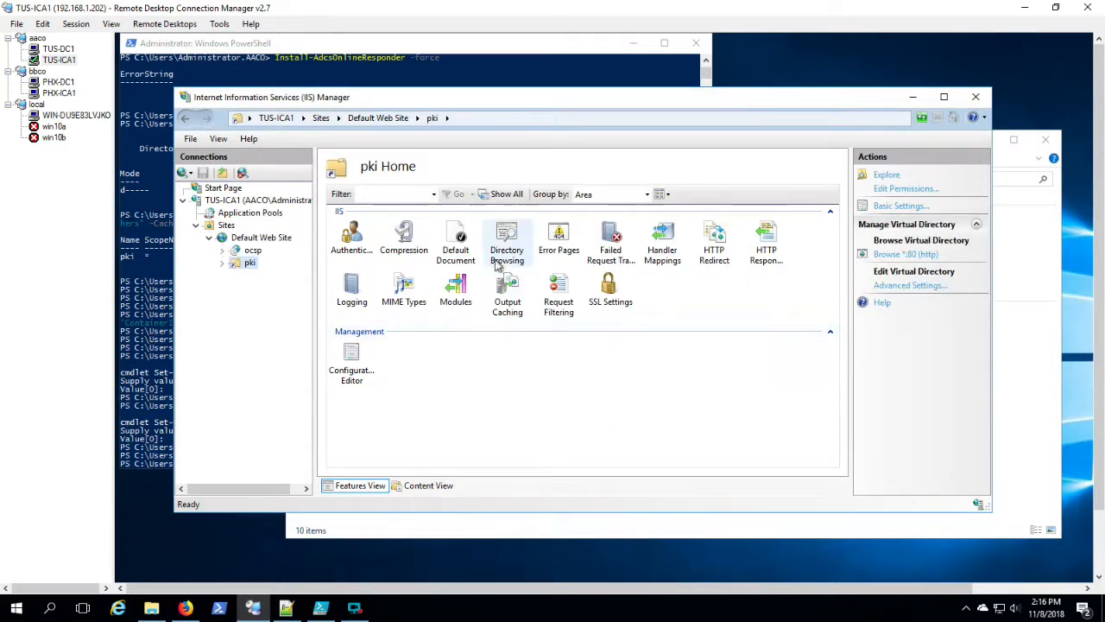
# Enable directory browsing for the pki virtual directory on TUS-ICA1.
pyautogui.click(508, 238)
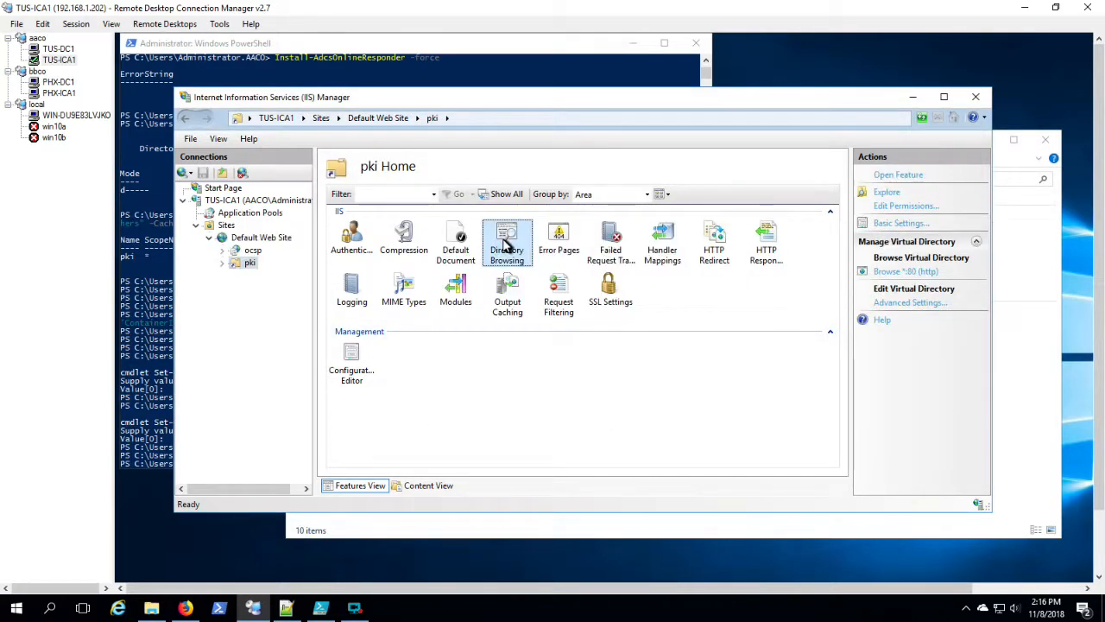
pyautogui.doubleClick(508, 235)
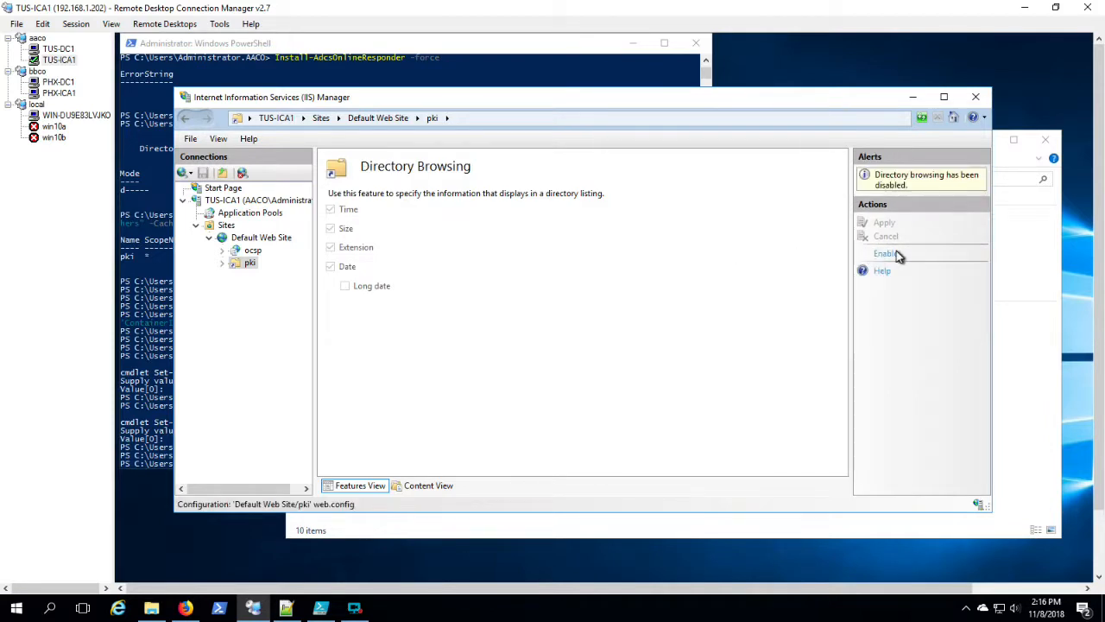
pyautogui.click(884, 252)
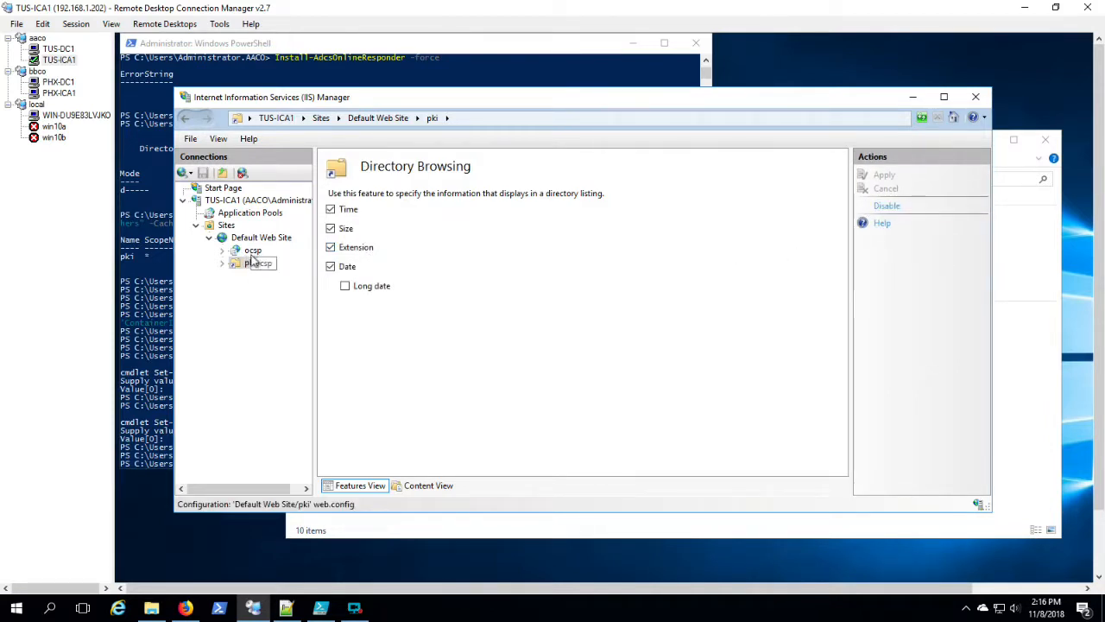
pyautogui.click(259, 262)
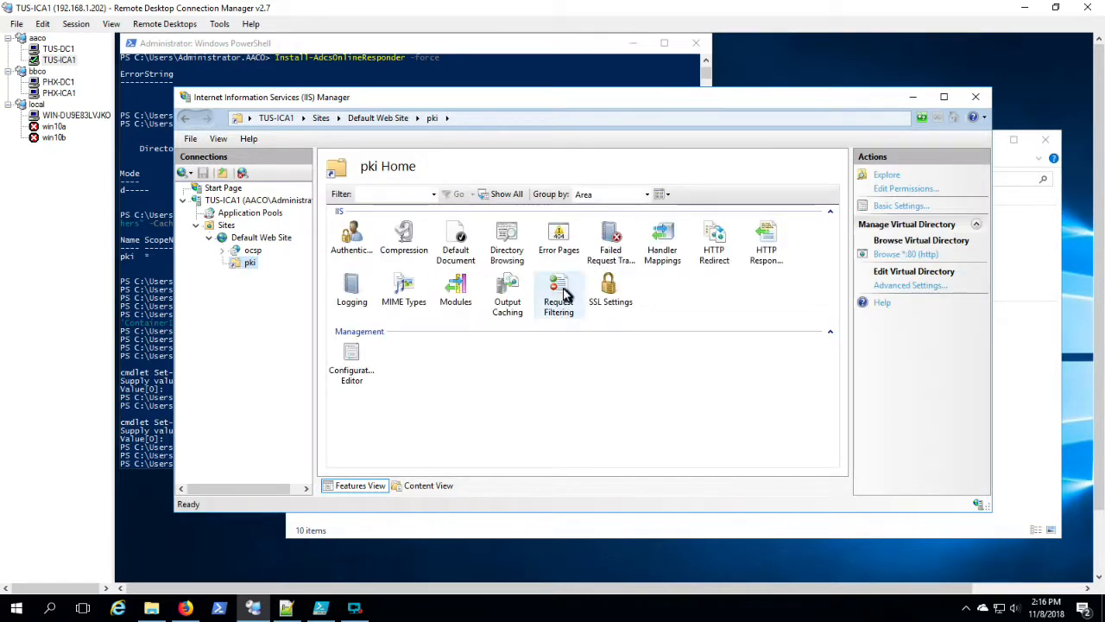
# Allow double escaping in the pki directory's Request Filtering feature settings.
pyautogui.doubleClick(559, 290)
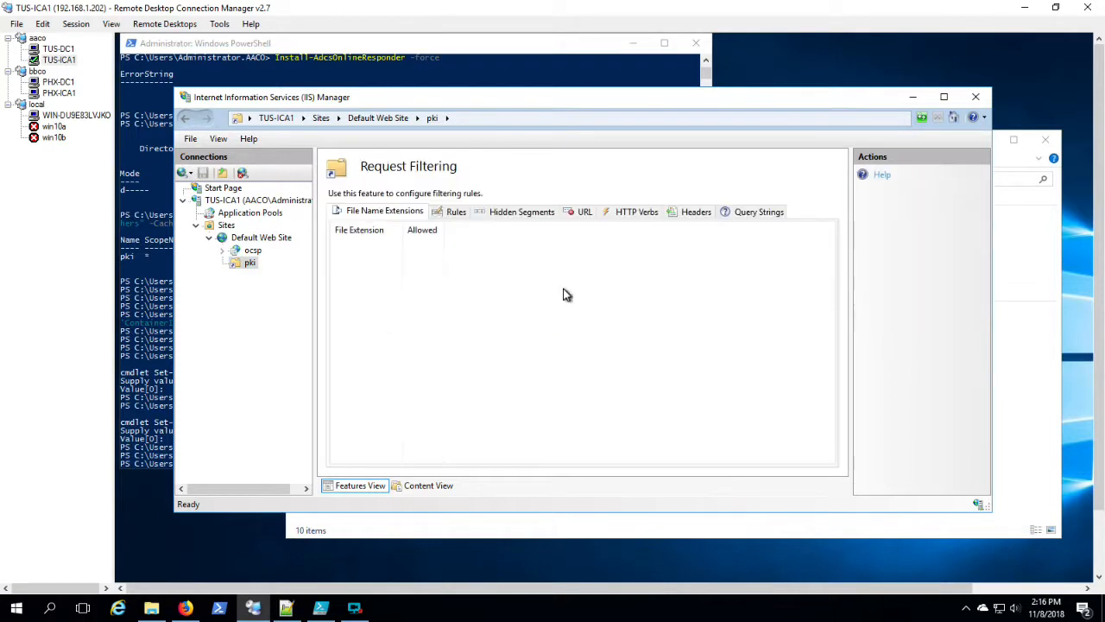
pyautogui.click(912, 283)
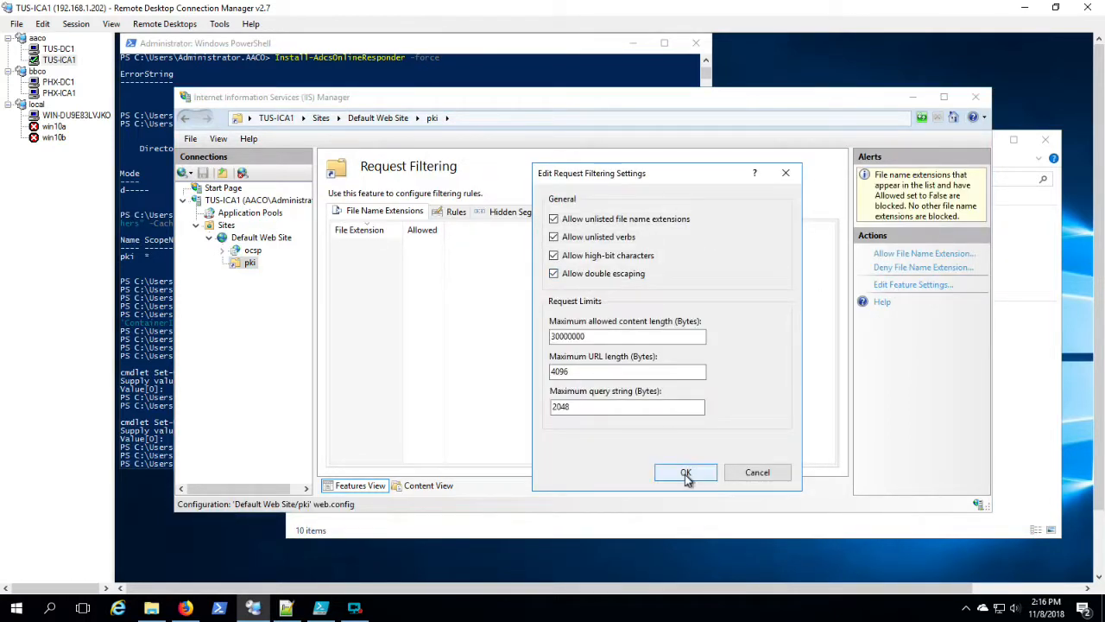
pyautogui.click(686, 473)
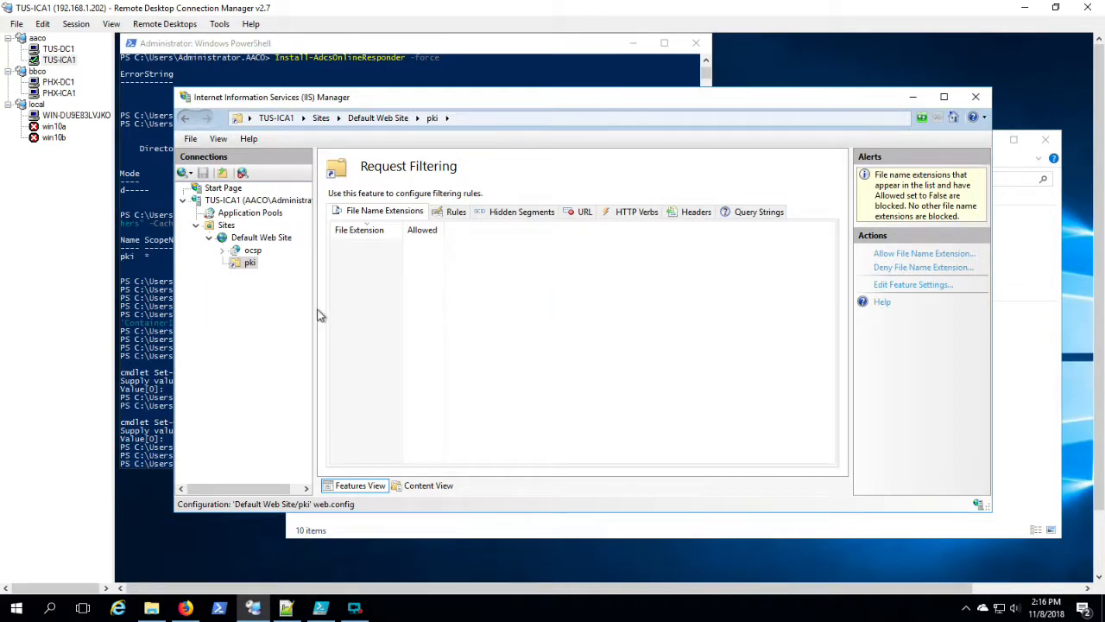
pyautogui.click(251, 263)
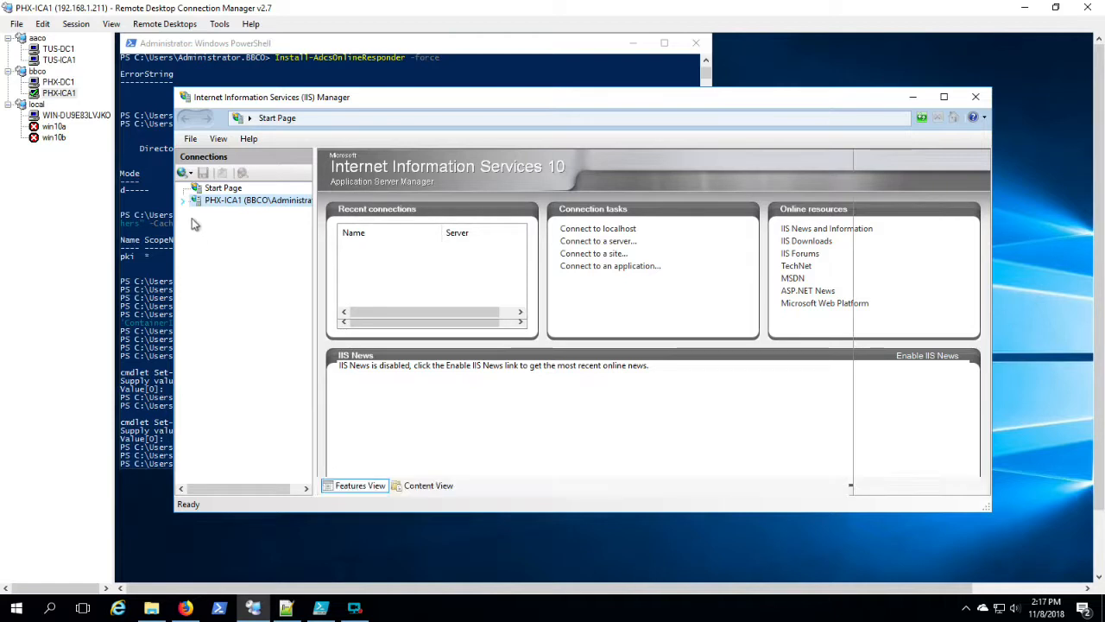
# On PHX-ICA1, add a pki virtual directory to Default Web Site with physical path F:\pki.
pyautogui.click(257, 201)
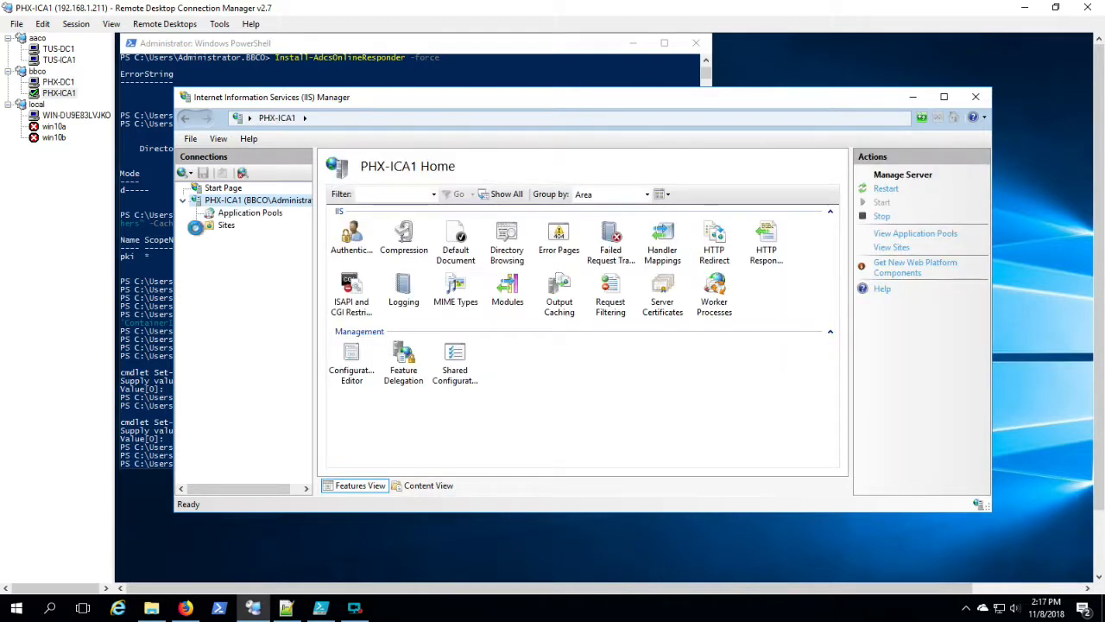
pyautogui.click(197, 224)
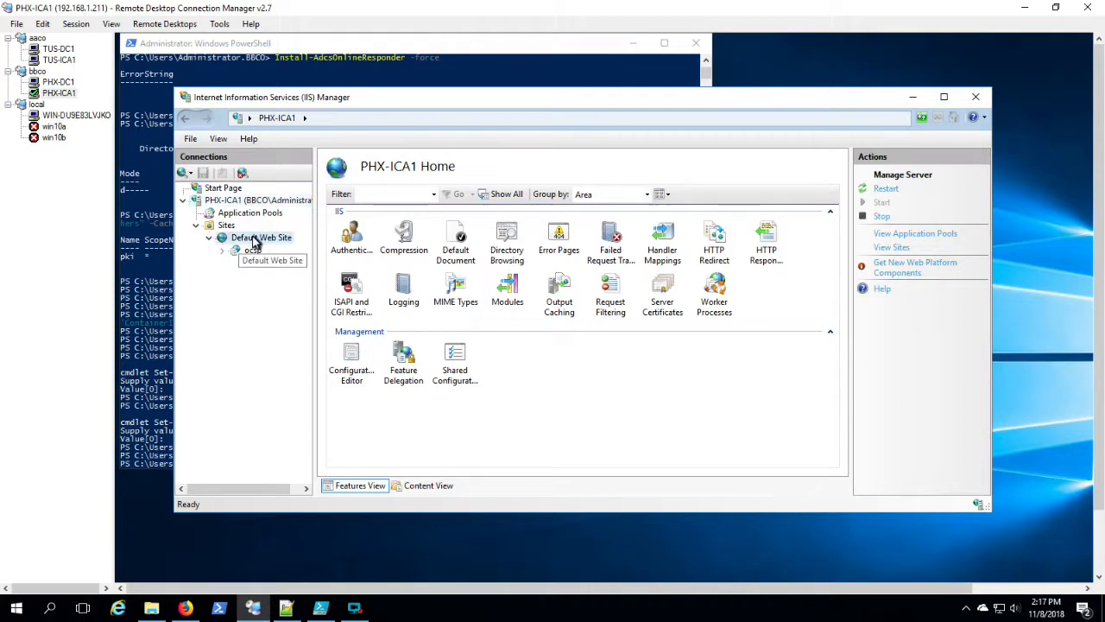
pyautogui.rightClick(260, 238)
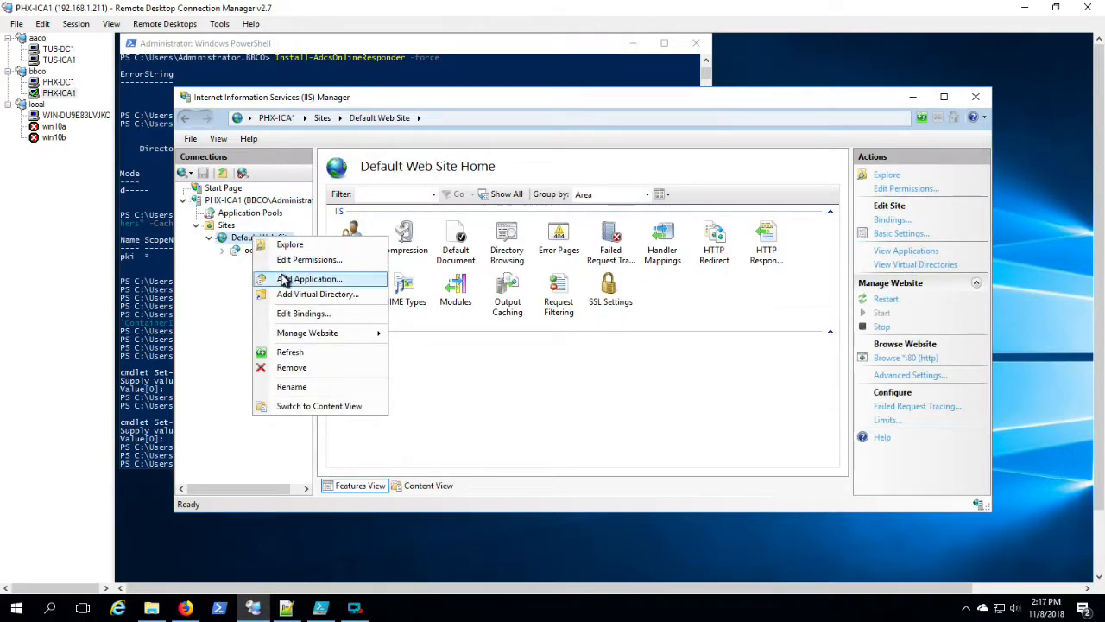
pyautogui.click(318, 293)
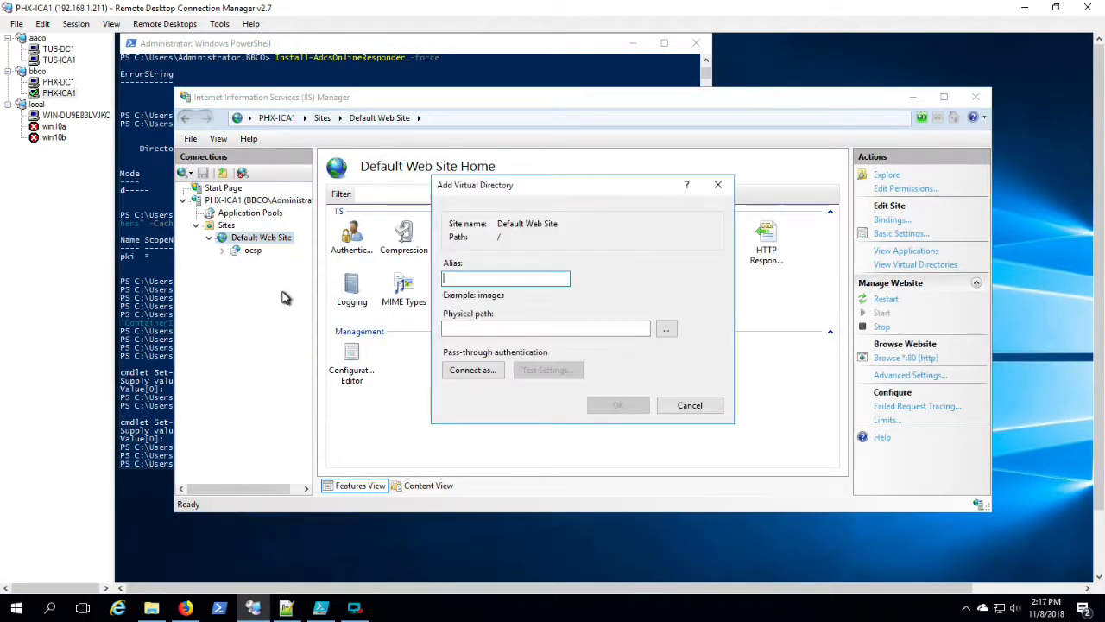
pyautogui.write('pki')
pyautogui.click(546, 328)
pyautogui.write('f')
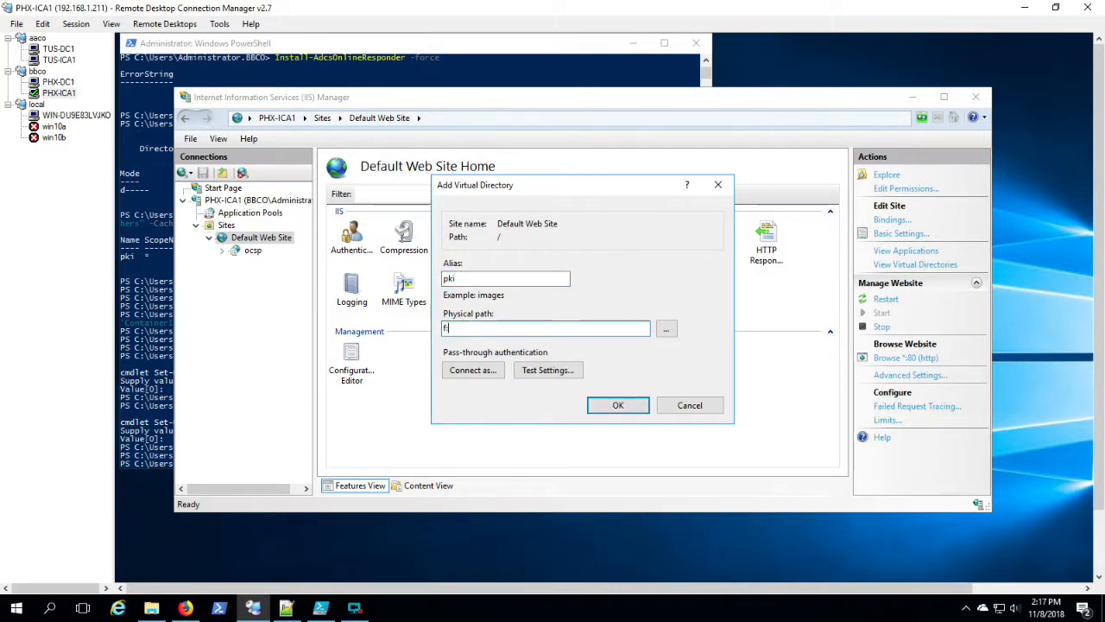
pyautogui.write(':\\pki')
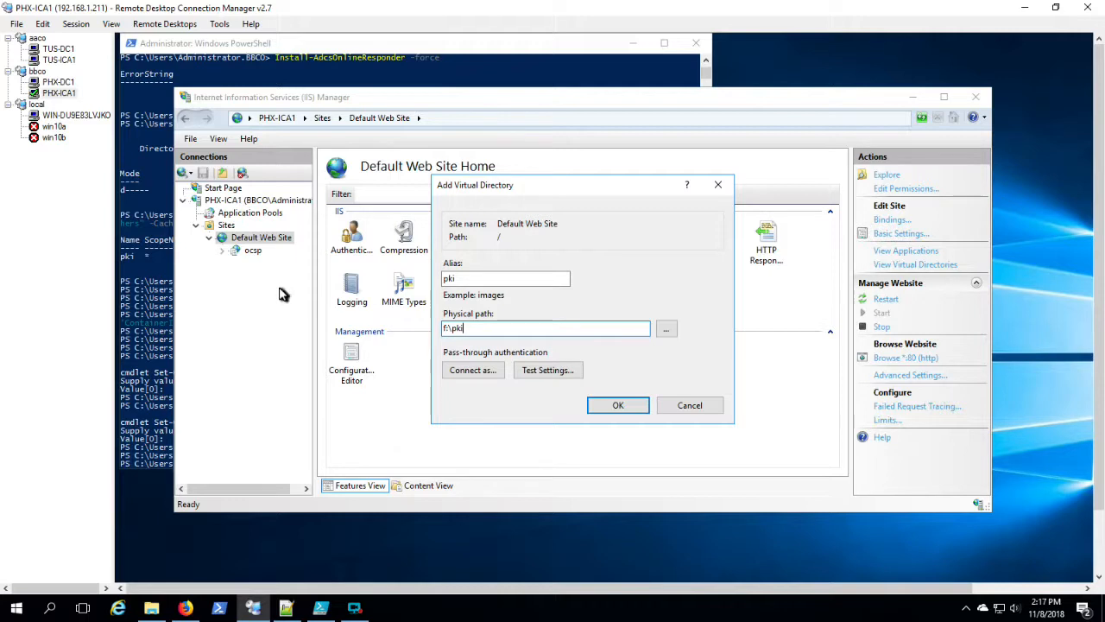
pyautogui.click(619, 404)
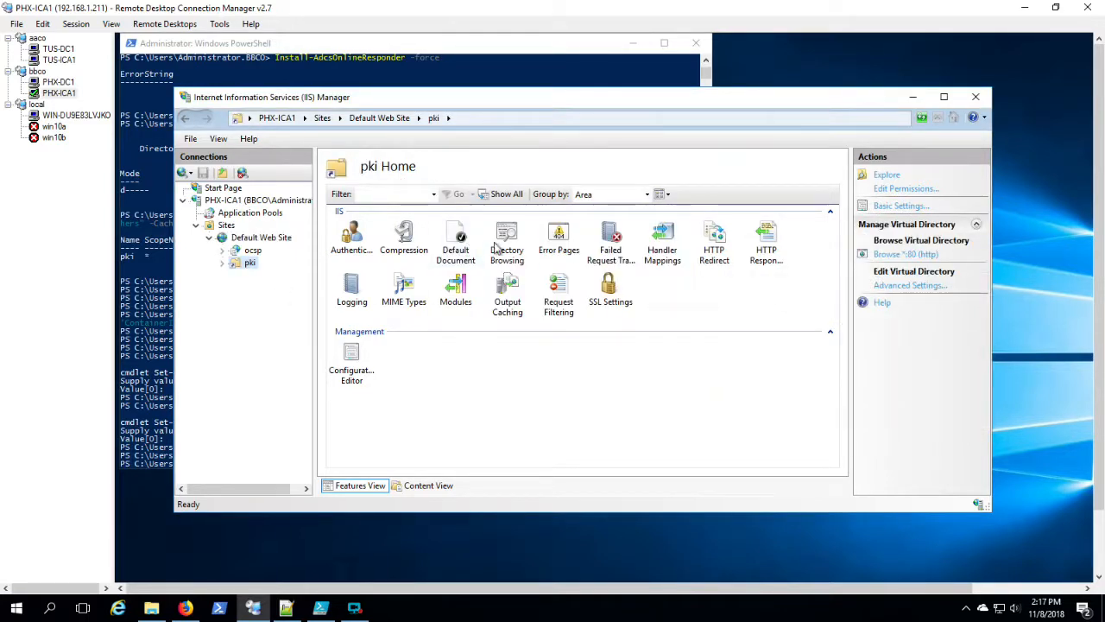
# On PHX-ICA1's pki directory, enable directory browsing and allow double escaping in Request Filtering.
pyautogui.doubleClick(508, 233)
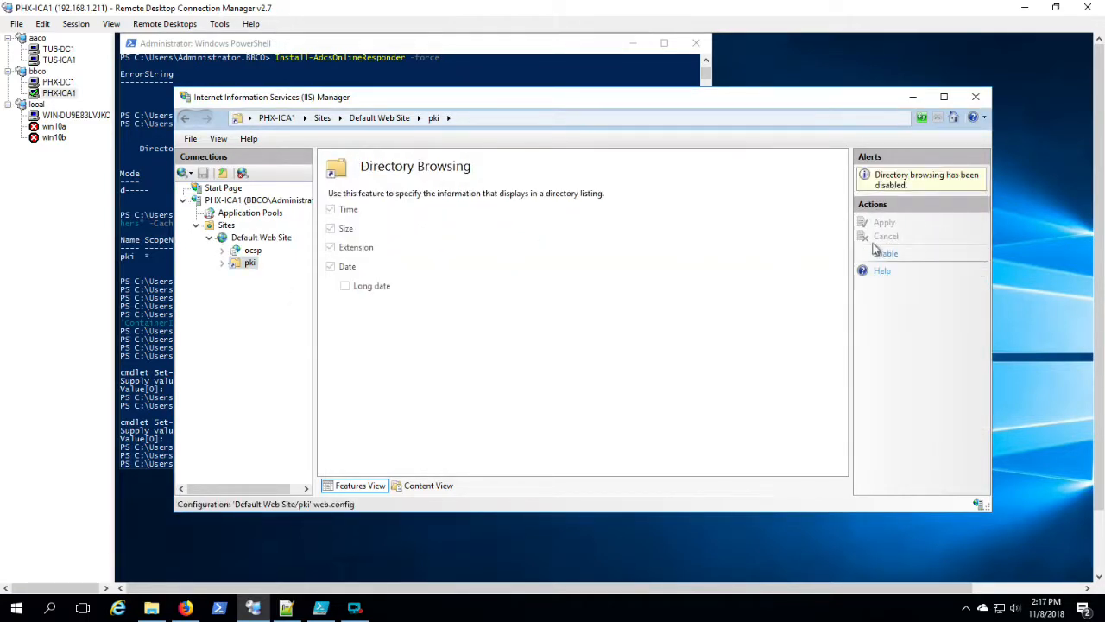
pyautogui.click(886, 252)
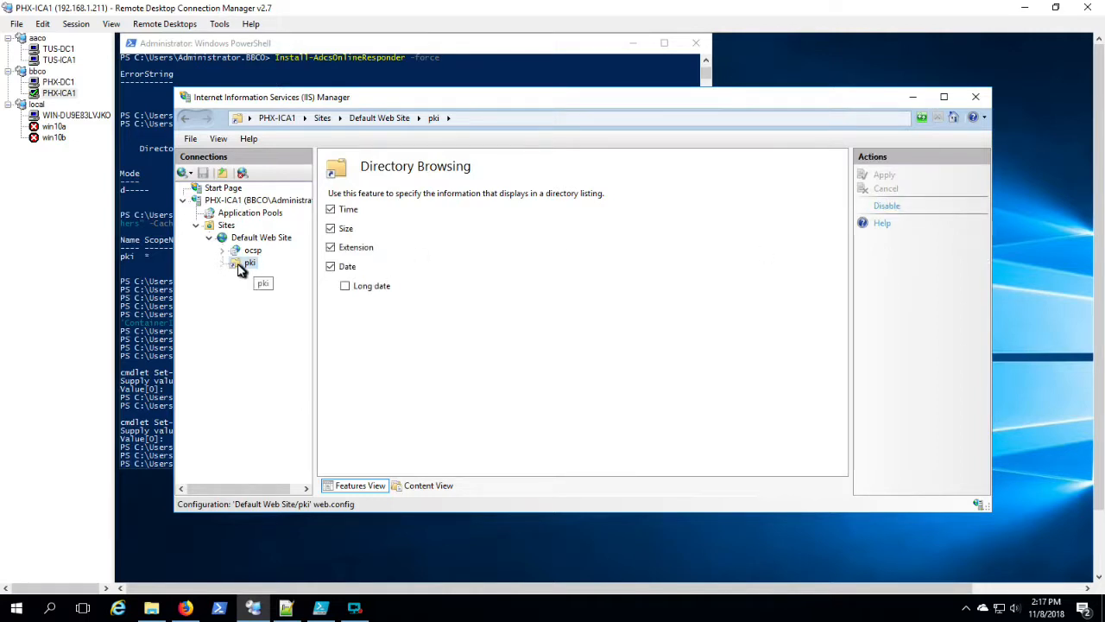
pyautogui.moveTo(248, 269)
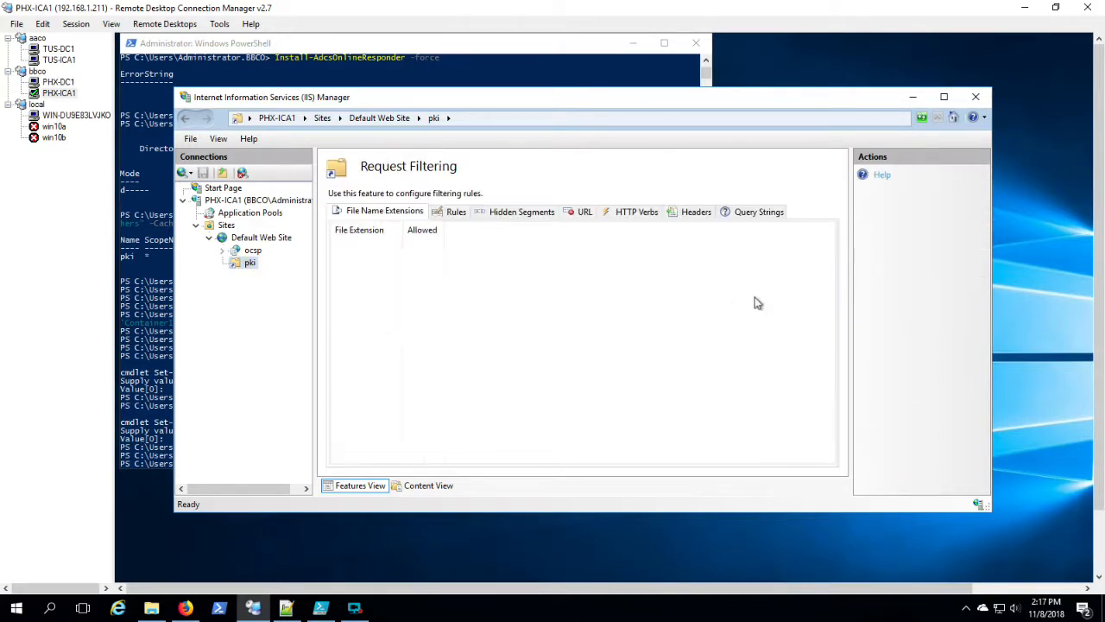
pyautogui.click(912, 283)
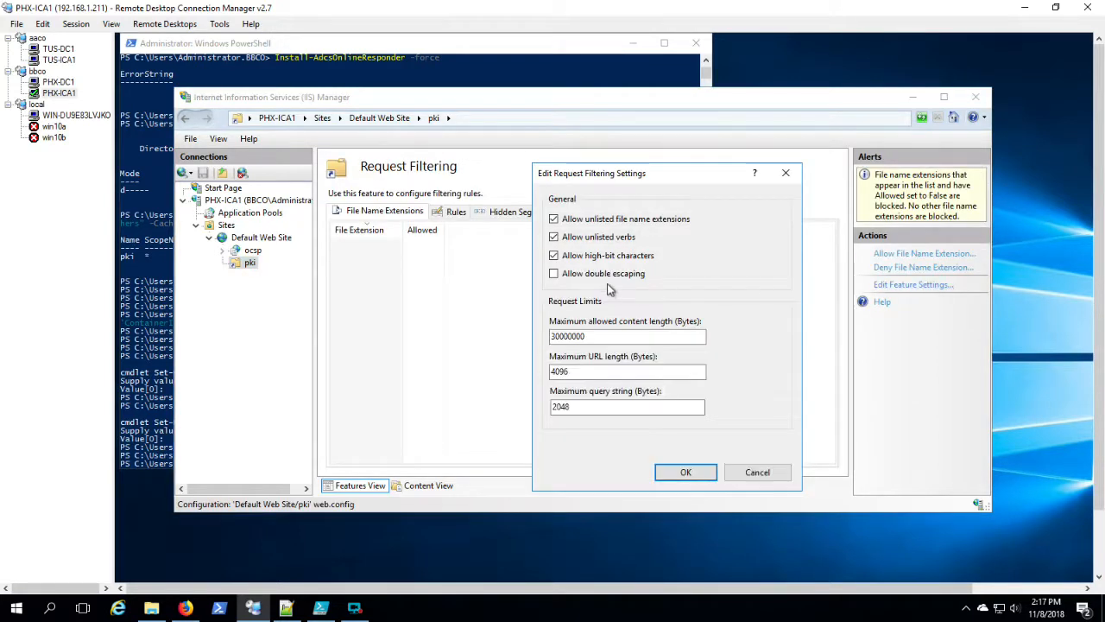
pyautogui.click(685, 474)
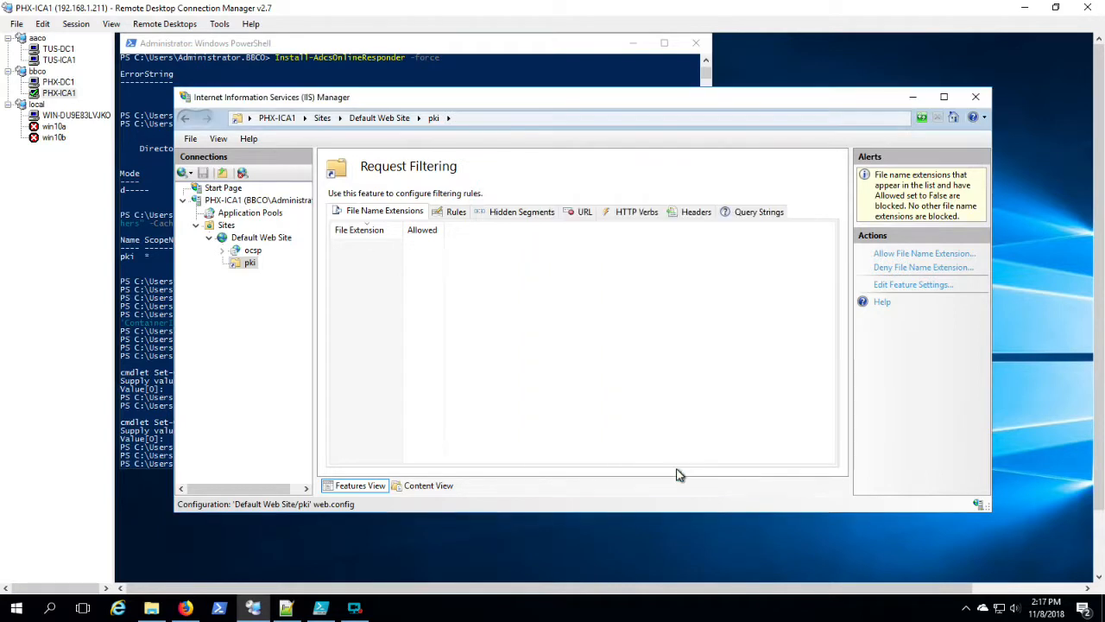
pyautogui.moveTo(250, 276)
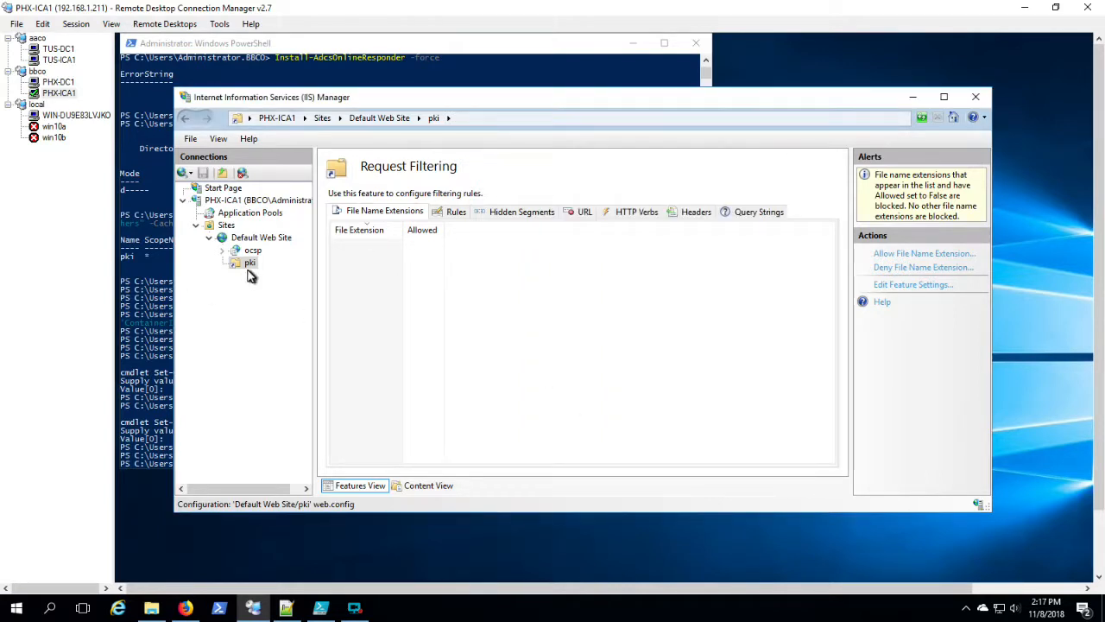
pyautogui.click(249, 263)
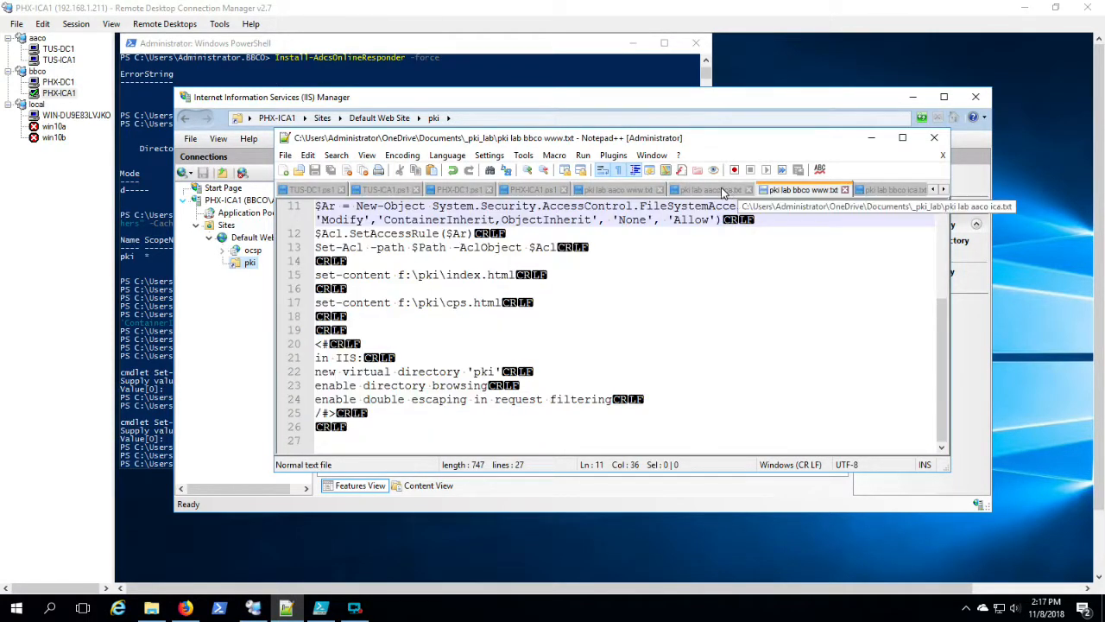
# Review the aaco ICA notes through their OCSP and revocation steps.
pyautogui.click(705, 188)
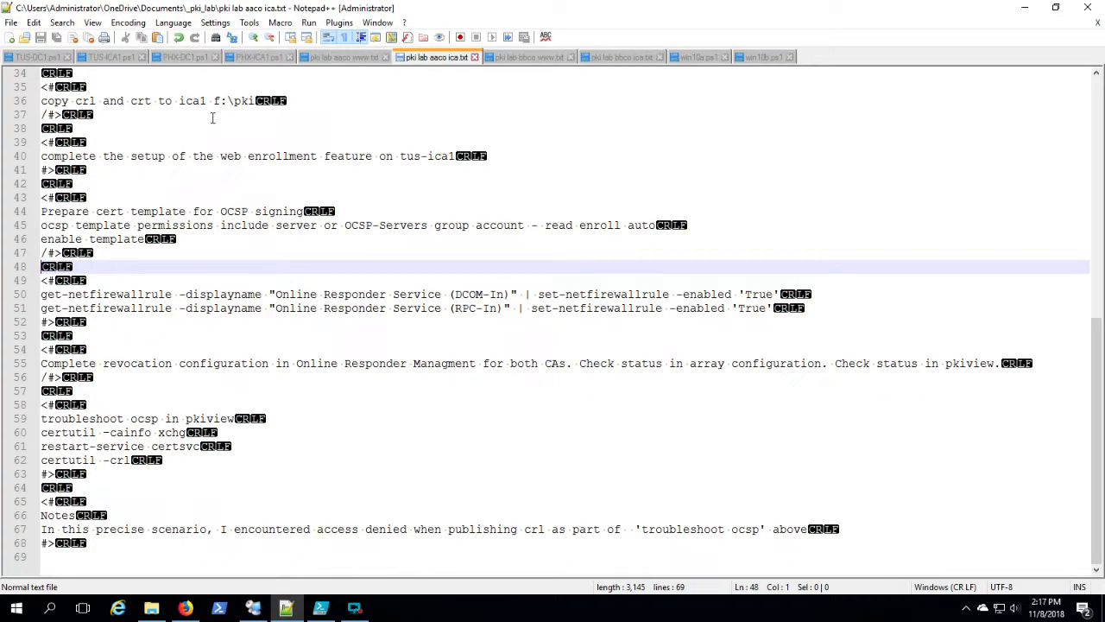
pyautogui.scroll(3)
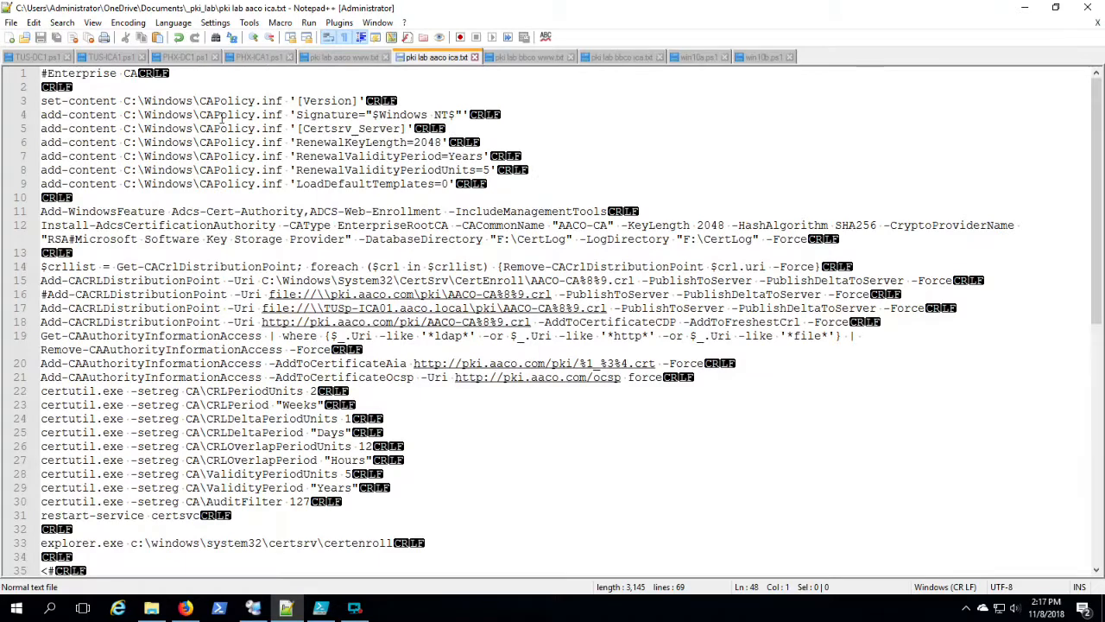
pyautogui.click(97, 100)
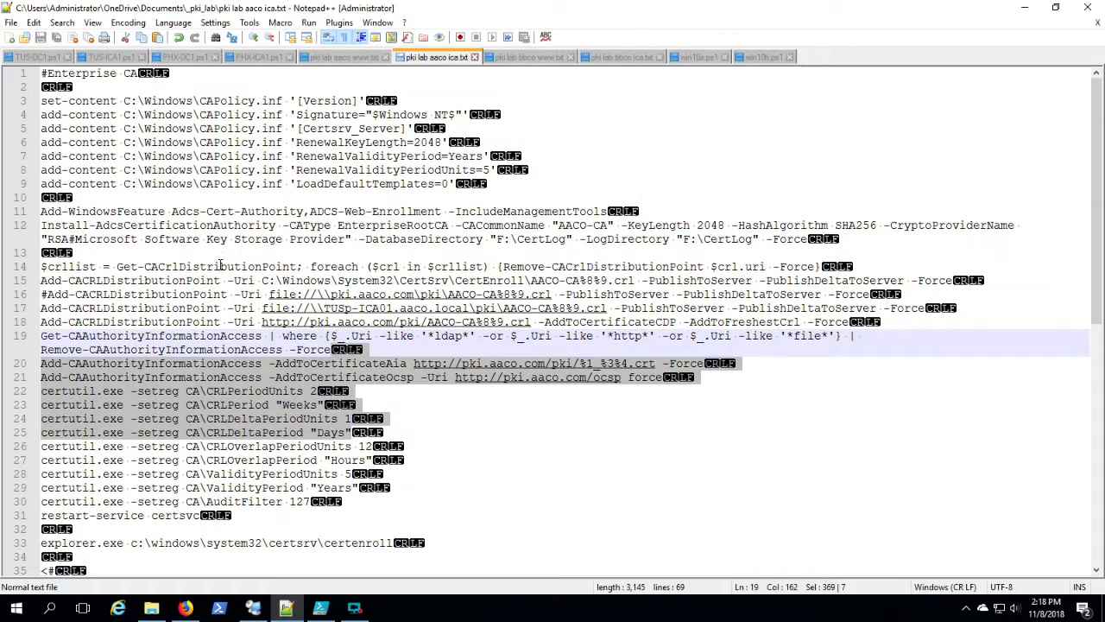
pyautogui.scroll(-3)
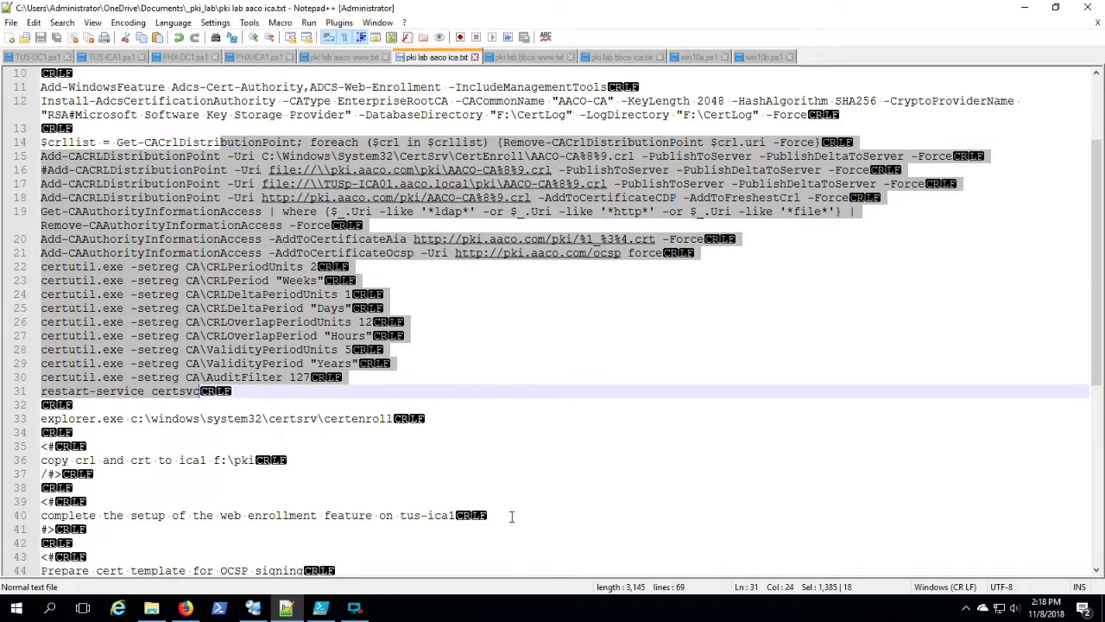
pyautogui.scroll(-3)
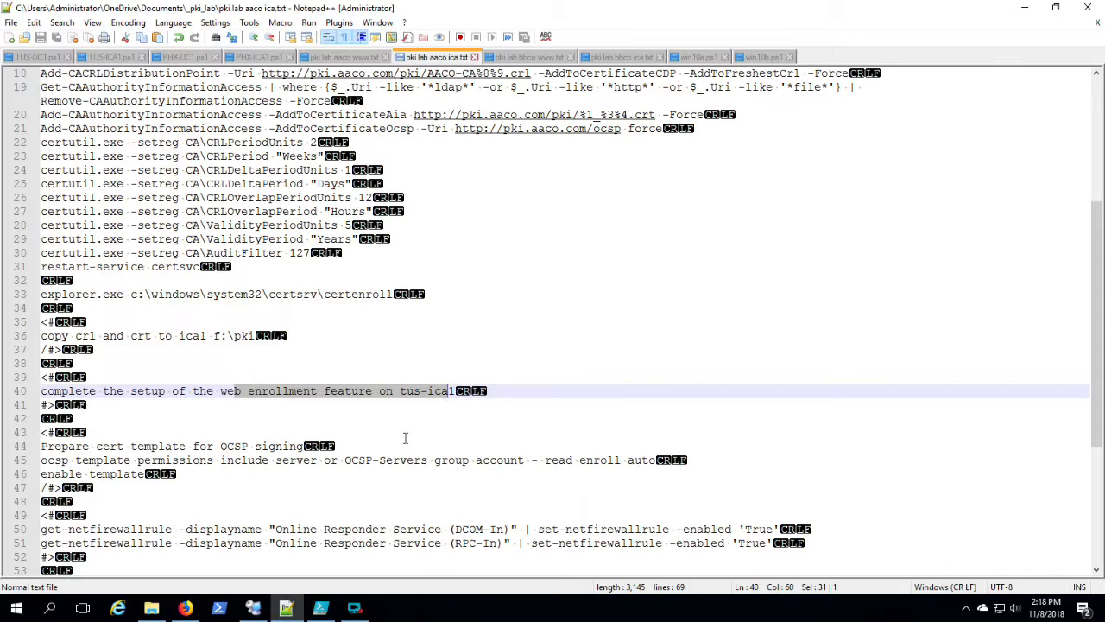
pyautogui.scroll(-3)
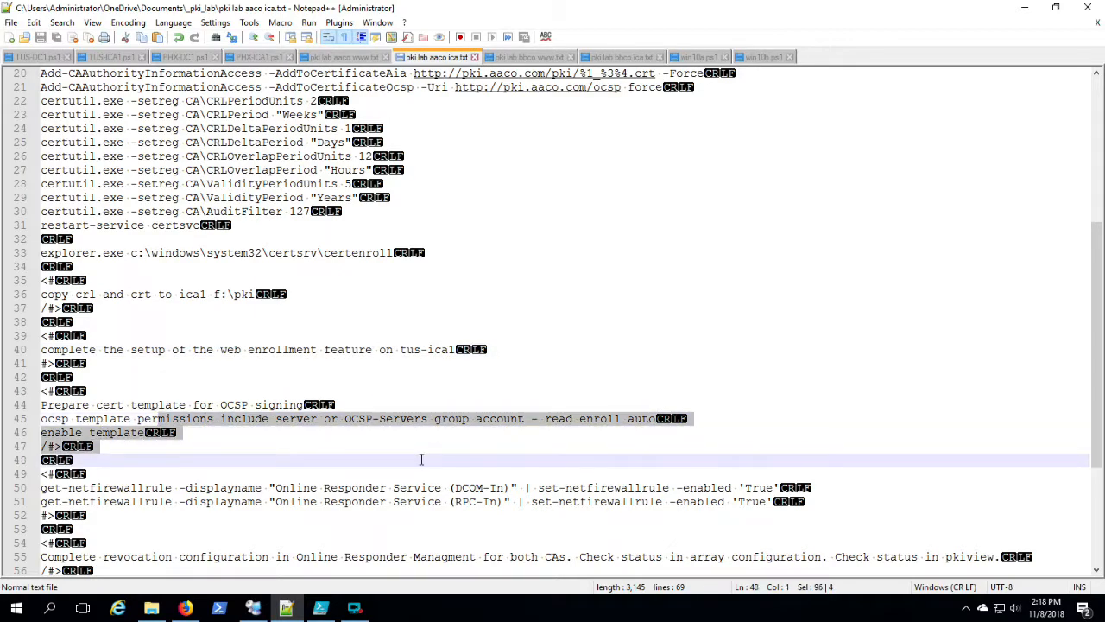
pyautogui.scroll(-3)
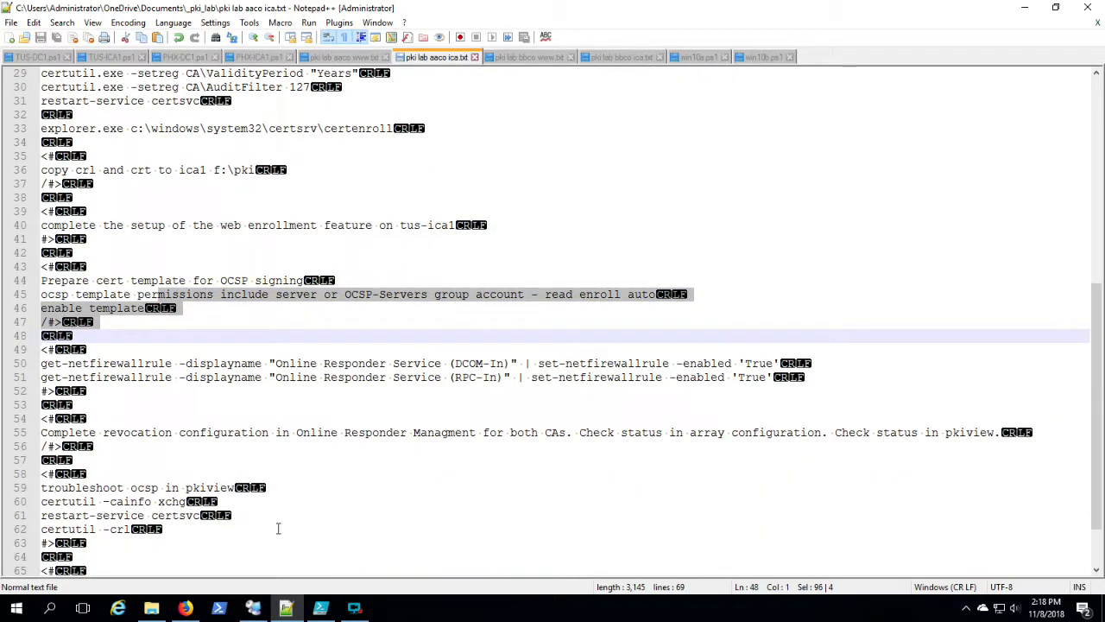
pyautogui.scroll(3)
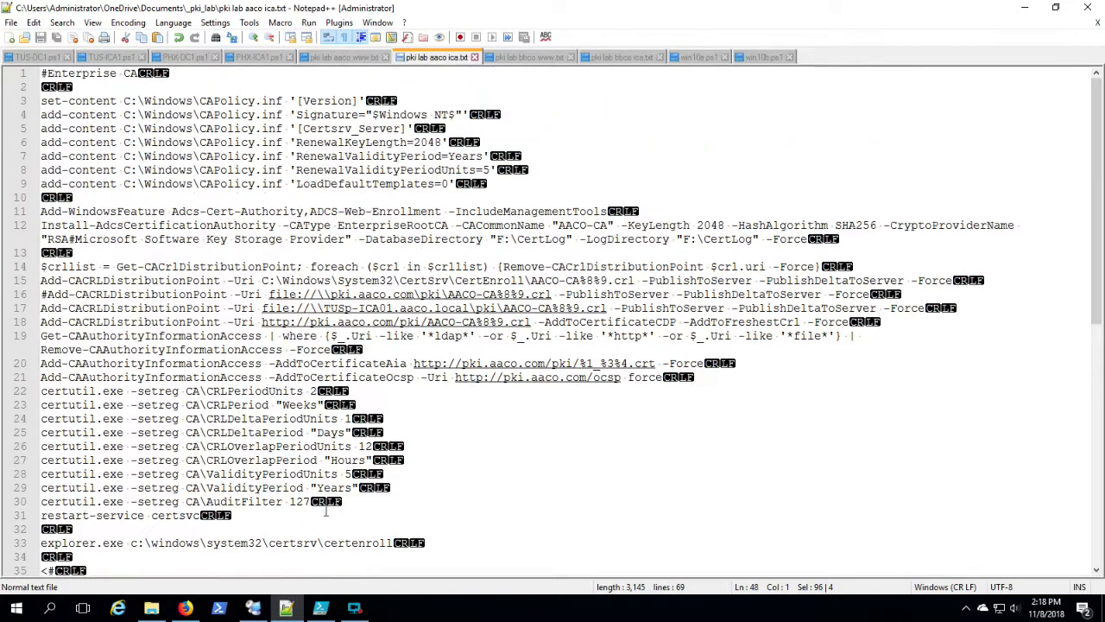
# Select the CAPolicy.inf setup lines and copy them.
pyautogui.click(667, 515)
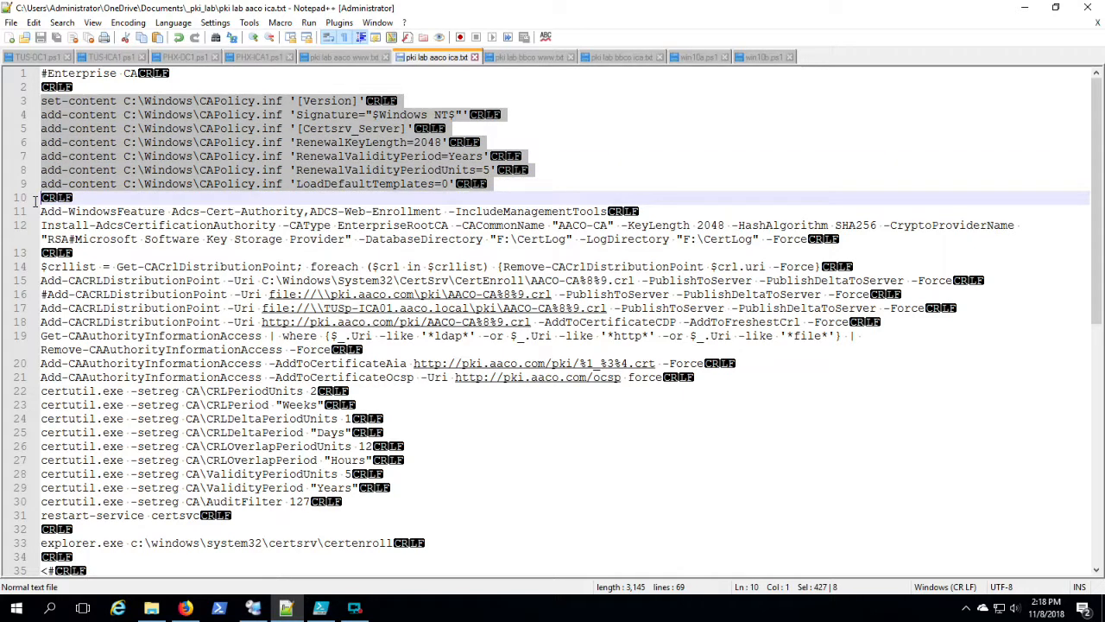
pyautogui.rightClick(251, 172)
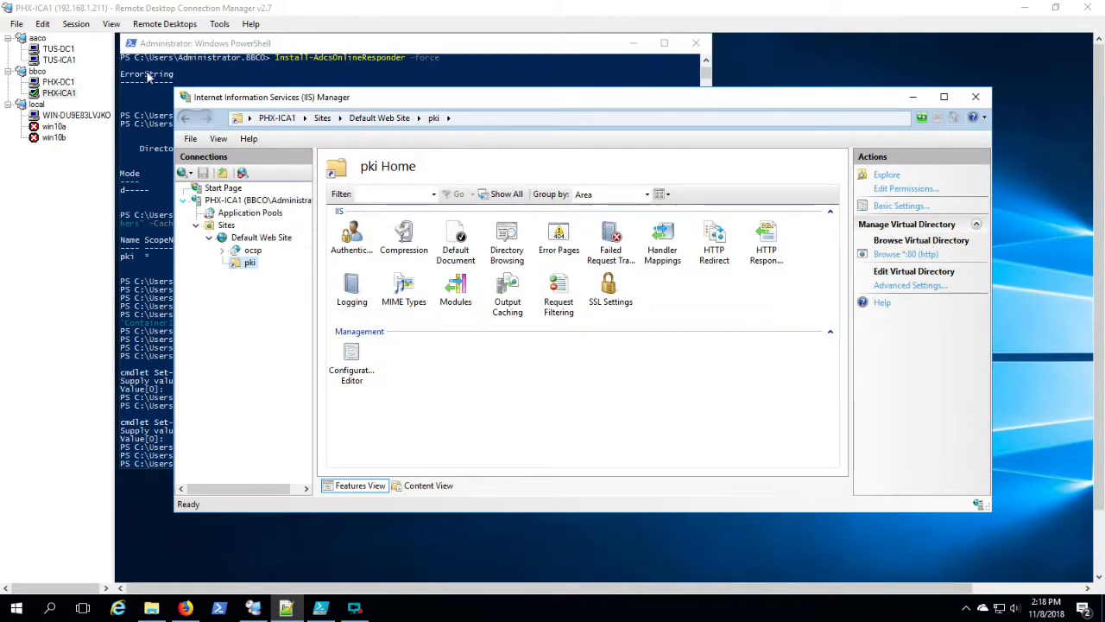
# Confirm the AACO-CA Certification Authority install finished with error code 0 on TUS-ICA1, then check PHX-ICA1.
pyautogui.click(59, 59)
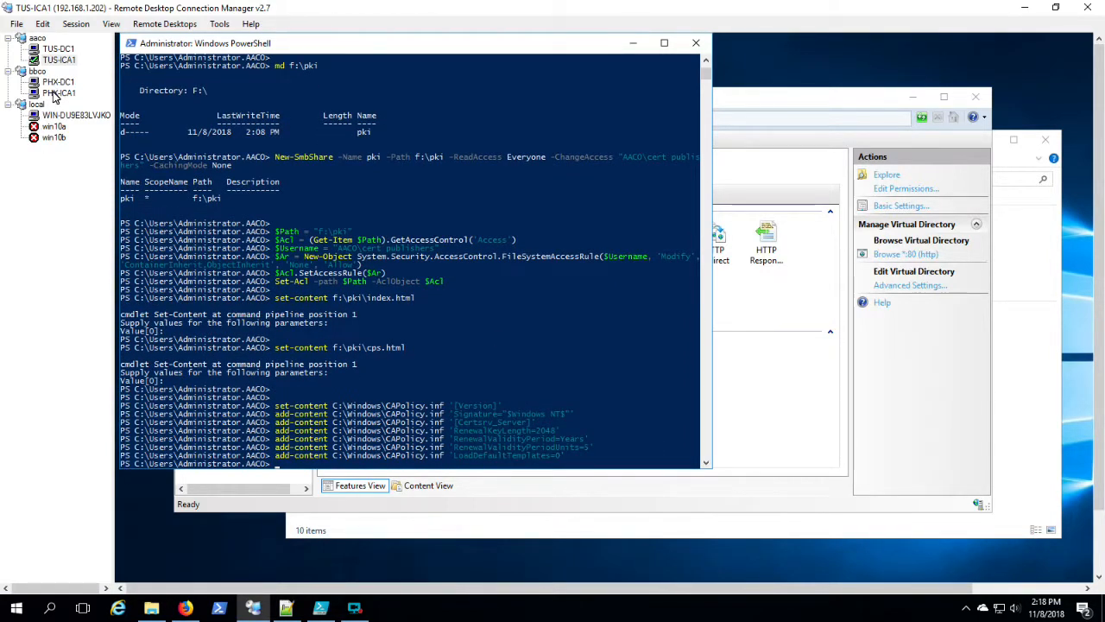
pyautogui.click(59, 81)
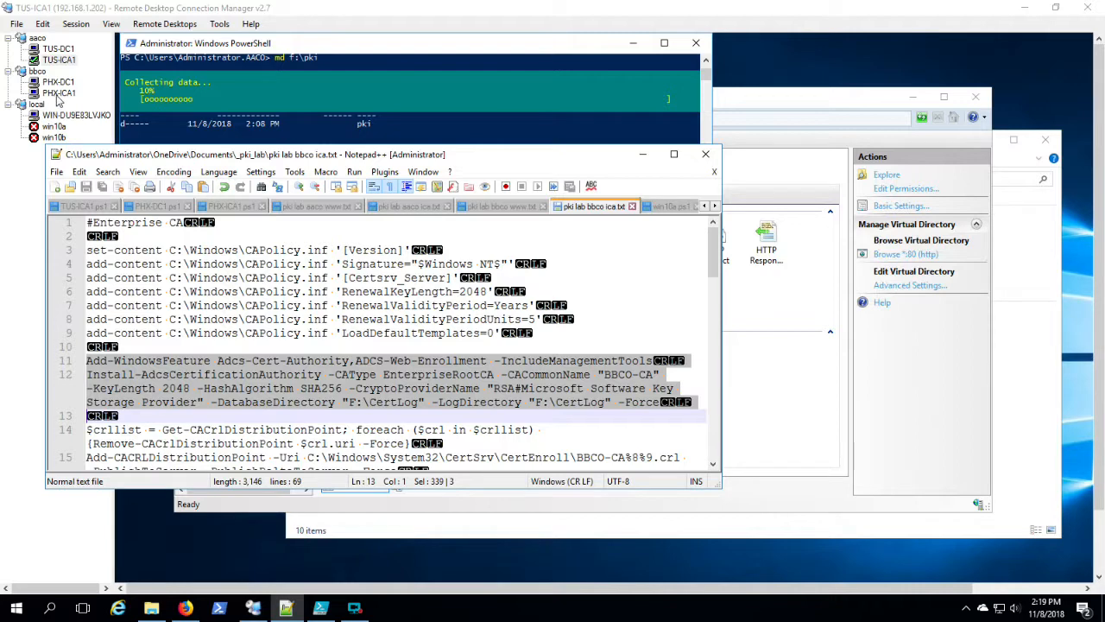
pyautogui.click(59, 93)
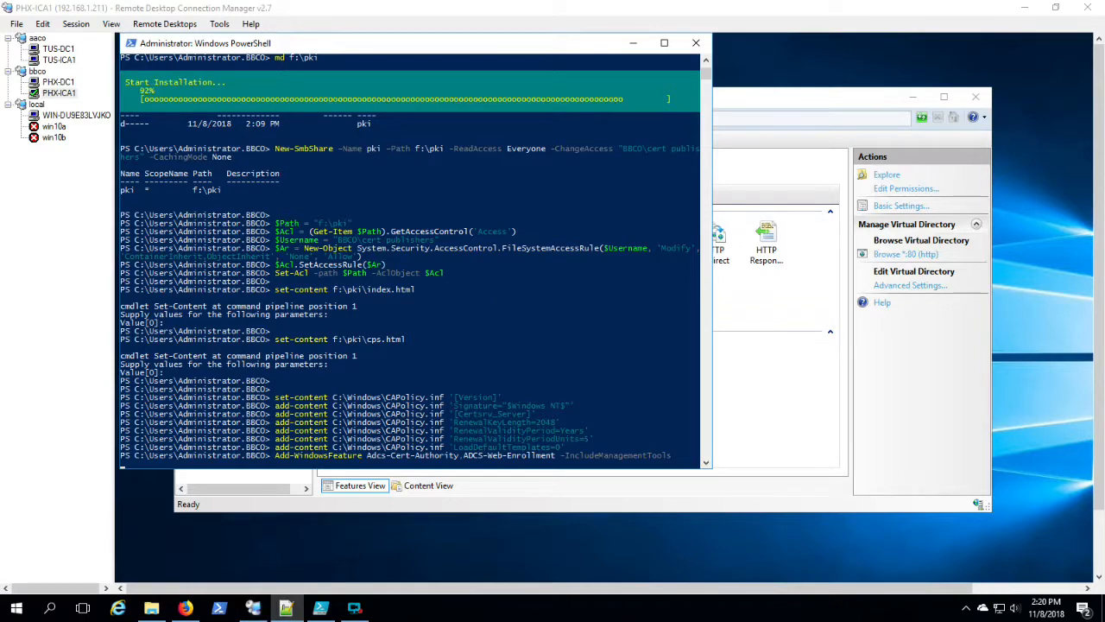
pyautogui.scroll(-3)
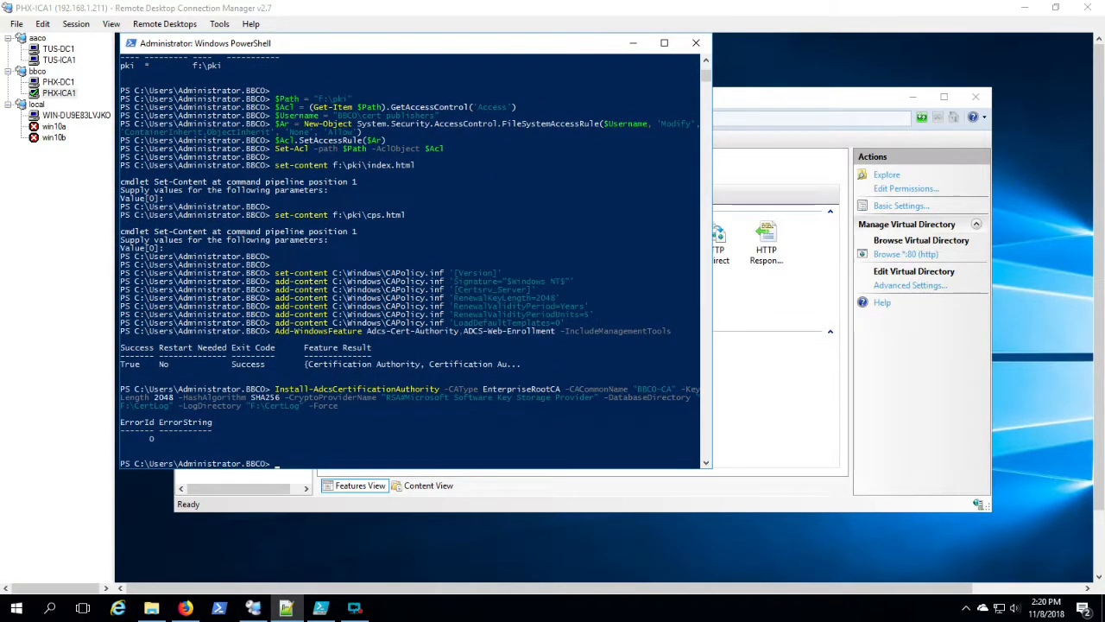
pyautogui.click(59, 59)
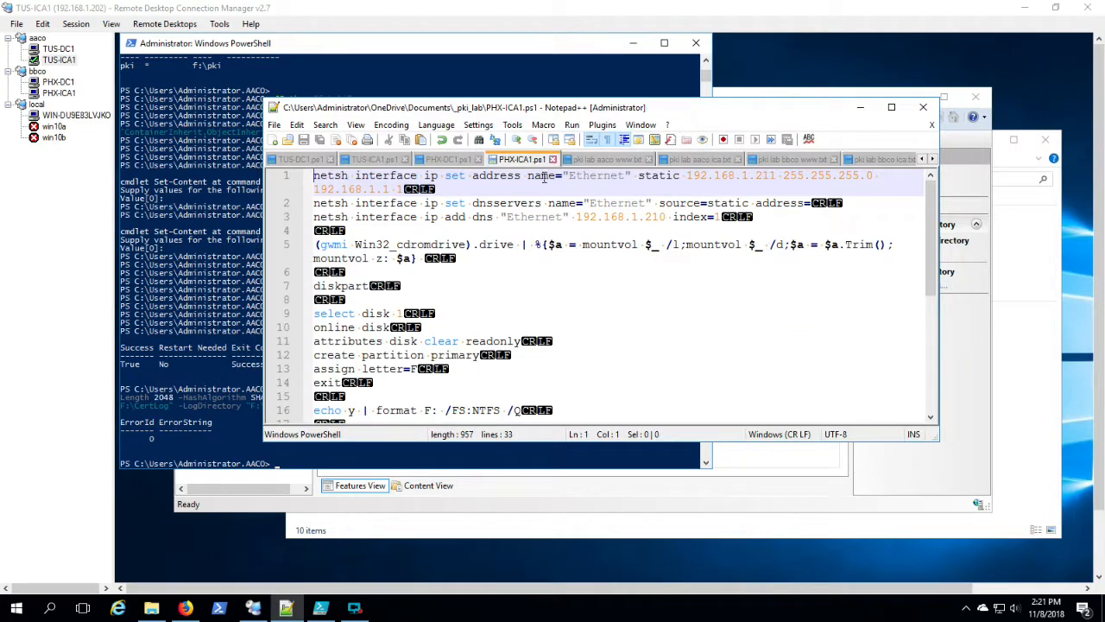
# Copy lines 15–31 of pki lab aaco ica.txt (CRL distribution, AIA and certutil settings).
pyautogui.click(891, 107)
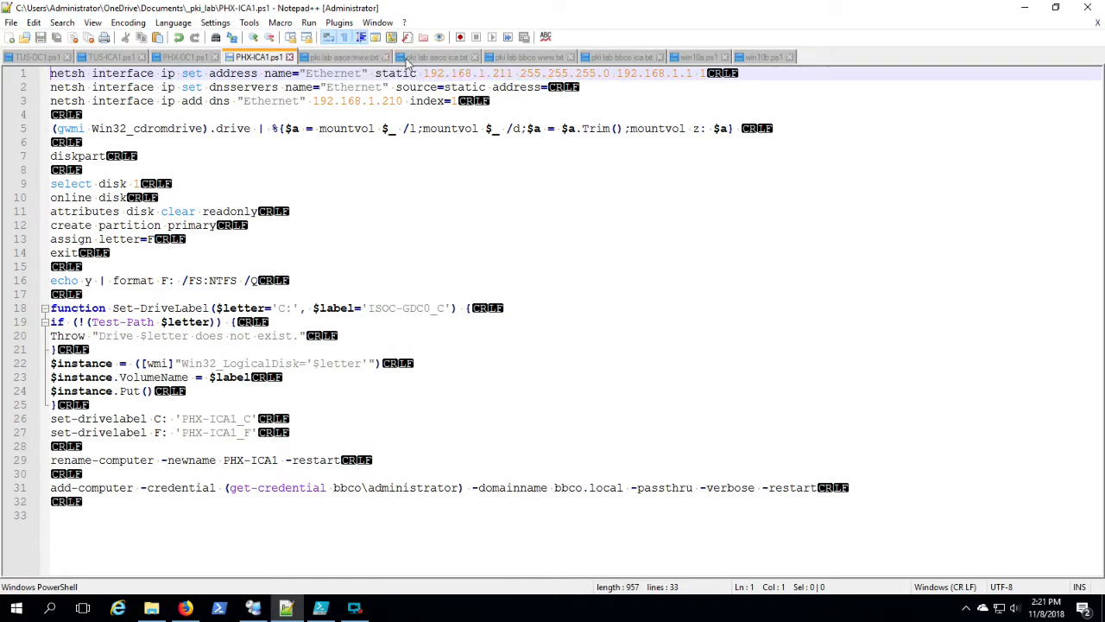
pyautogui.click(435, 55)
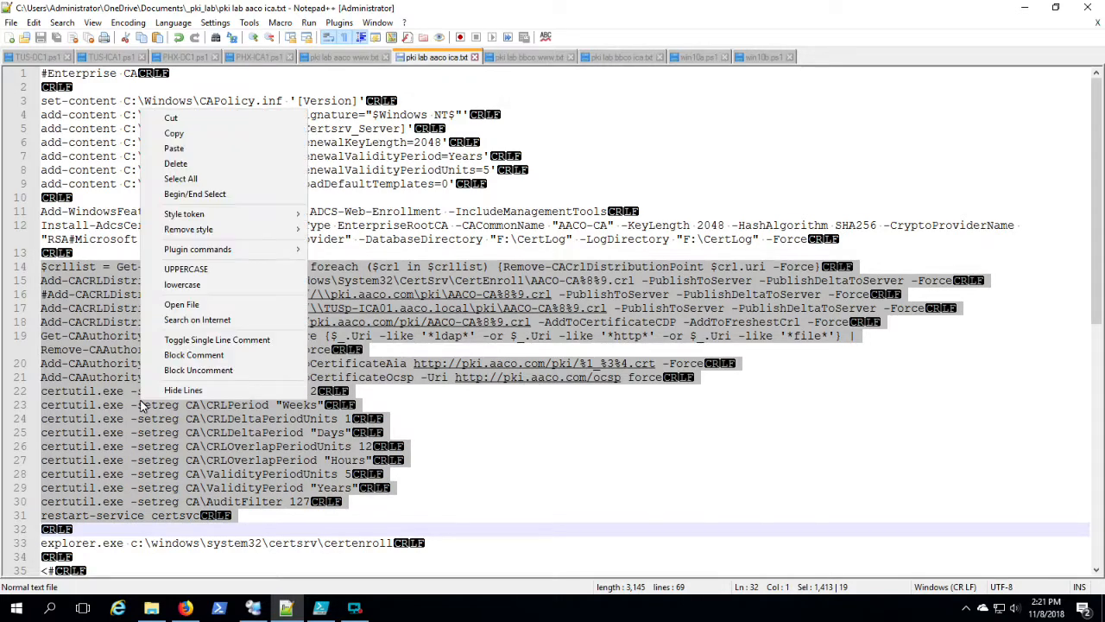
pyautogui.moveTo(173, 133)
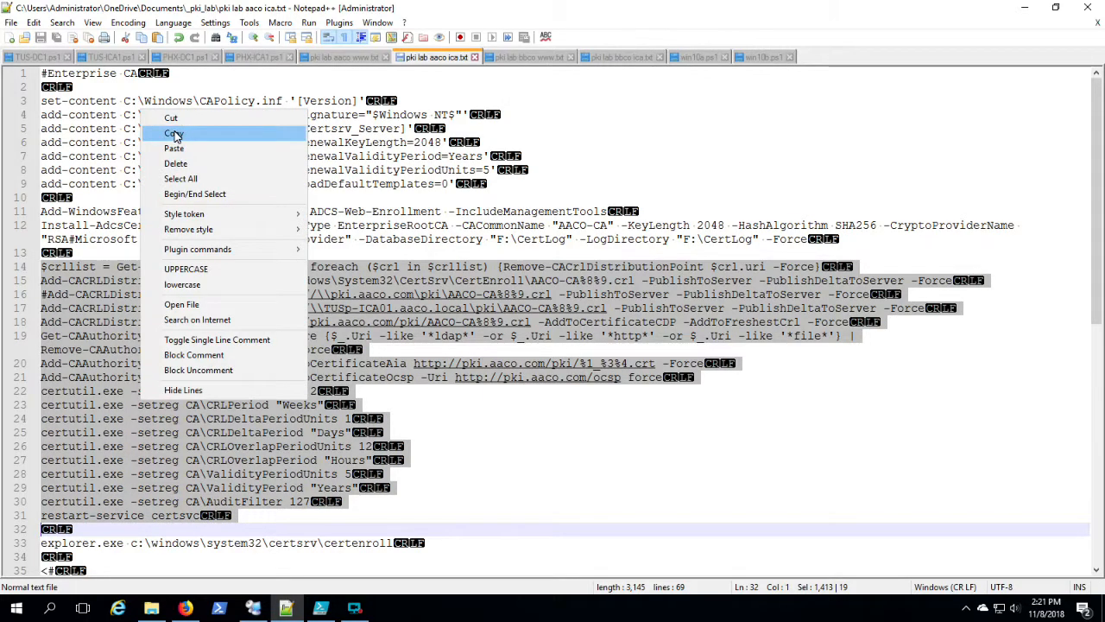
pyautogui.click(173, 131)
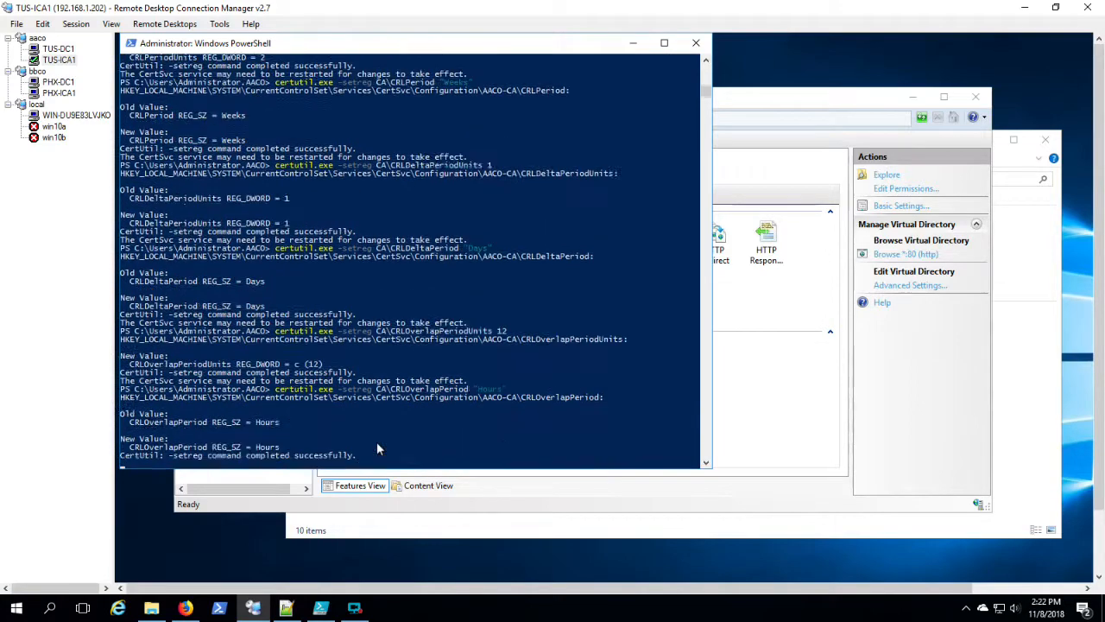
# Run the pasted AACO-CA configuration commands and restart-service certsvc in TUS-ICA1's PowerShell.
pyautogui.scroll(-3)
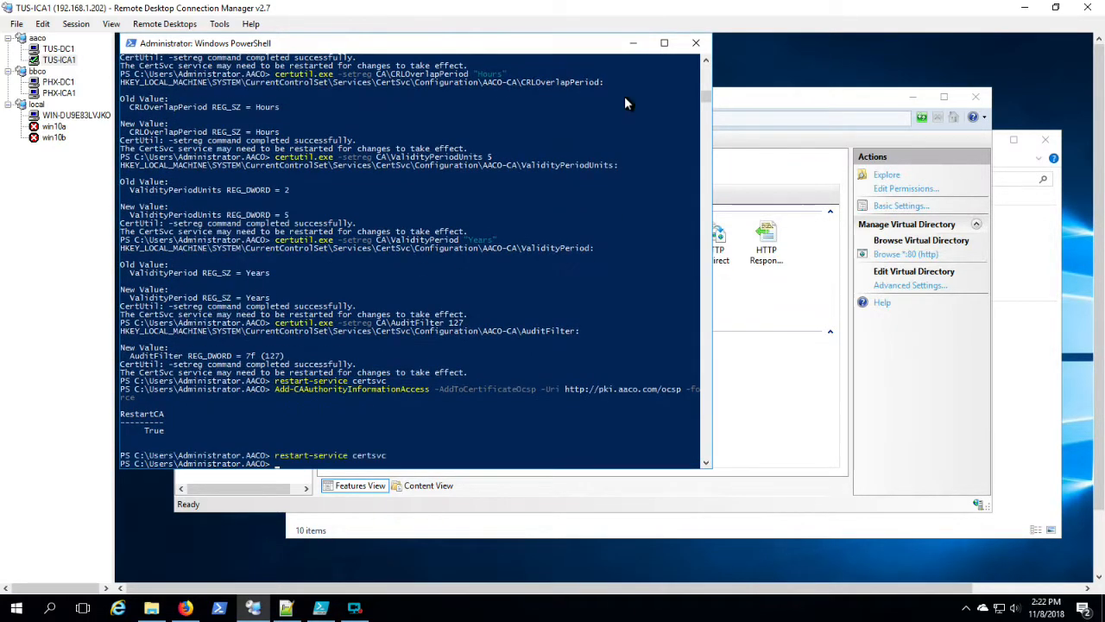
pyautogui.moveTo(812, 428)
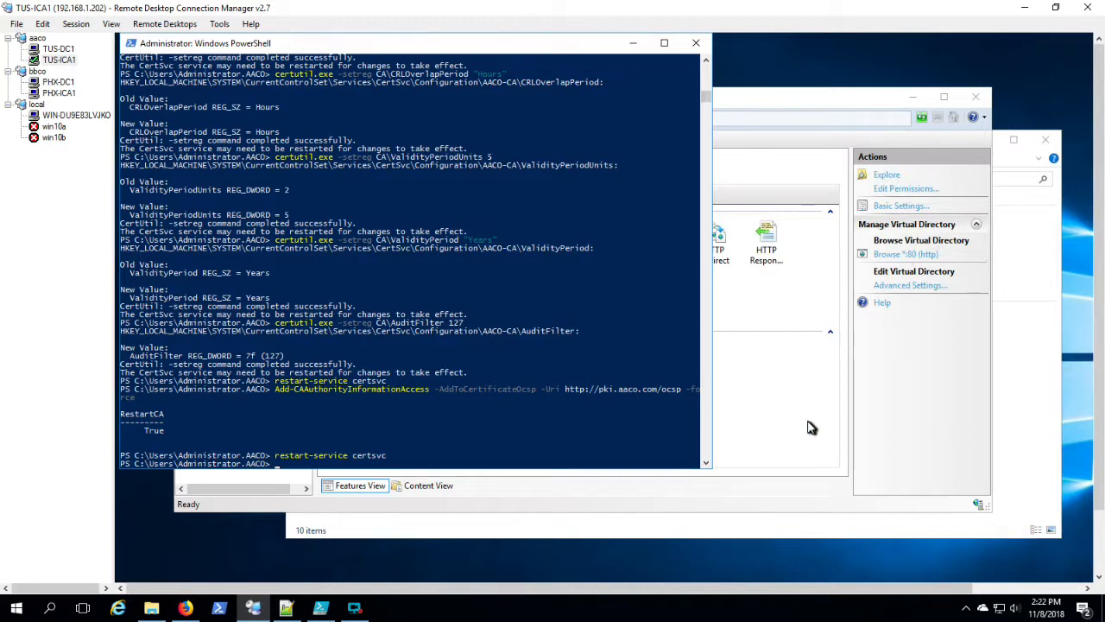
pyautogui.click(286, 607)
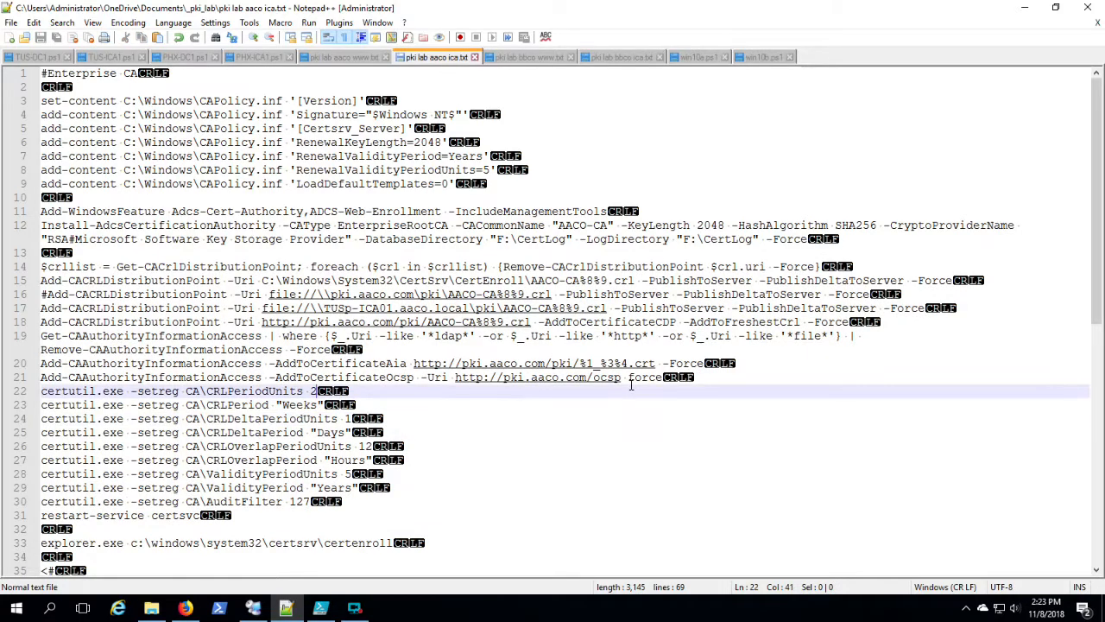
# Compare the BBCO and AACO scripts and copy lines 15–31 of pki lab bbco ica.txt.
pyautogui.click(628, 376)
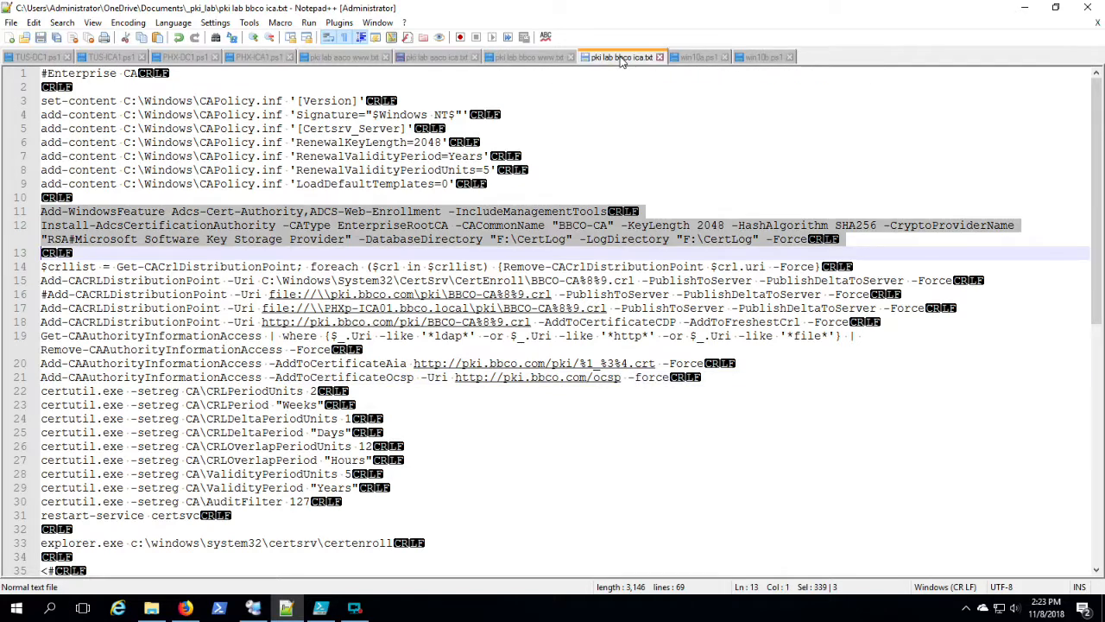
pyautogui.moveTo(650, 410)
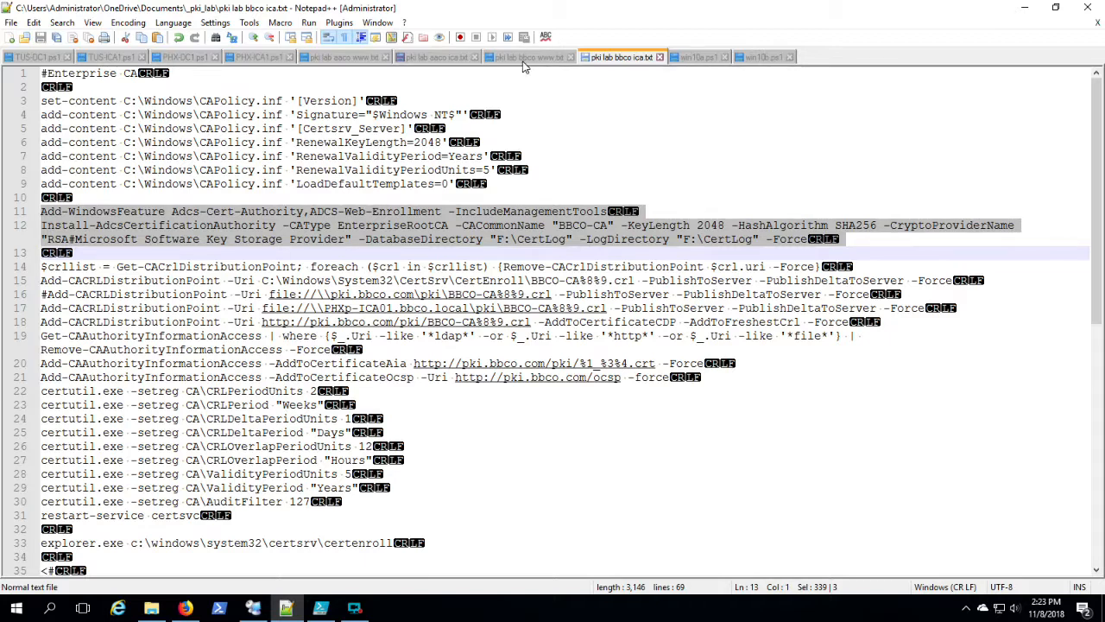
pyautogui.click(435, 57)
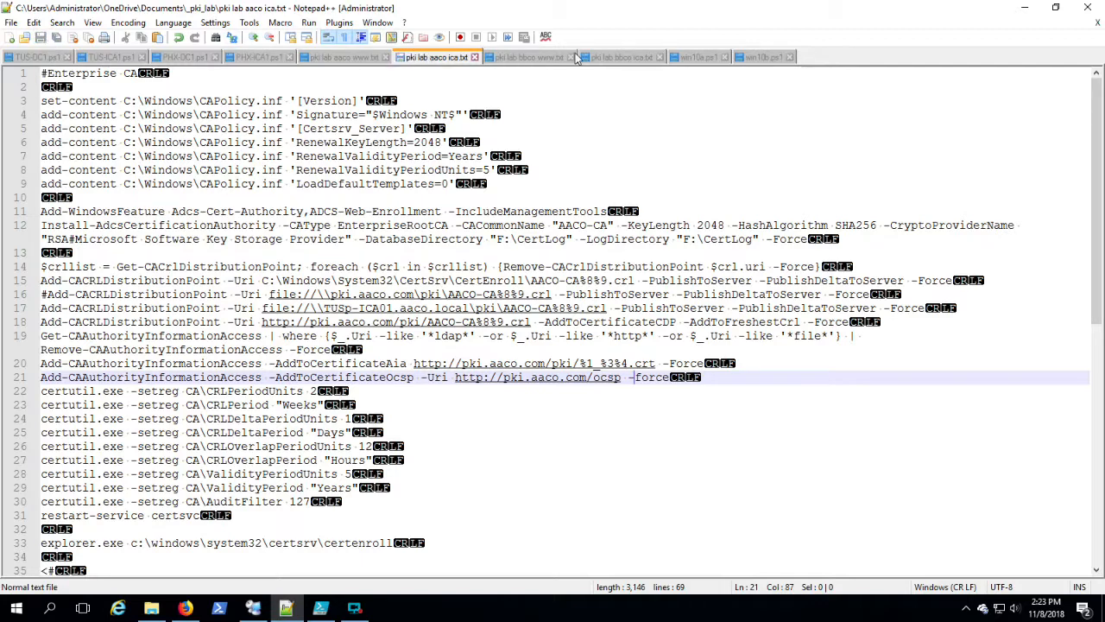
pyautogui.click(620, 57)
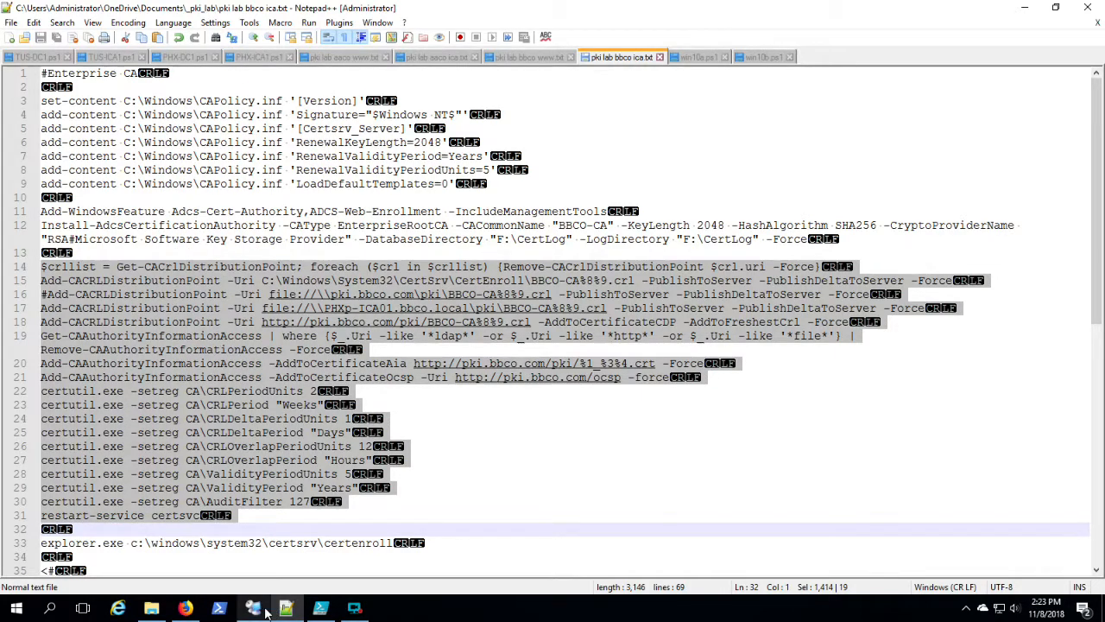
pyautogui.click(252, 608)
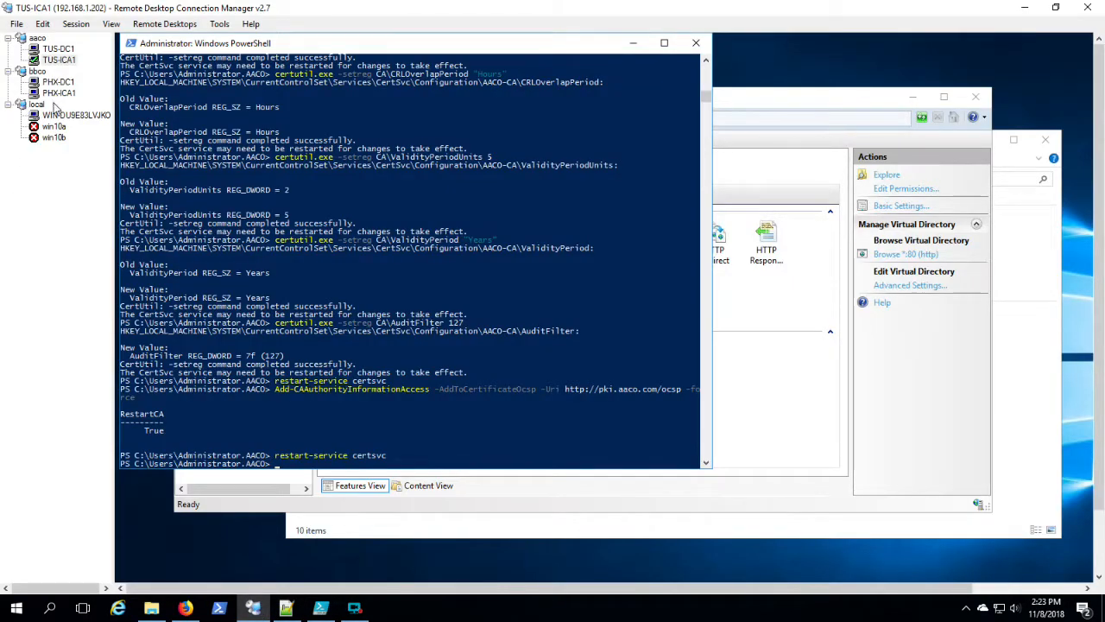
# Paste the BBCO-CA CRL distribution, AIA and certutil commands into PHX-ICA1's PowerShell and let them run.
pyautogui.click(59, 94)
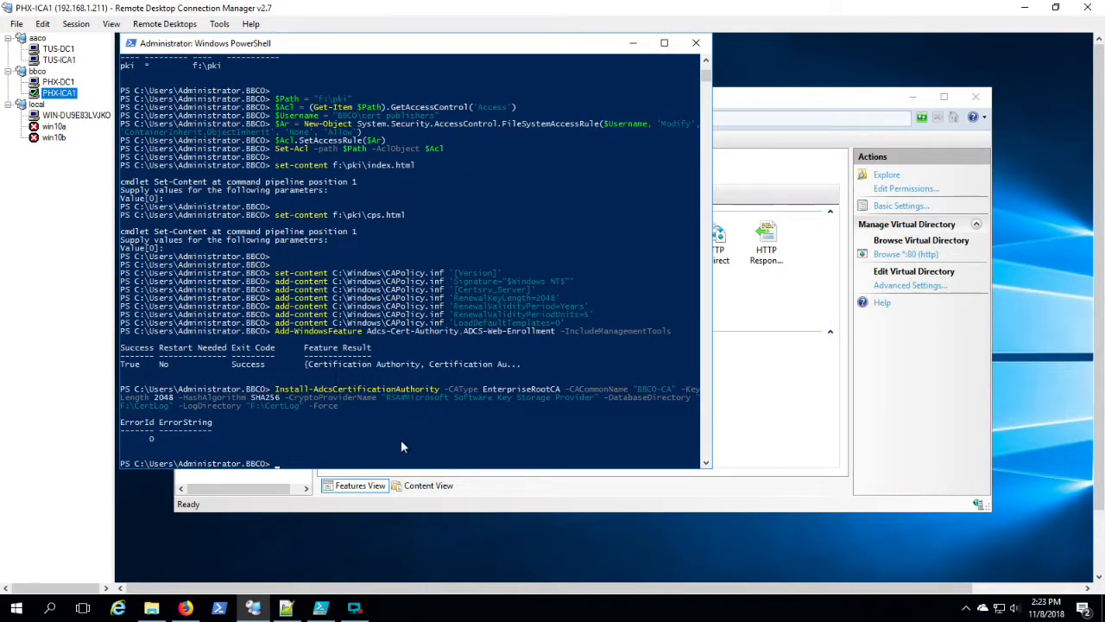
pyautogui.write('$crllist = Get-CACrlDistributionPoint; foreach ($crl in $crllist) {Remove-CACrlDistributionPoint $crl.uri -Force}')
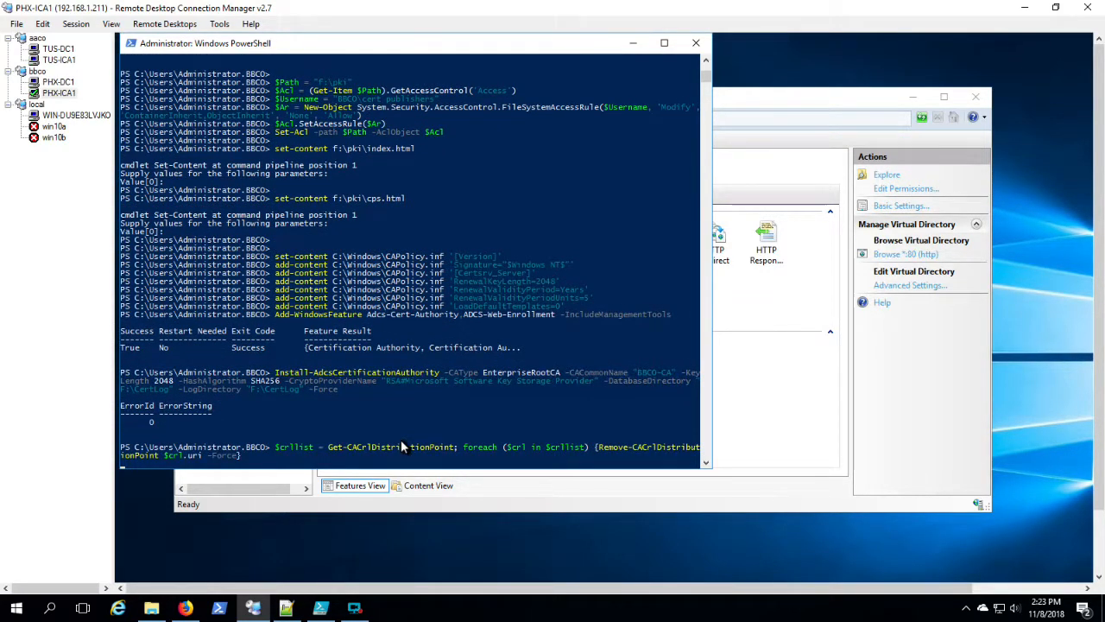
pyautogui.scroll(-3)
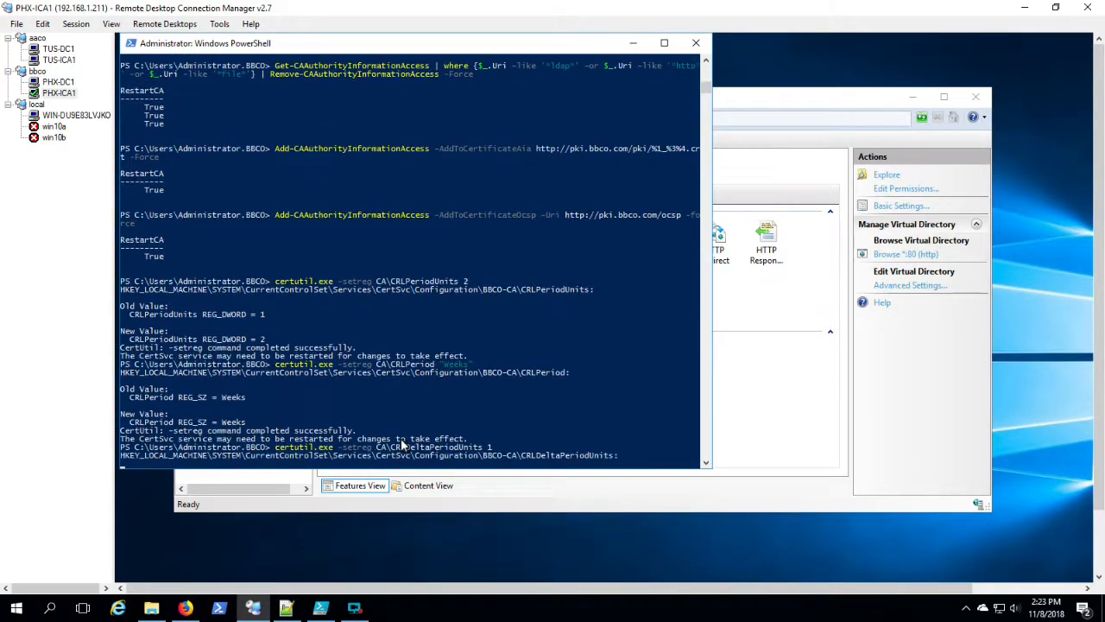
pyautogui.scroll(-3)
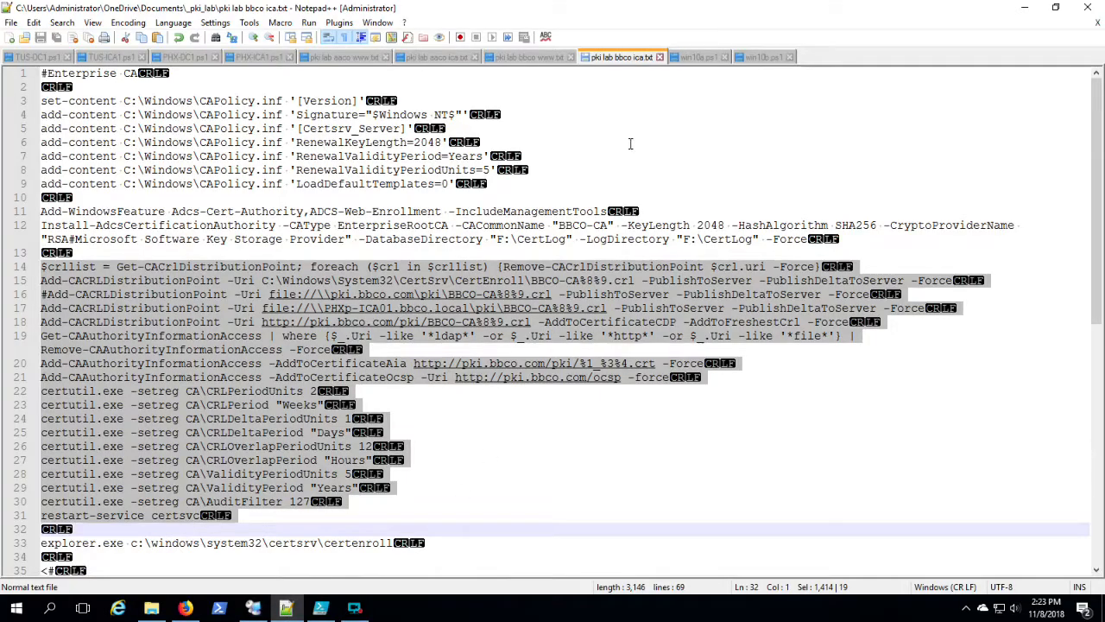
# Review the AACO script's 'copy crl and crt to ical f:\pki' step and return to TUS-ICA1.
pyautogui.click(435, 57)
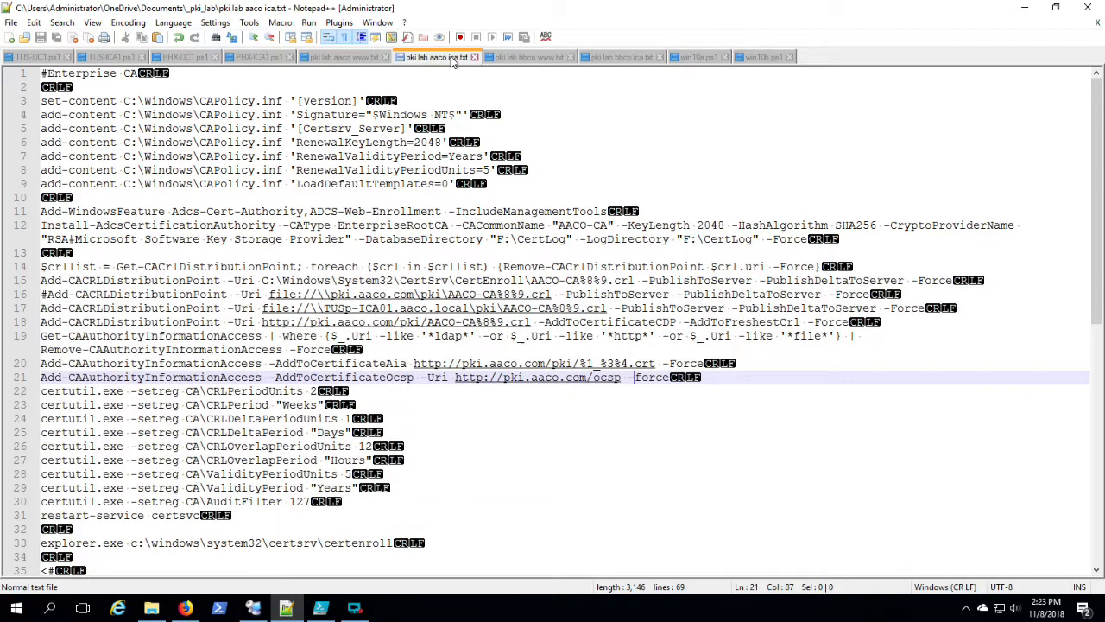
pyautogui.scroll(-3)
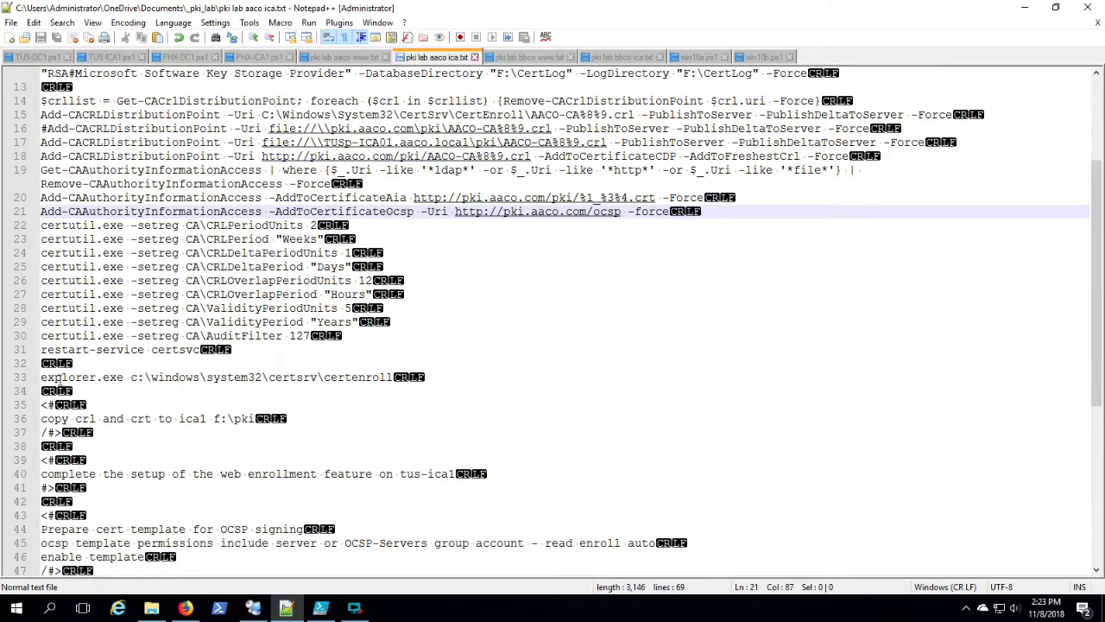
pyautogui.click(42, 376)
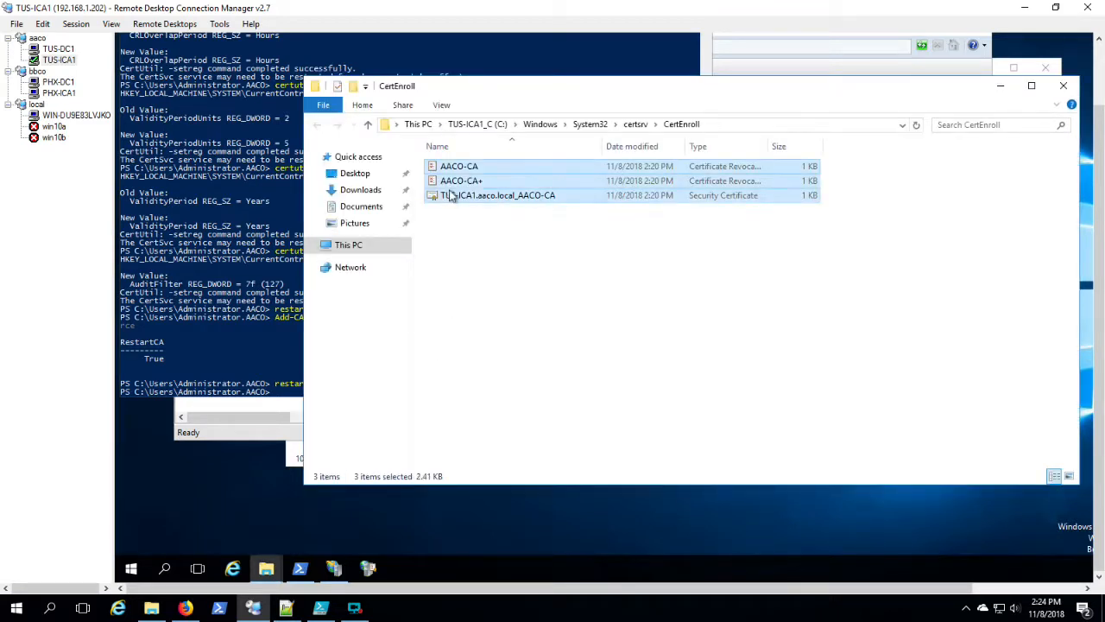
# Copy TUS-ICA1's CertEnroll CRL and certificate files and go to the F:\PKI folder.
pyautogui.rightClick(498, 195)
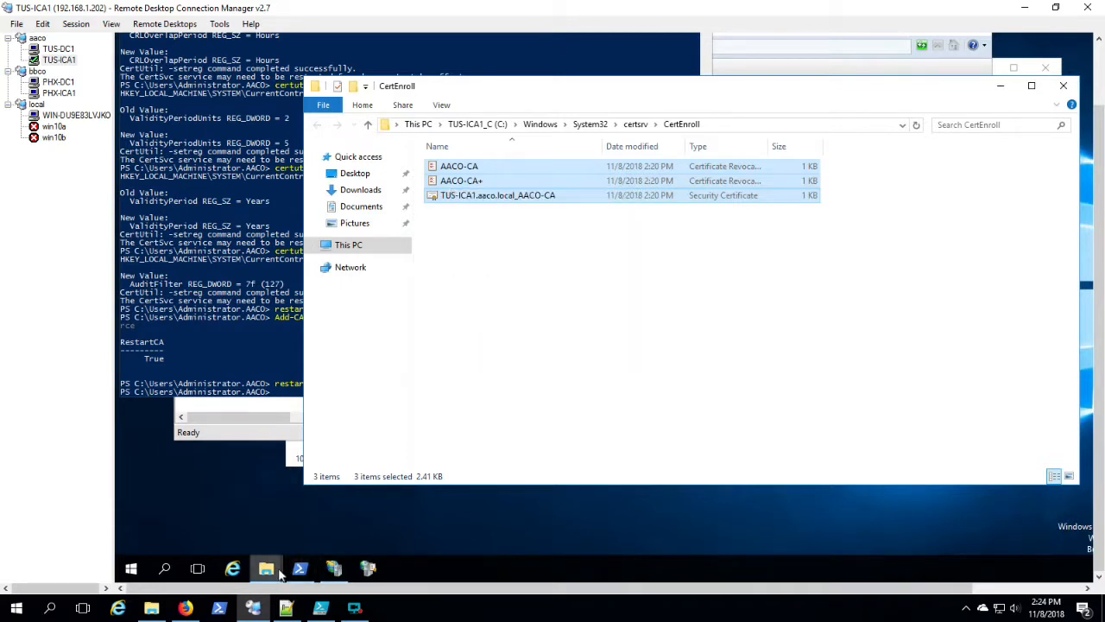
pyautogui.moveTo(266, 568)
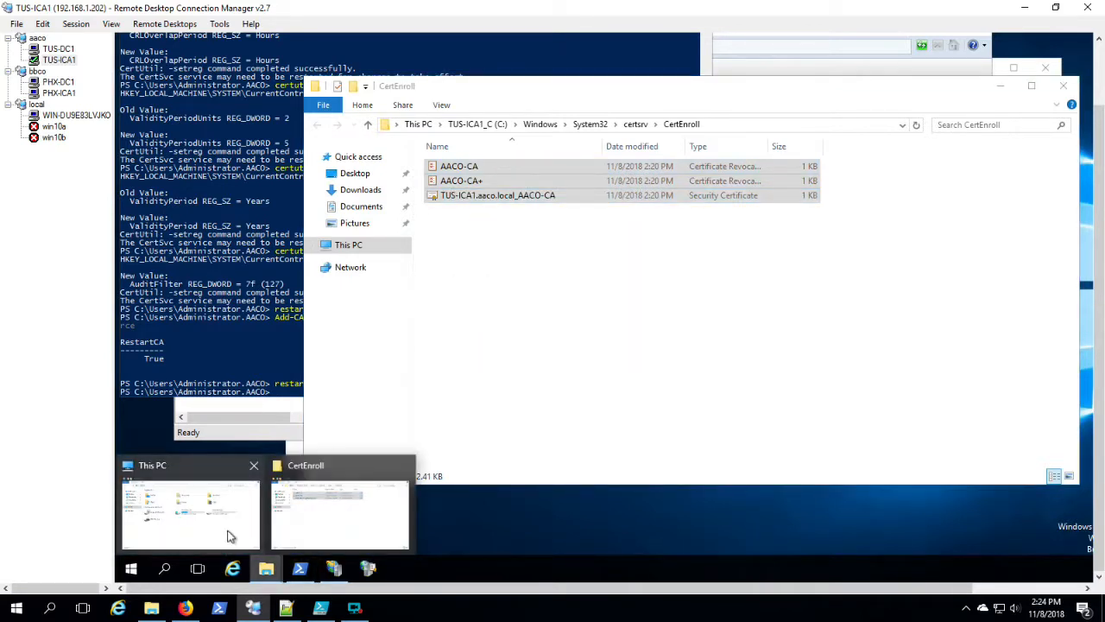
pyautogui.click(190, 515)
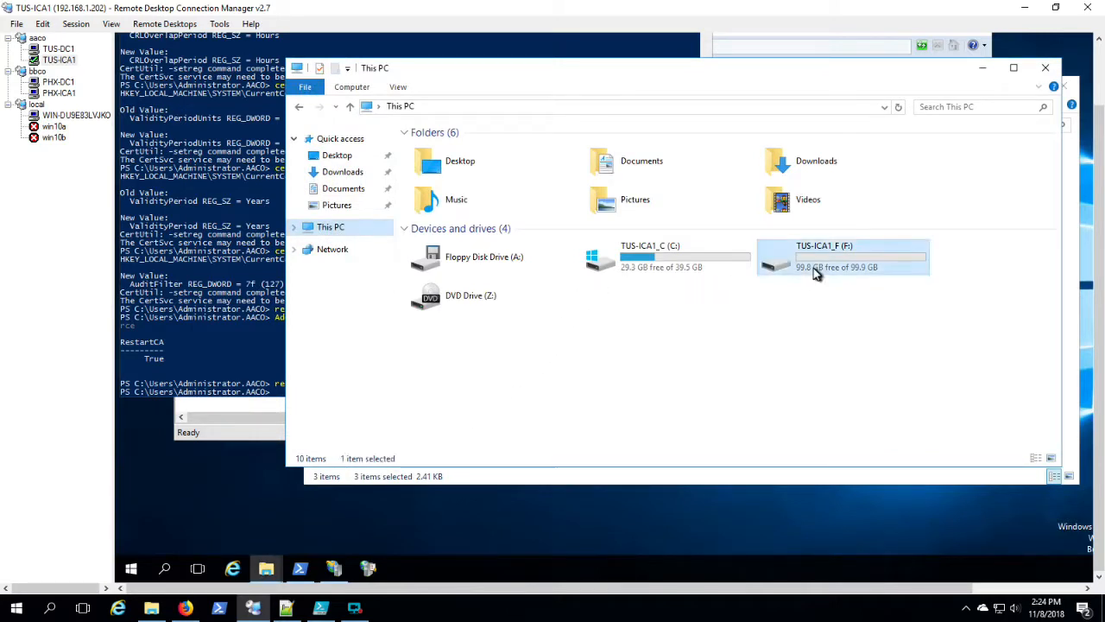
pyautogui.doubleClick(843, 255)
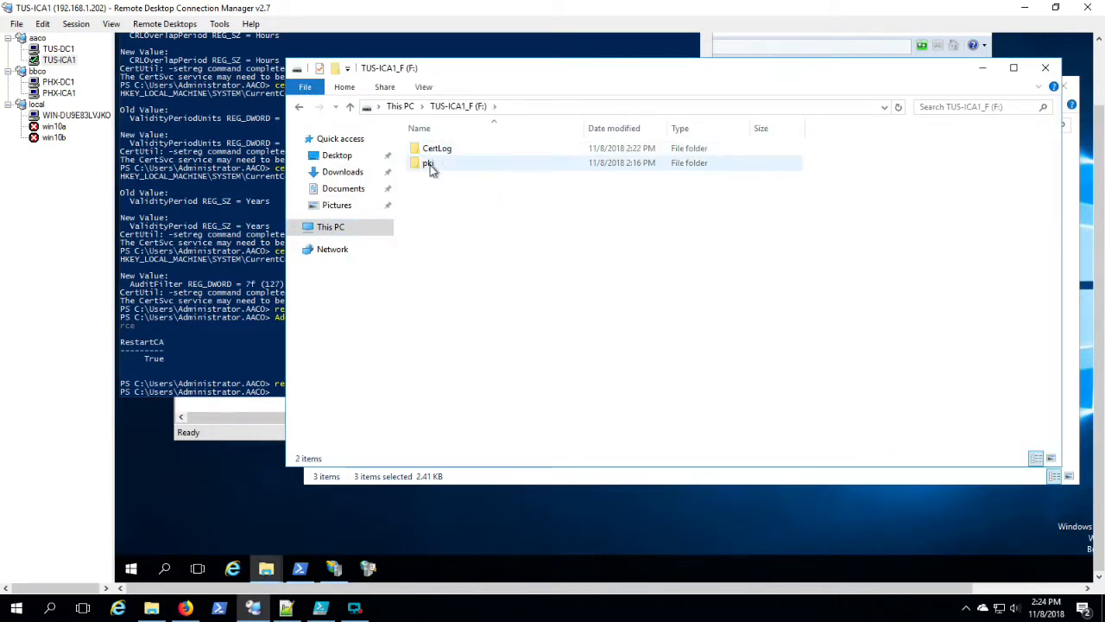
pyautogui.doubleClick(429, 162)
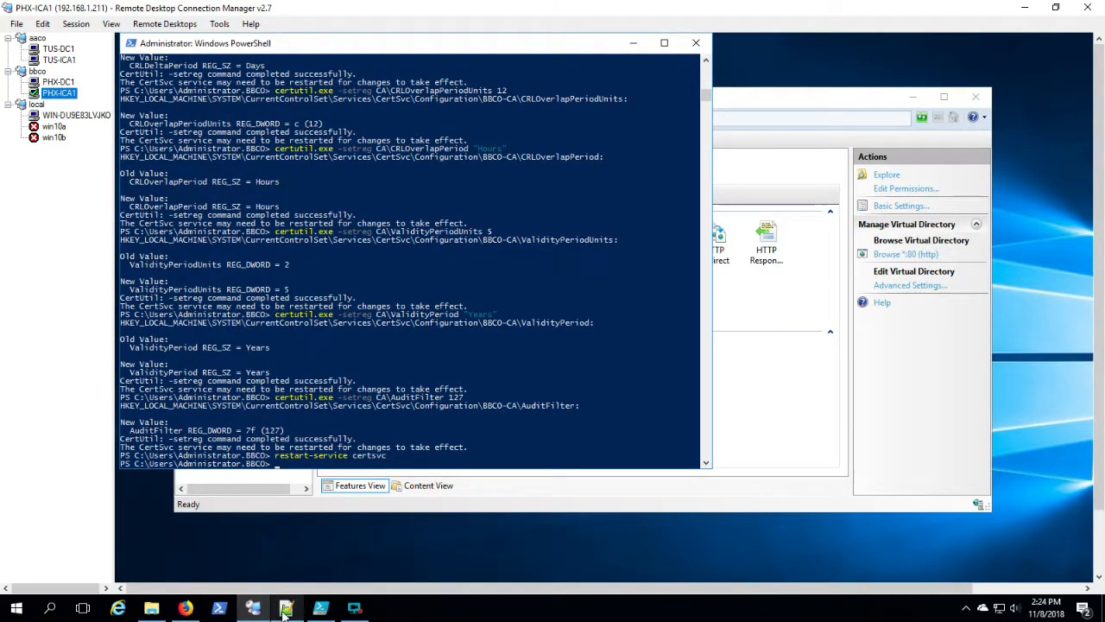
# On PHX-ICA1, bring up a File Explorer window and browse to the F drive.
pyautogui.click(286, 608)
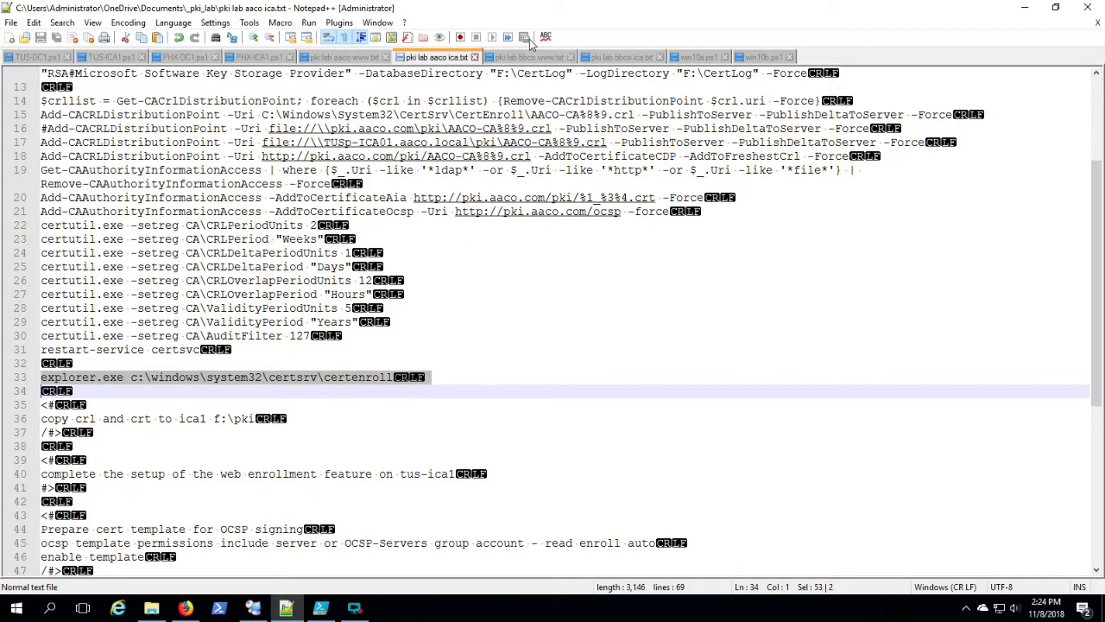
pyautogui.click(620, 56)
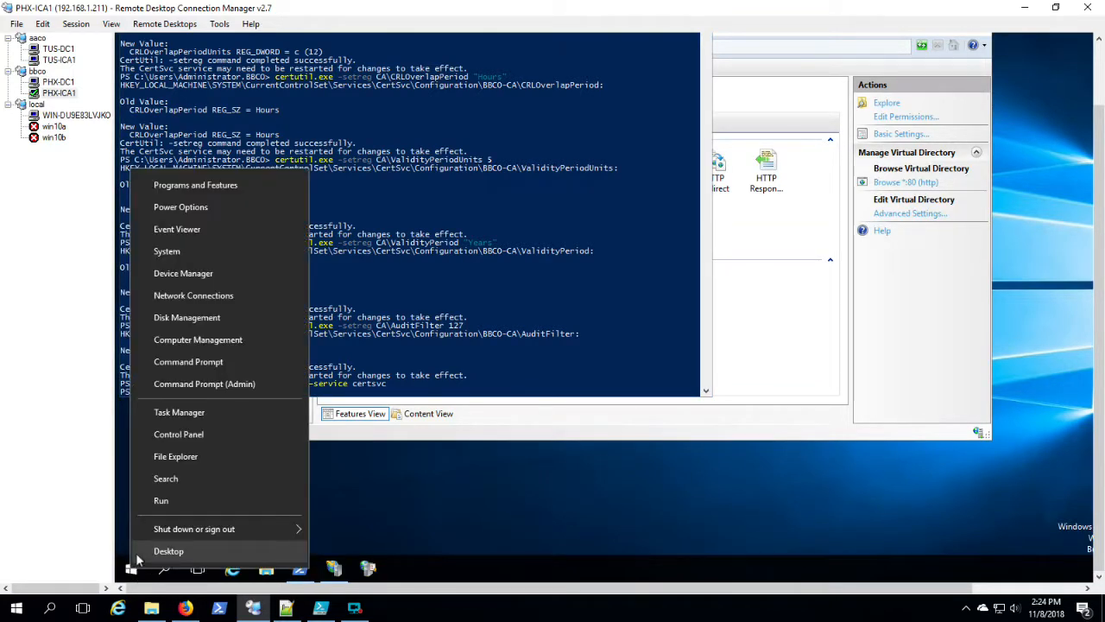
pyautogui.click(160, 501)
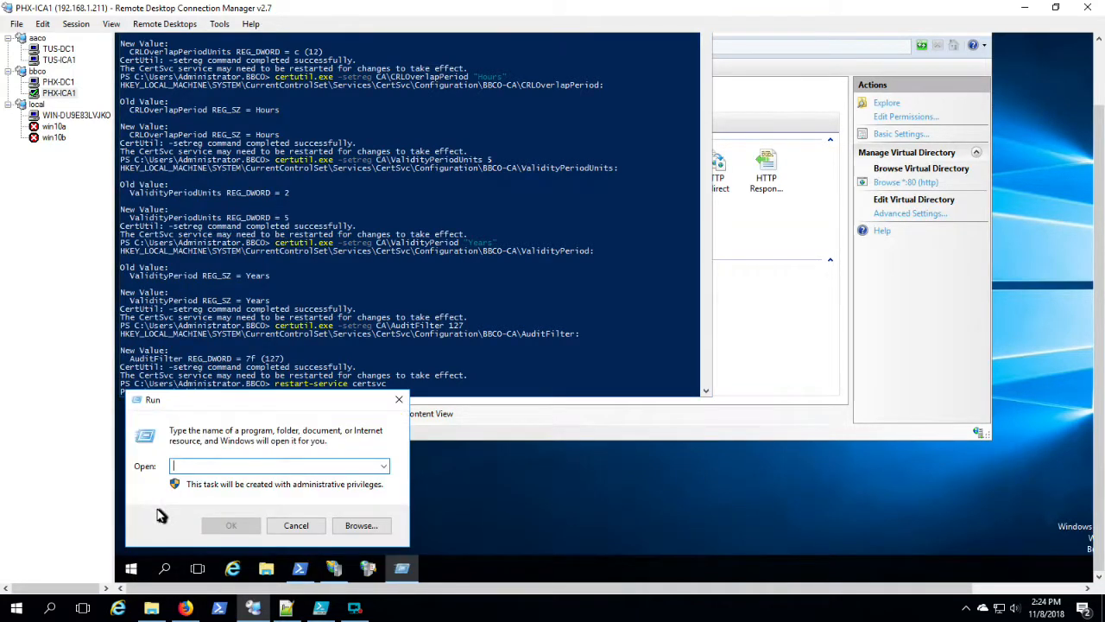
pyautogui.click(295, 525)
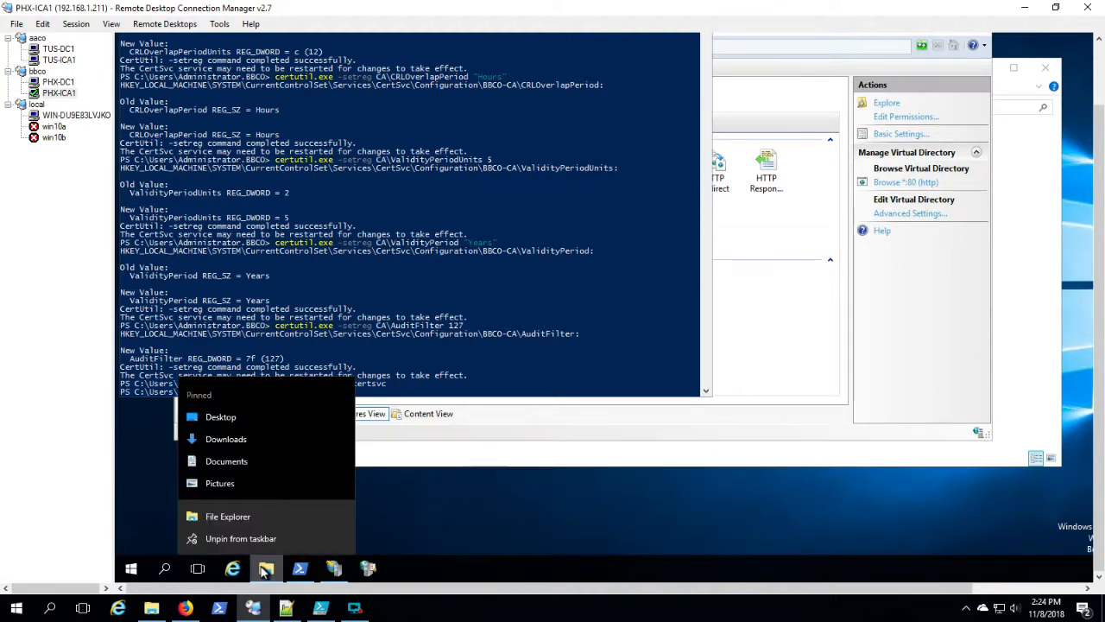
pyautogui.moveTo(252, 517)
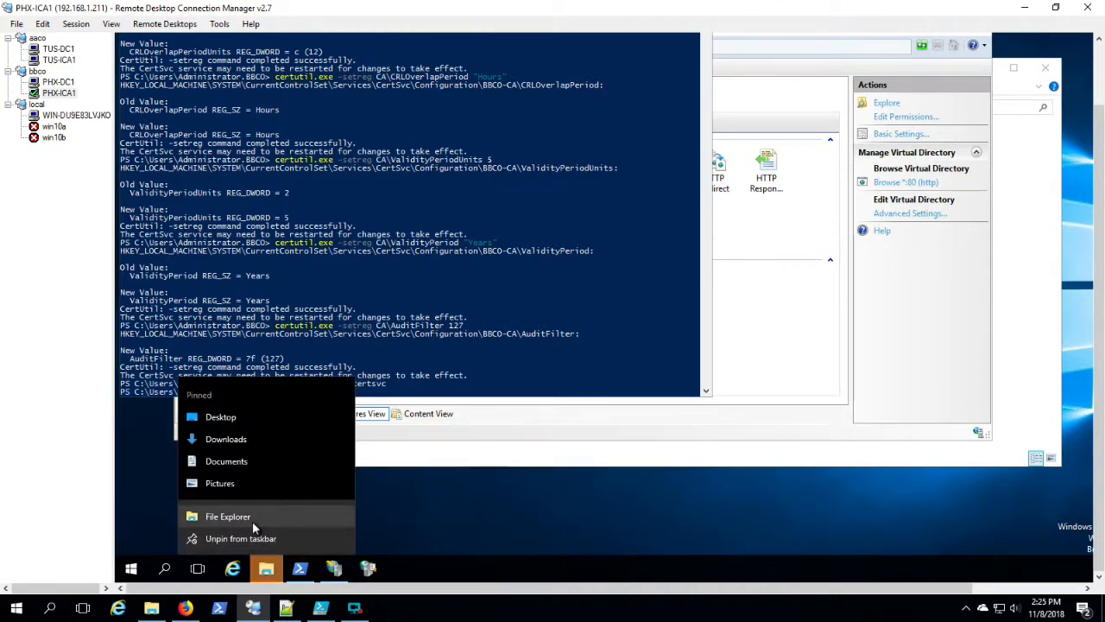
pyautogui.click(228, 514)
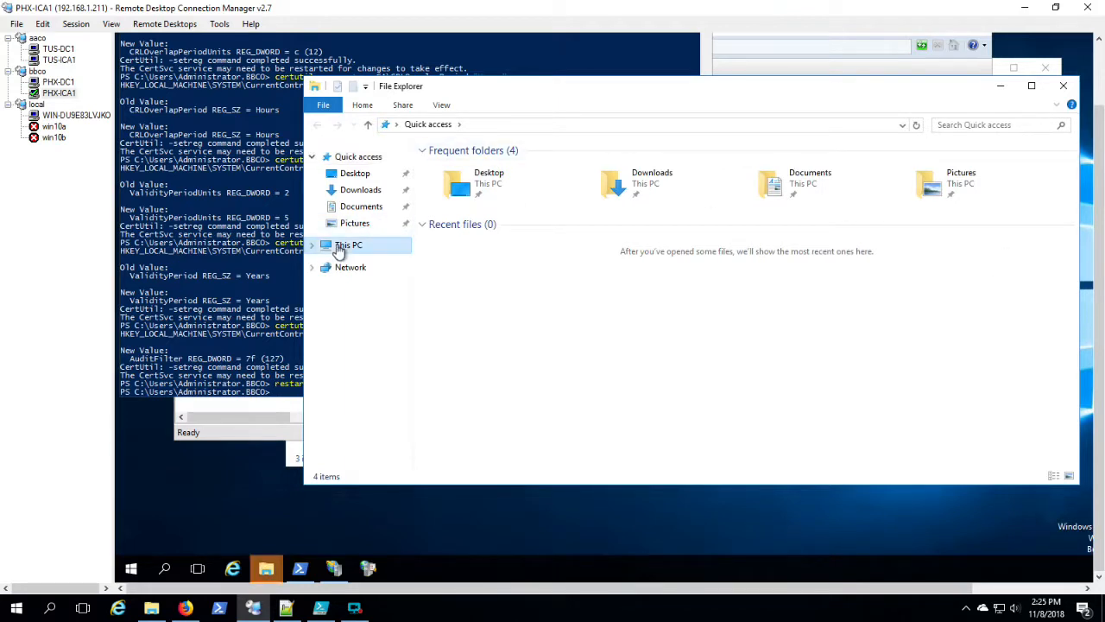
pyautogui.click(348, 245)
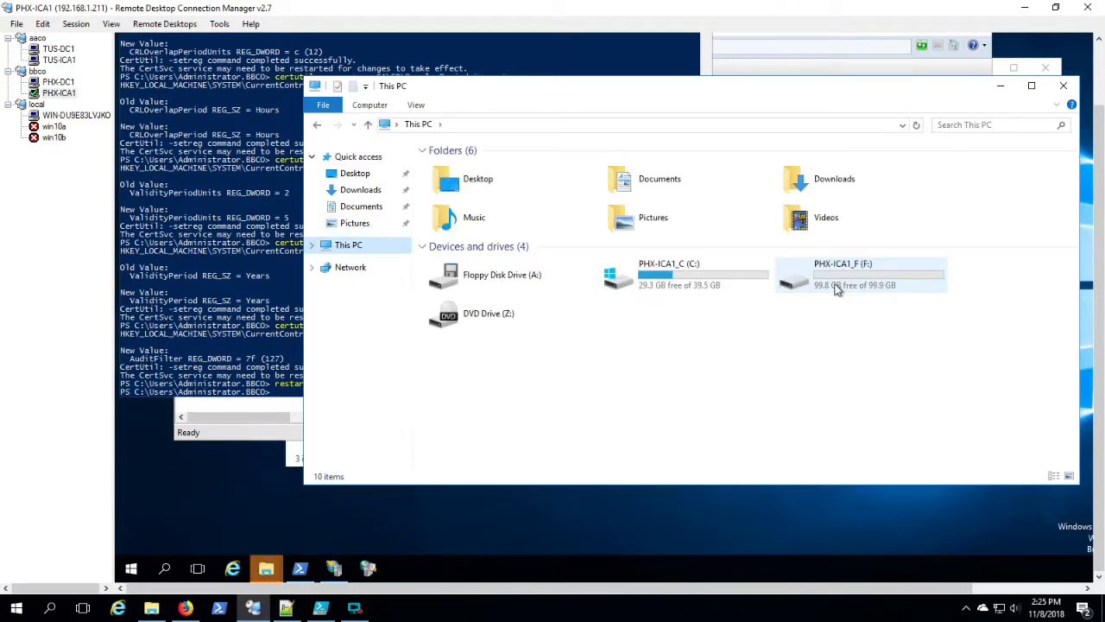
pyautogui.doubleClick(843, 274)
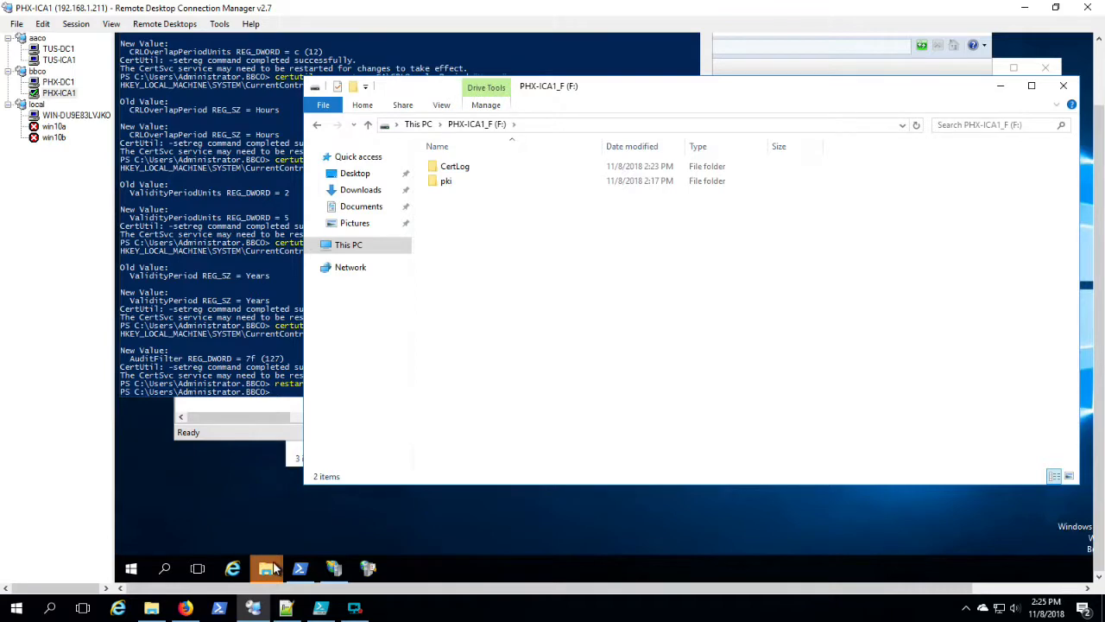
pyautogui.moveTo(266, 568)
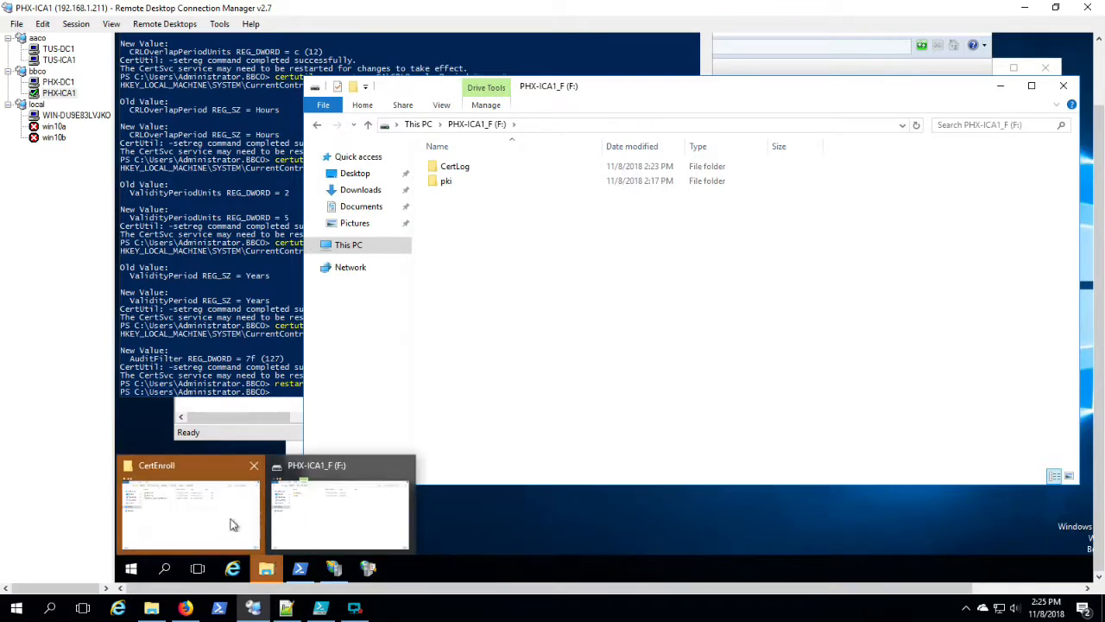
# Copy all BBCO-CA files from CertEnroll and paste them into F:\pki on PHX-ICA1.
pyautogui.click(190, 515)
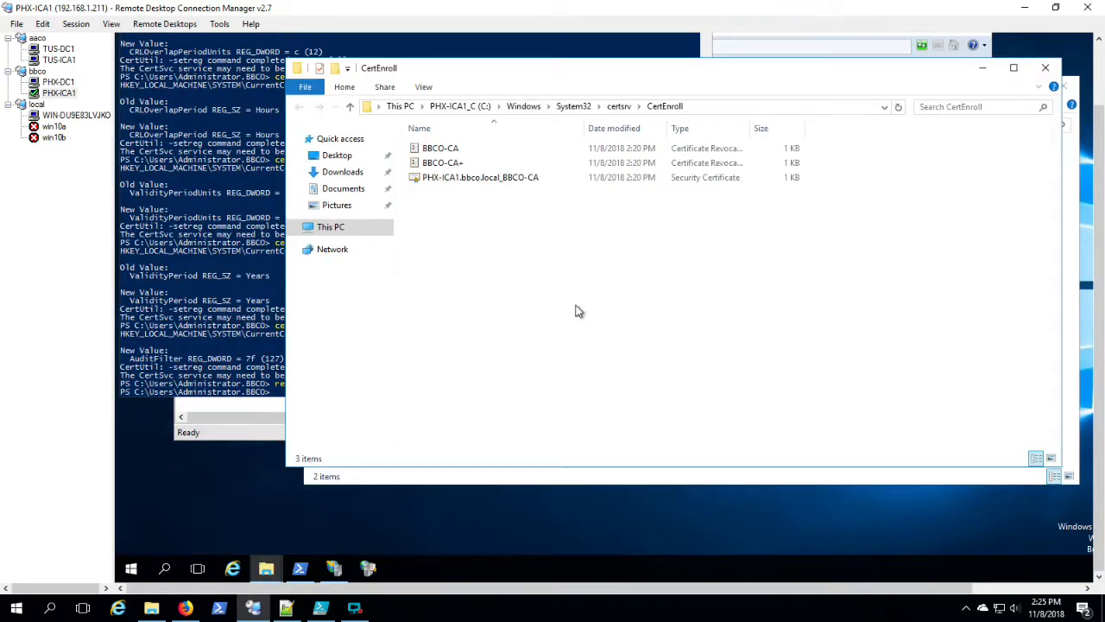
pyautogui.press('ctrl+a')
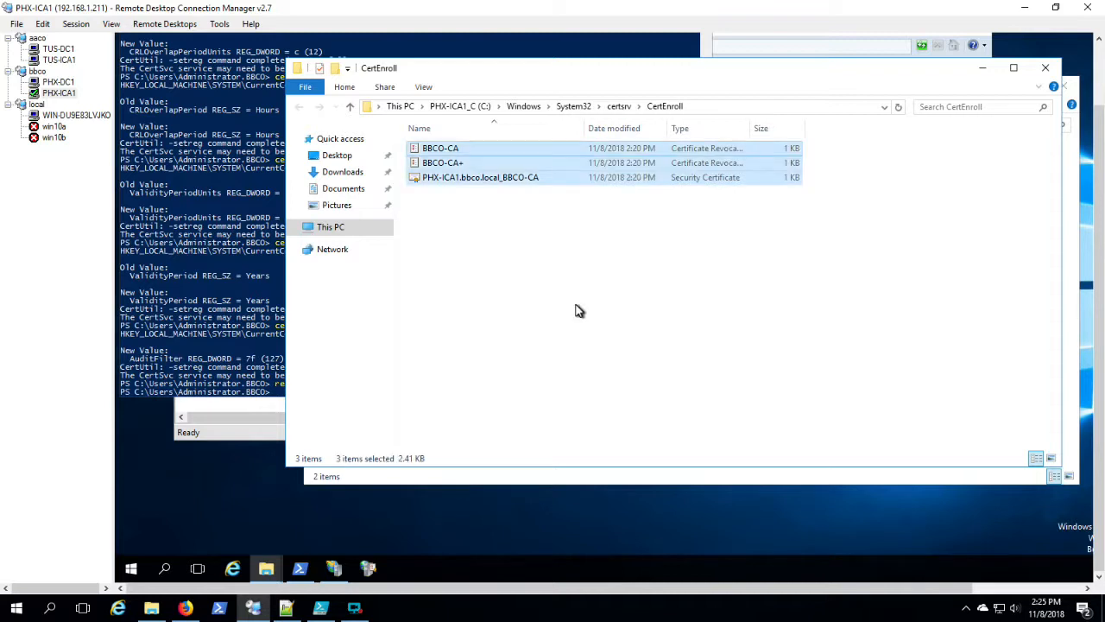
pyautogui.rightClick(480, 176)
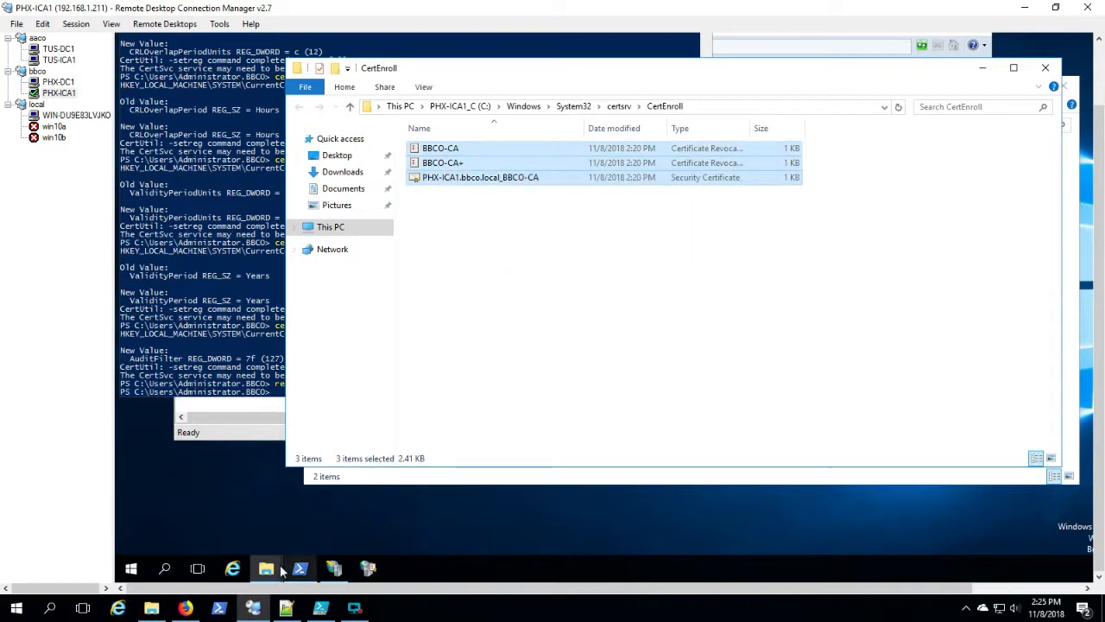
pyautogui.moveTo(266, 568)
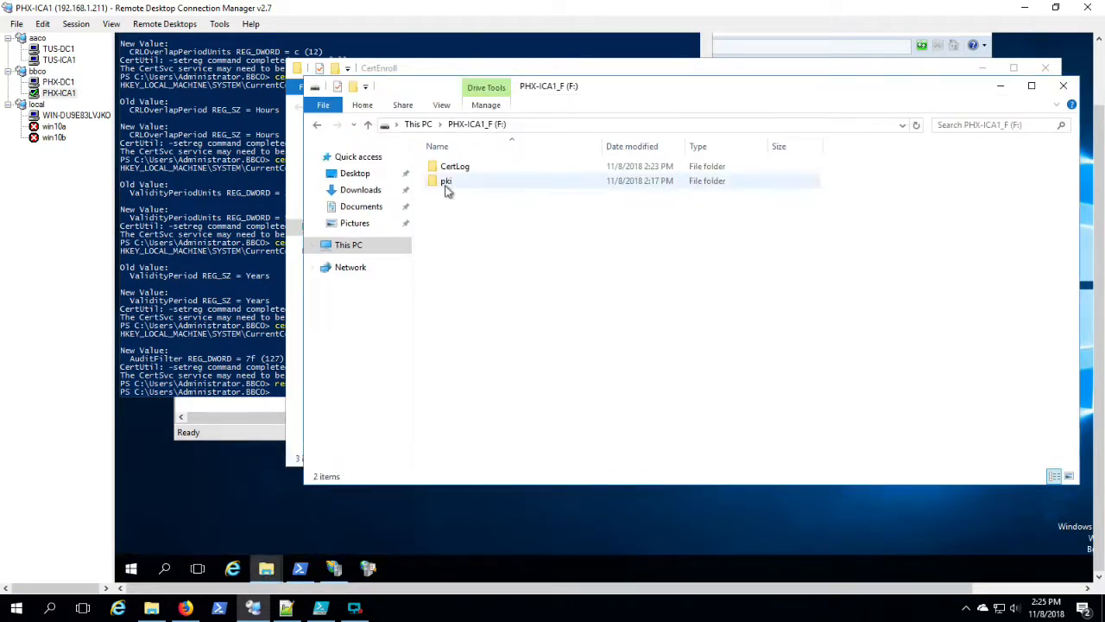
pyautogui.doubleClick(446, 181)
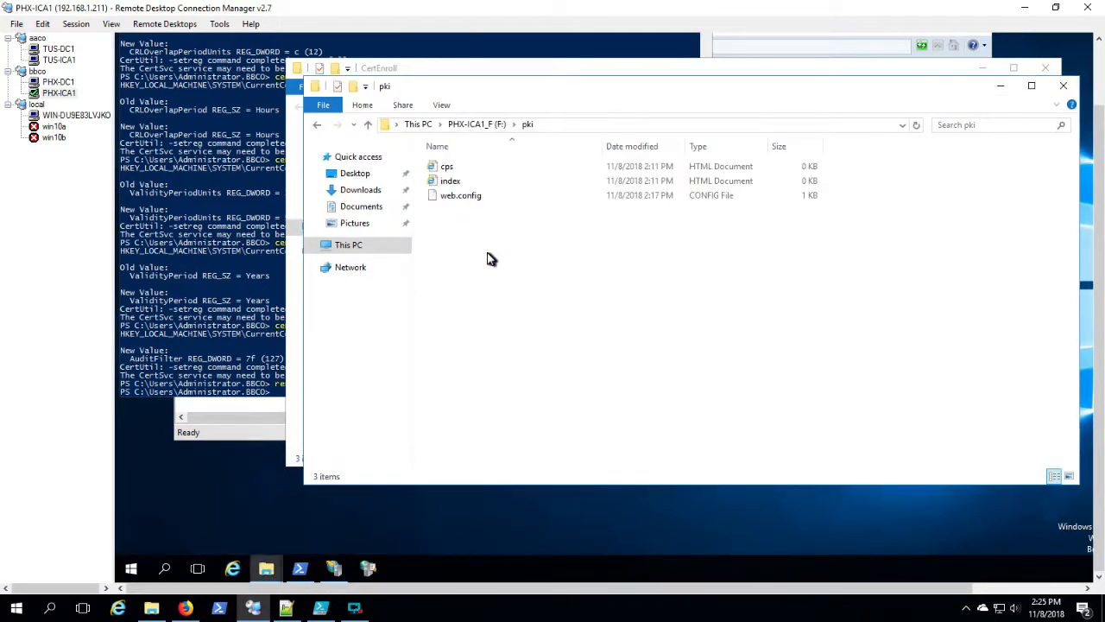
pyautogui.rightClick(490, 259)
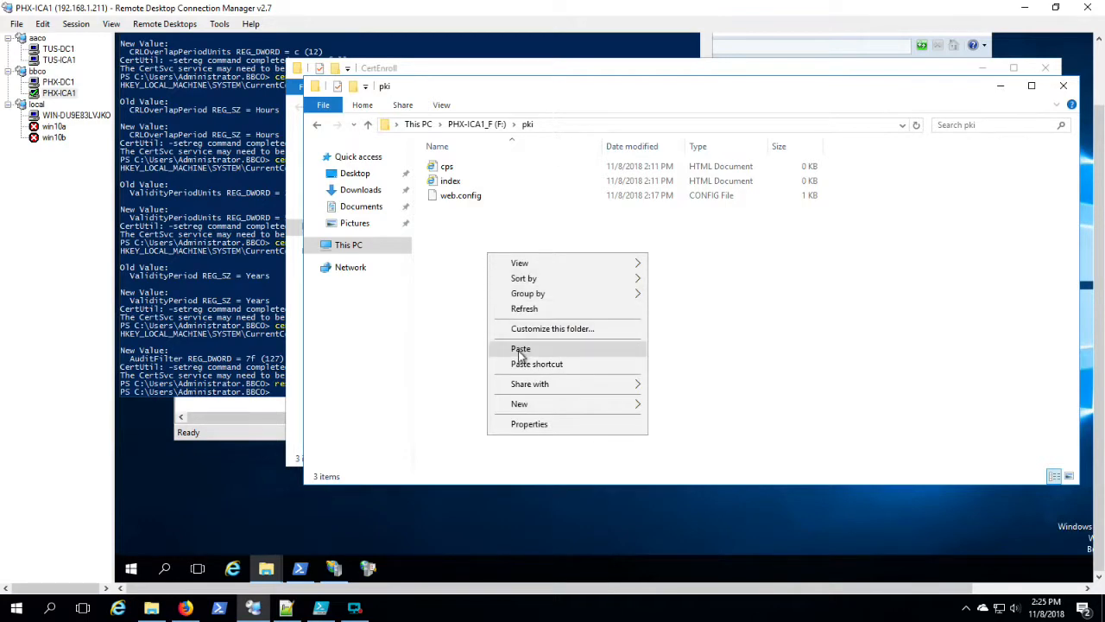
pyautogui.click(522, 349)
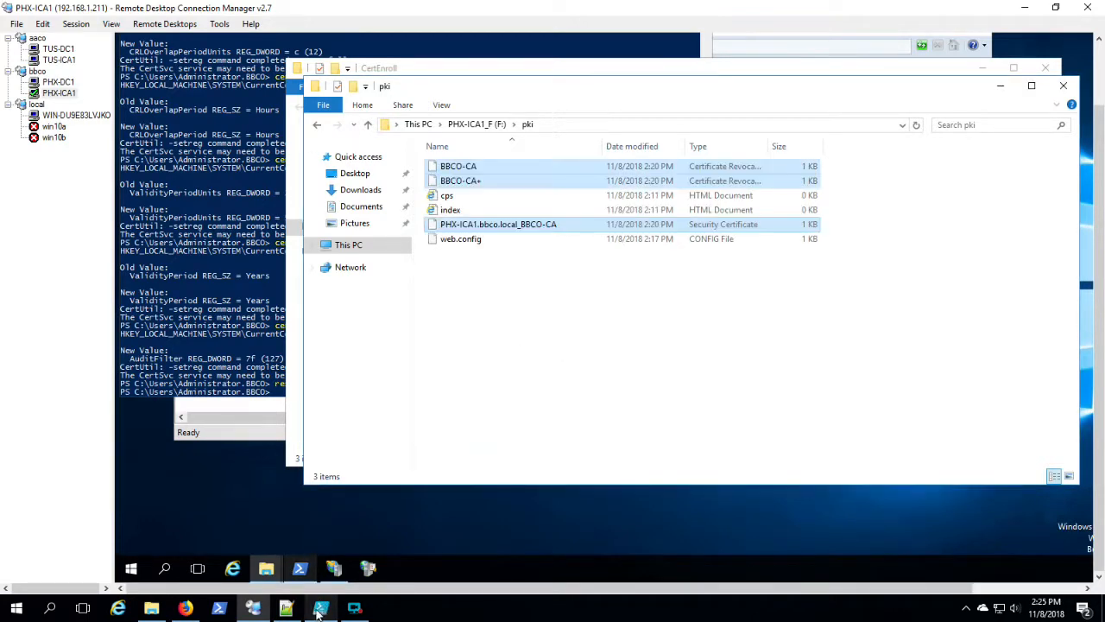
pyautogui.click(321, 608)
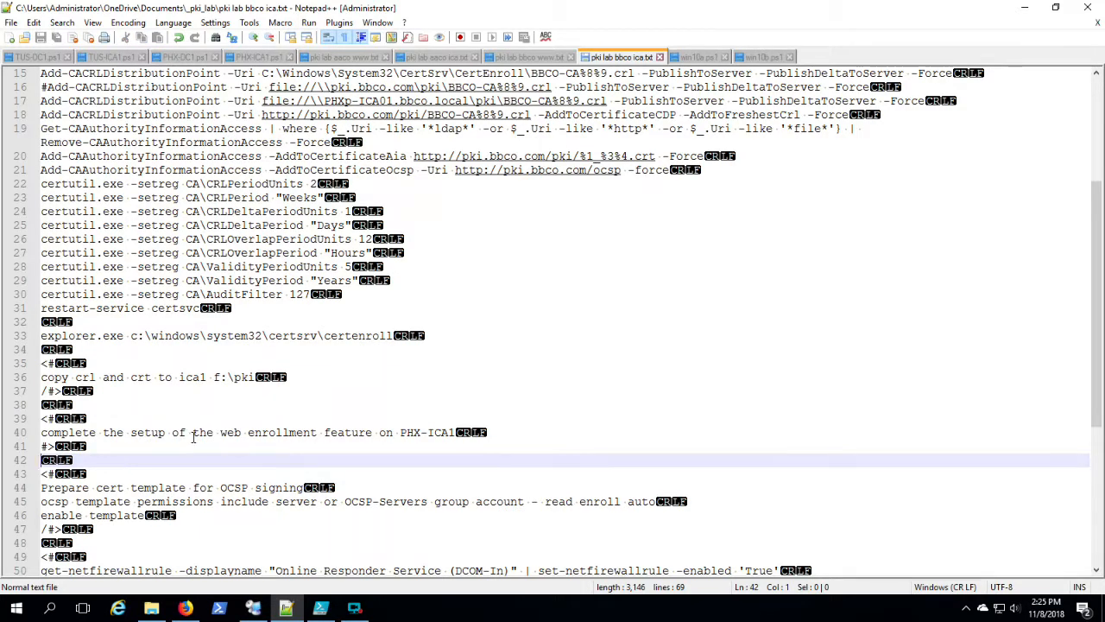
# Launch Server Manager from the Start menu on TUS-ICA1 and then on PHX-ICA1.
pyautogui.doubleClick(281, 432)
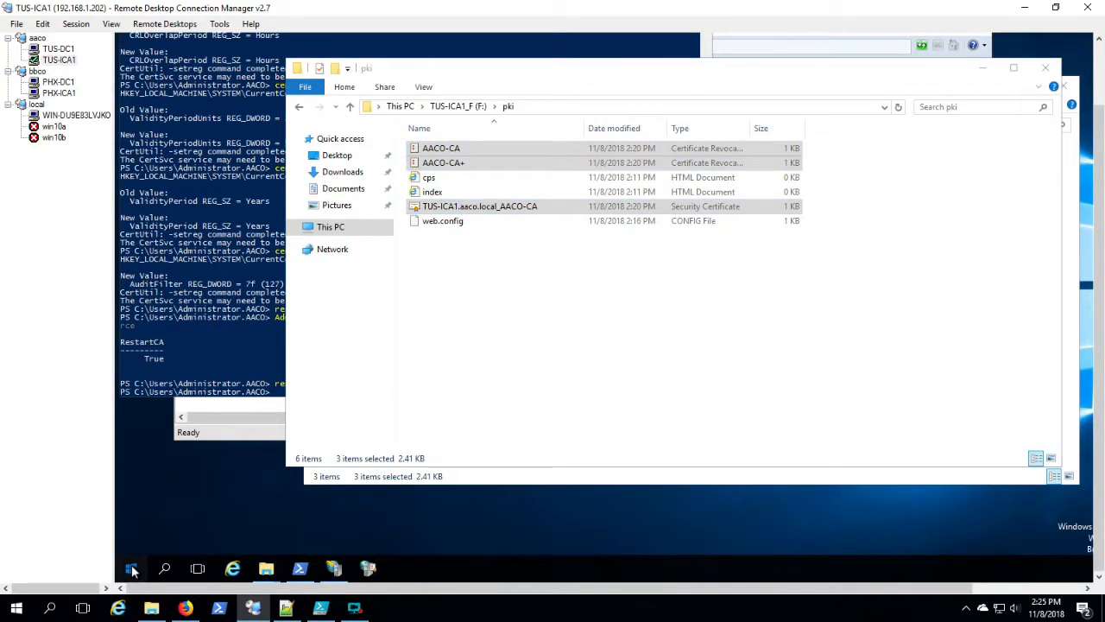
pyautogui.click(131, 566)
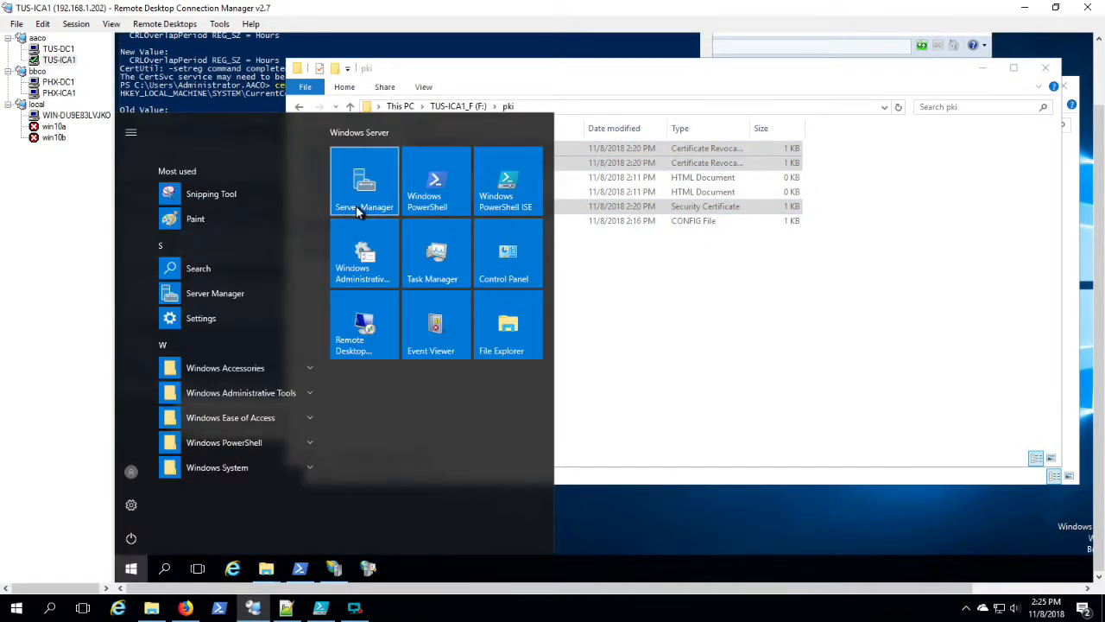
pyautogui.click(365, 181)
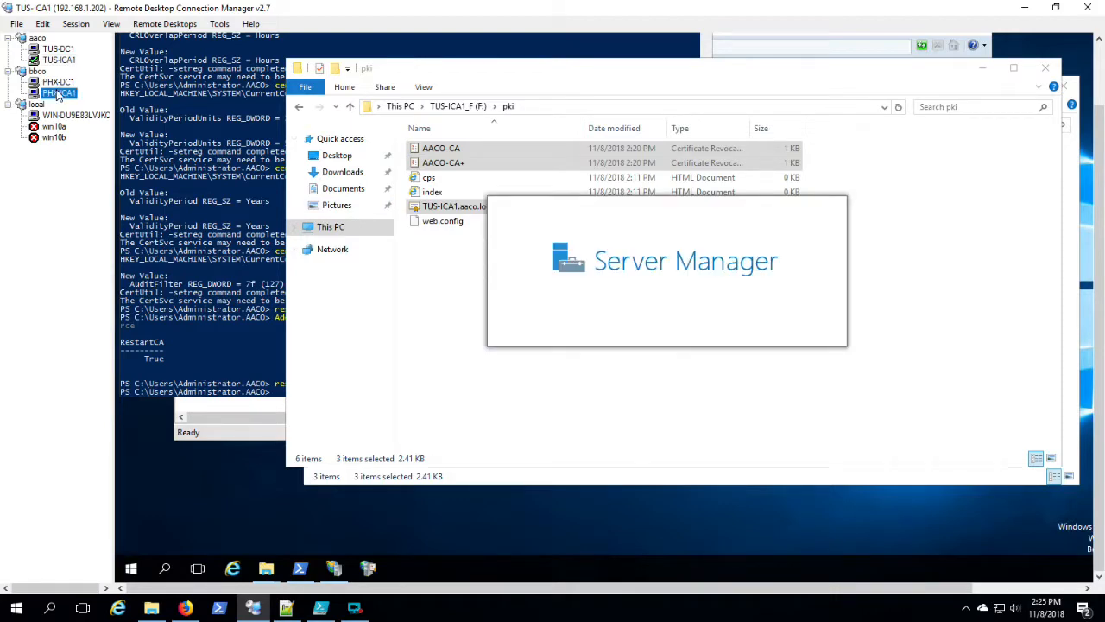
pyautogui.click(59, 94)
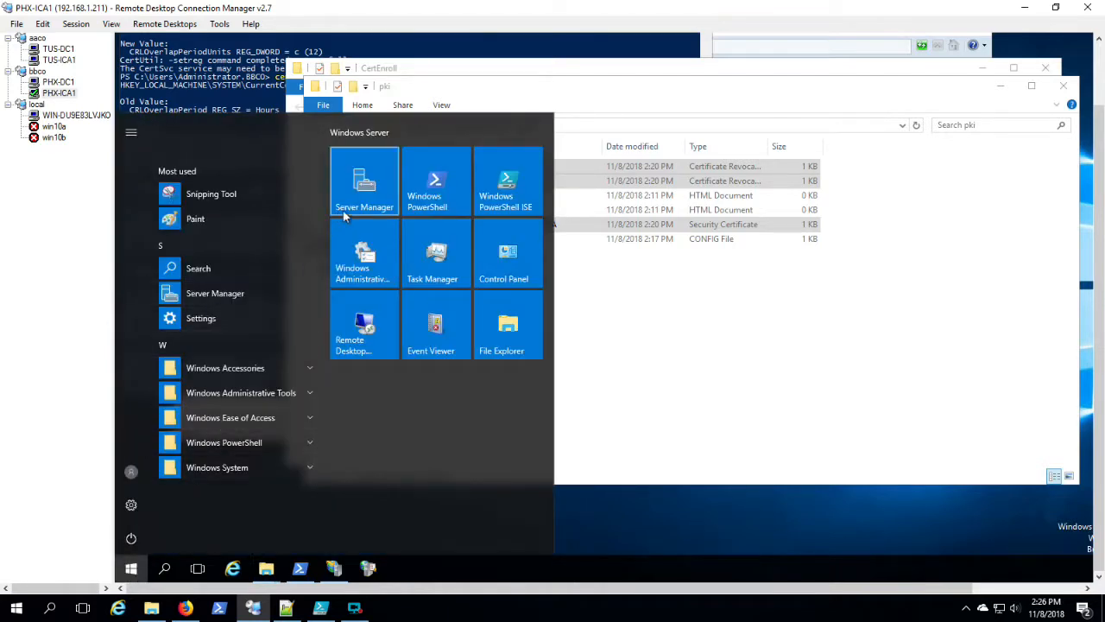
pyautogui.click(58, 59)
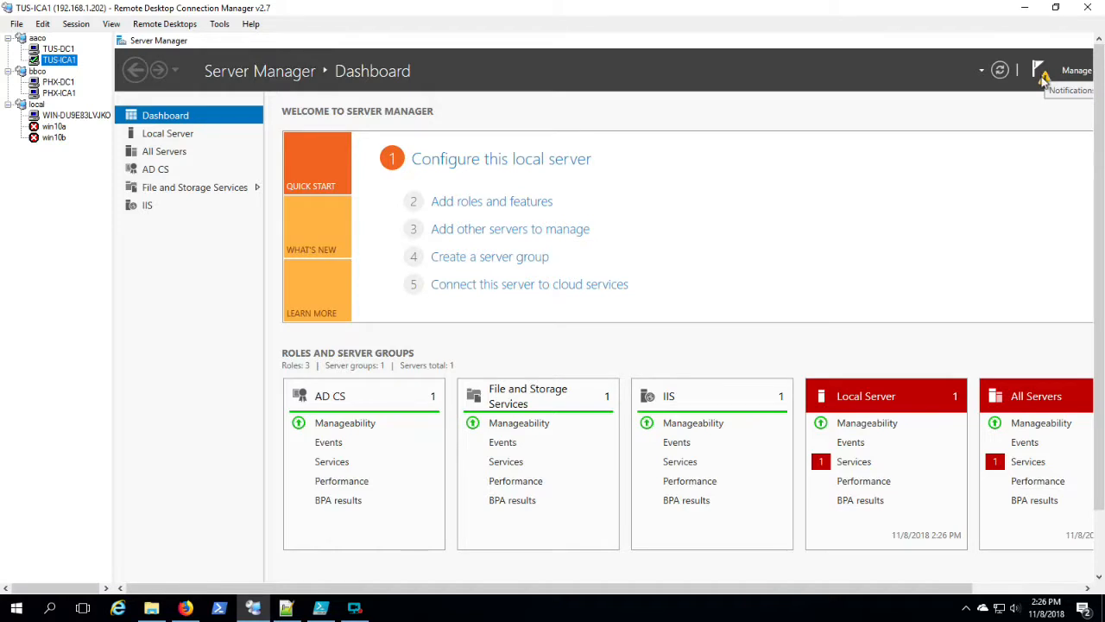
# Configure Certification Authority Web Enrollment through TUS-ICA1's AD CS post-deployment wizard and close it.
pyautogui.click(1039, 69)
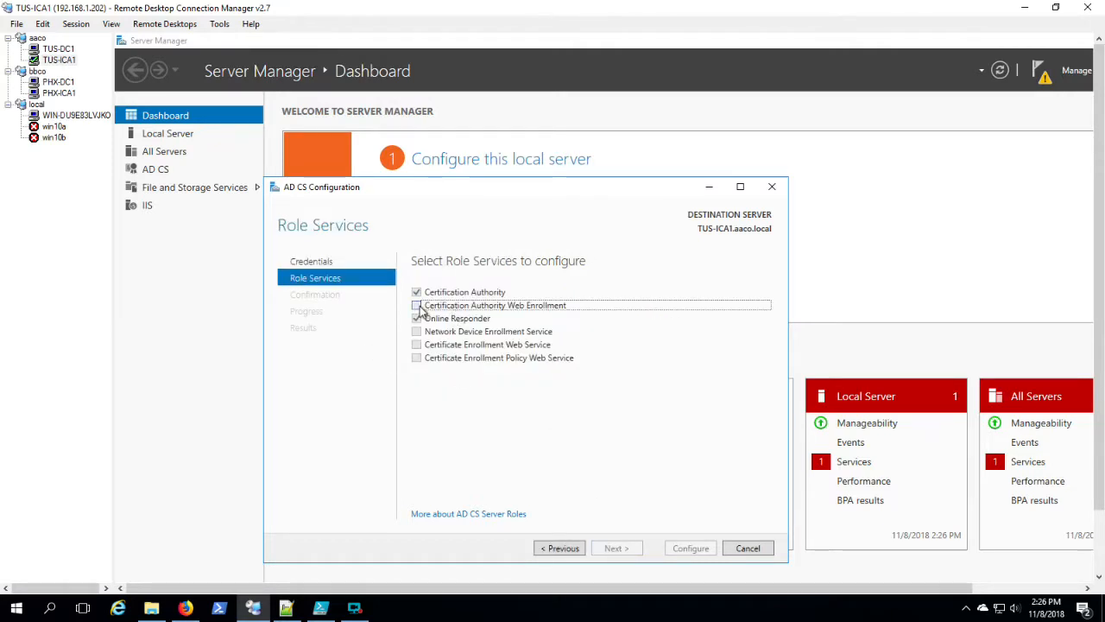
pyautogui.click(614, 548)
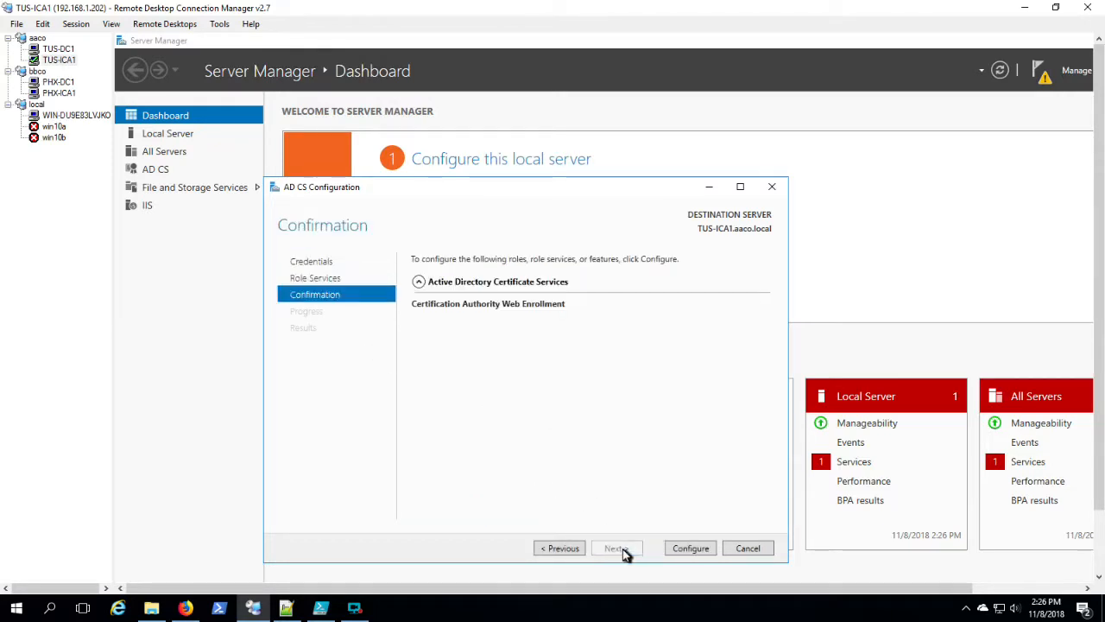
pyautogui.click(691, 547)
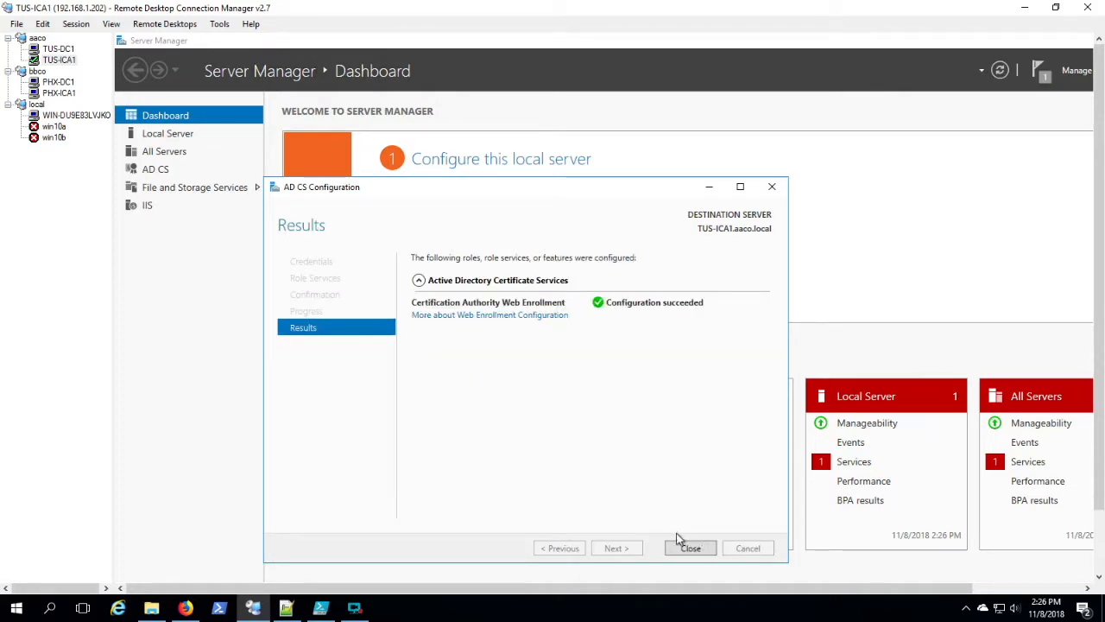
pyautogui.click(691, 547)
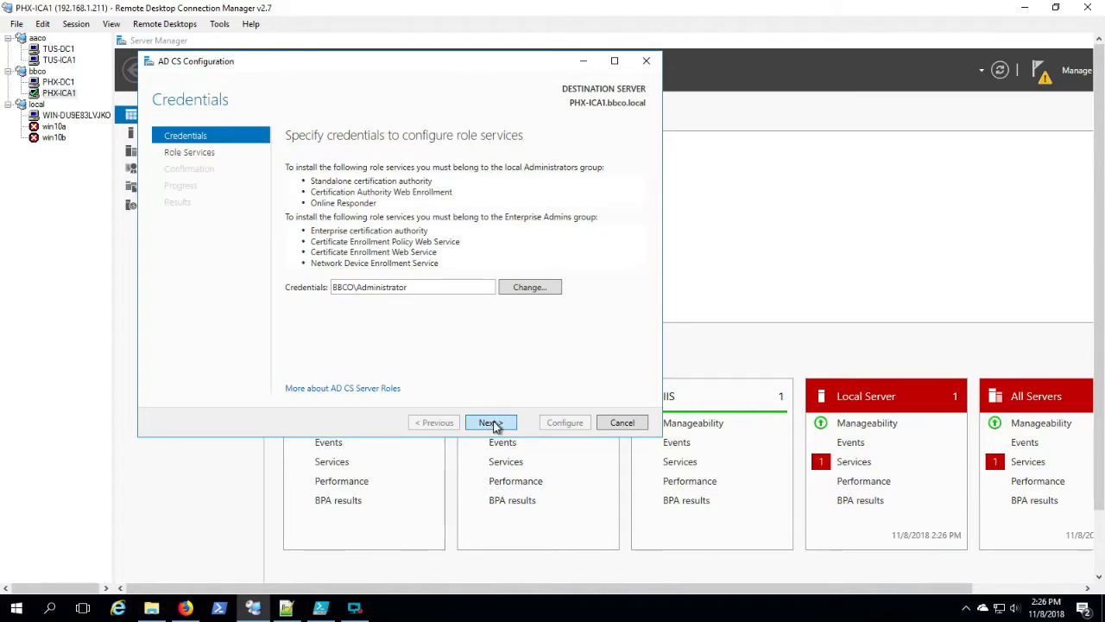
# Confirm Certification Authority Web Enrollment for configuration on PHX-ICA1.
pyautogui.click(490, 421)
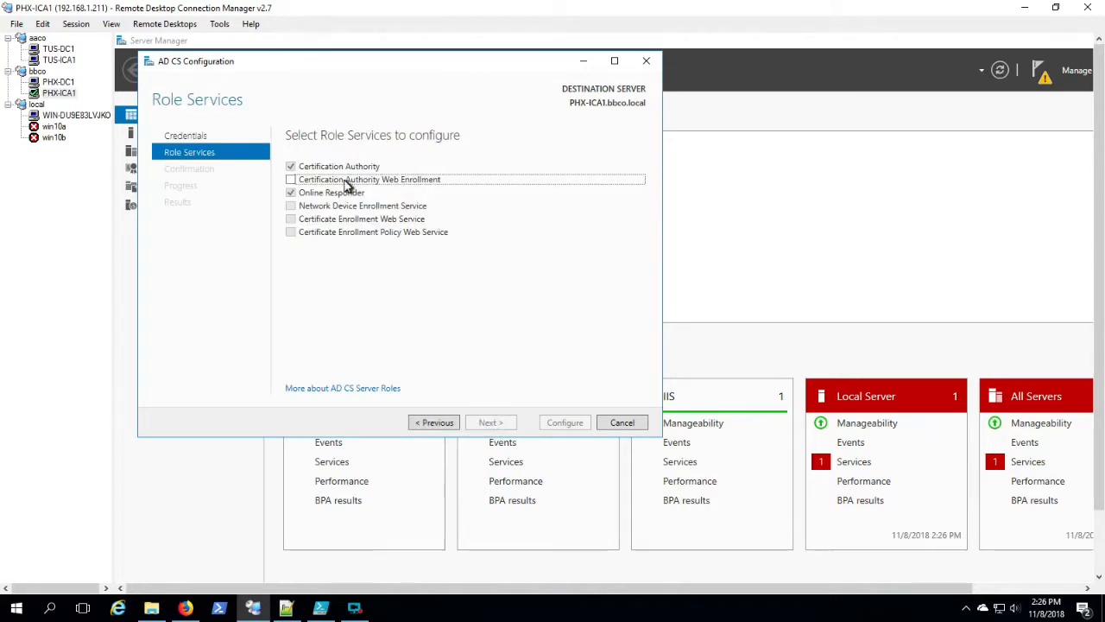
pyautogui.click(486, 422)
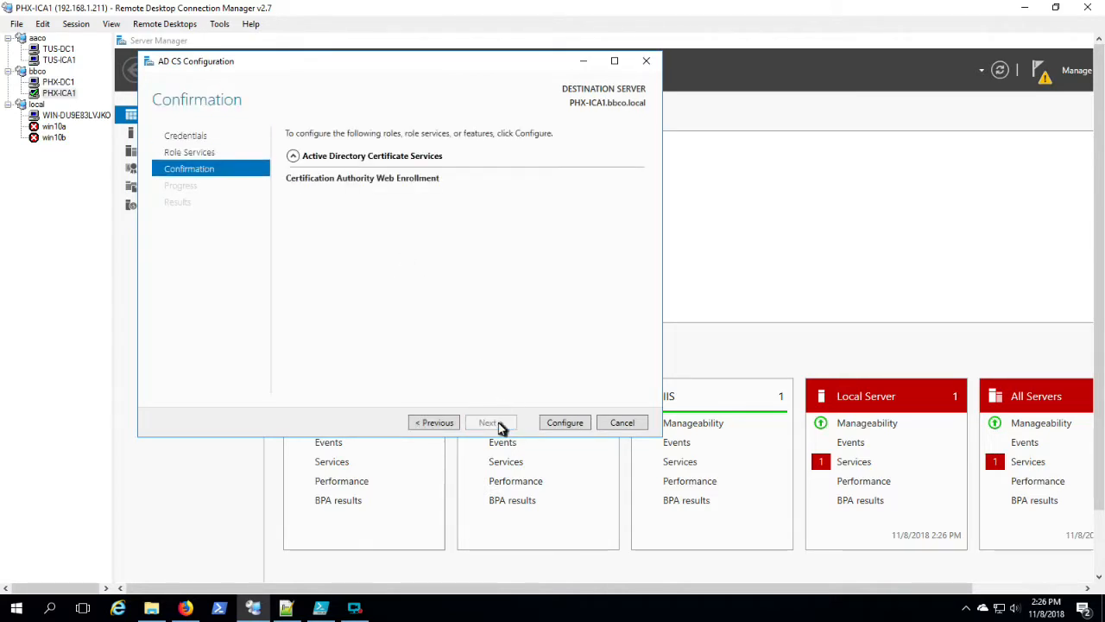
pyautogui.click(565, 421)
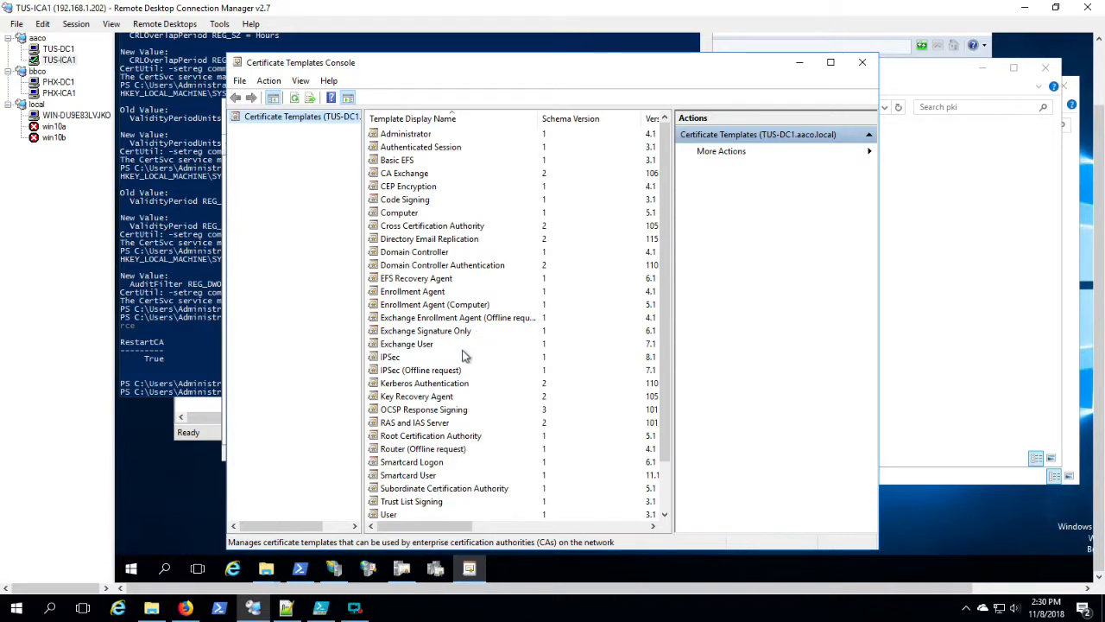
# Duplicate the OCSP Response Signing template and rename it AACO OCSP Response Signing.
pyautogui.rightClick(423, 410)
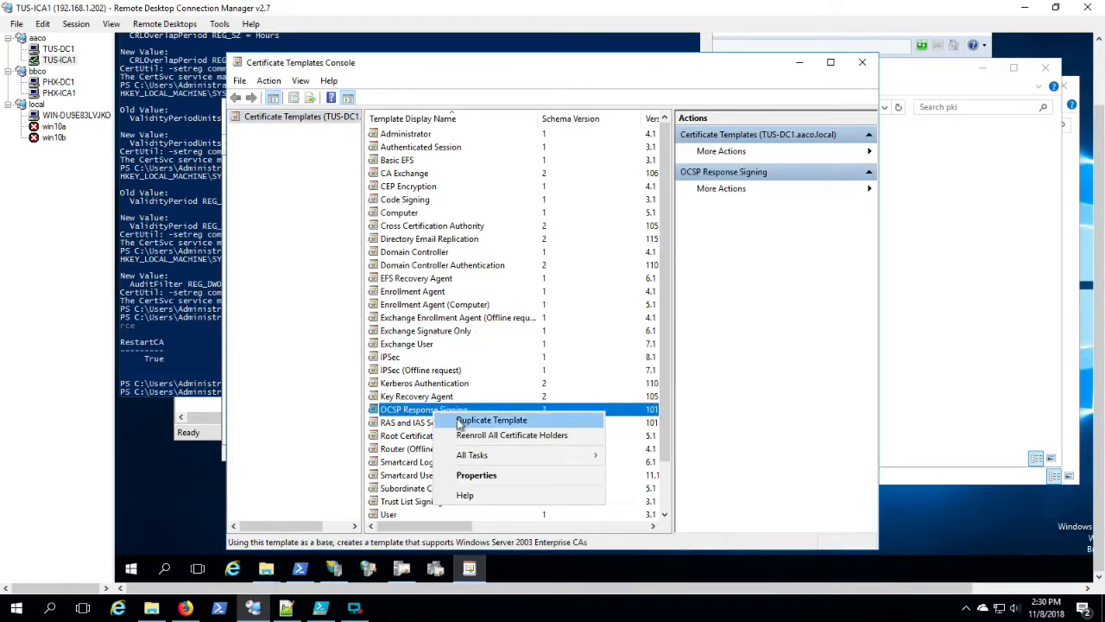
pyautogui.click(490, 420)
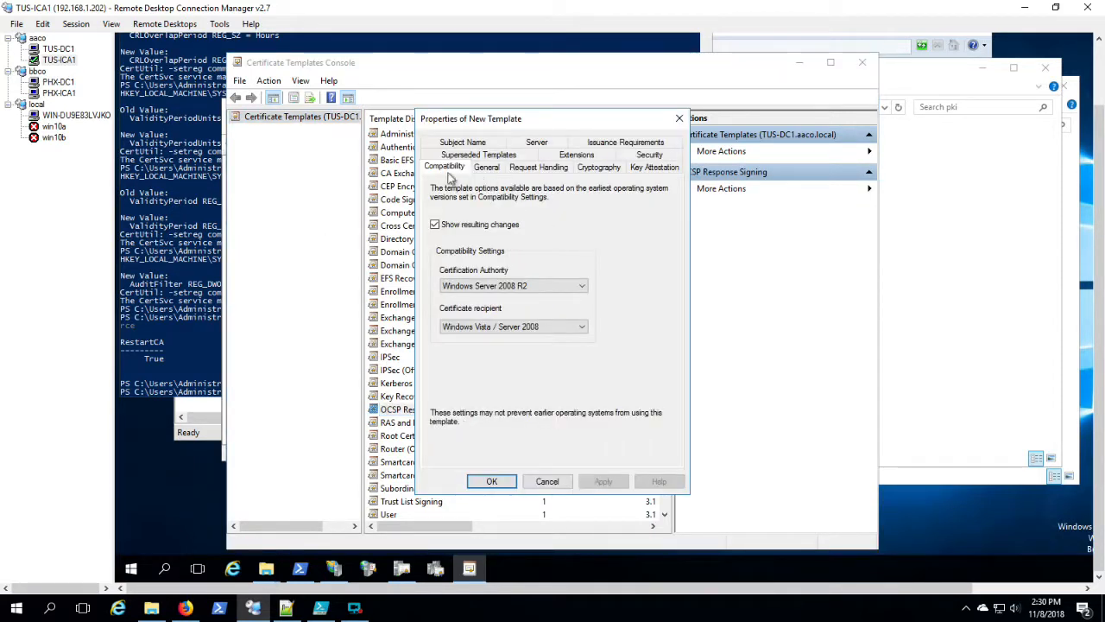
pyautogui.click(487, 165)
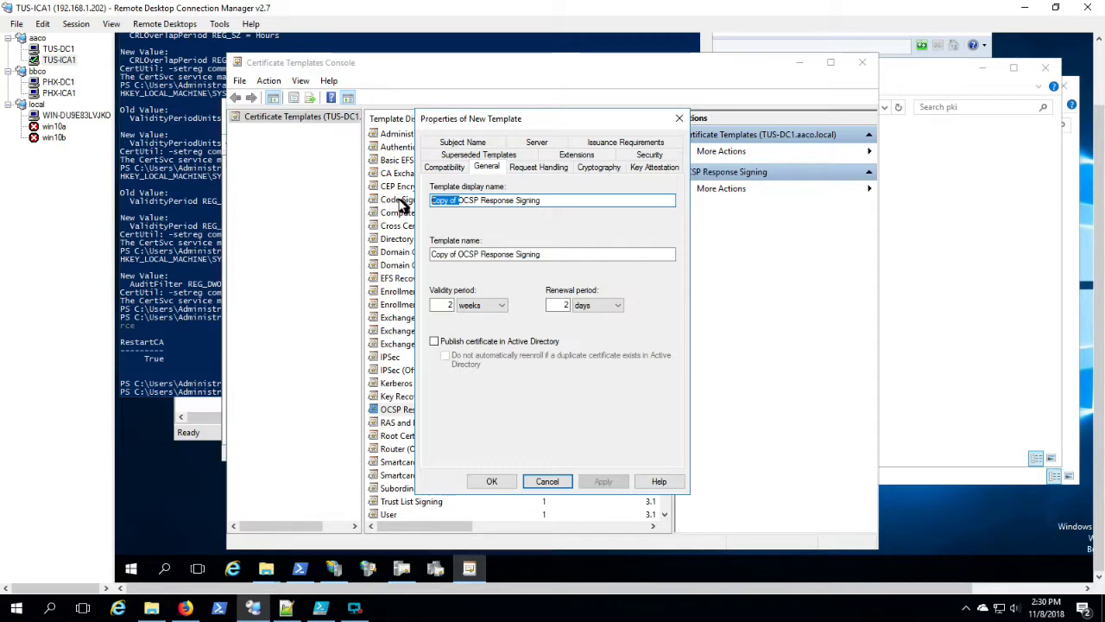
pyautogui.write('AACO')
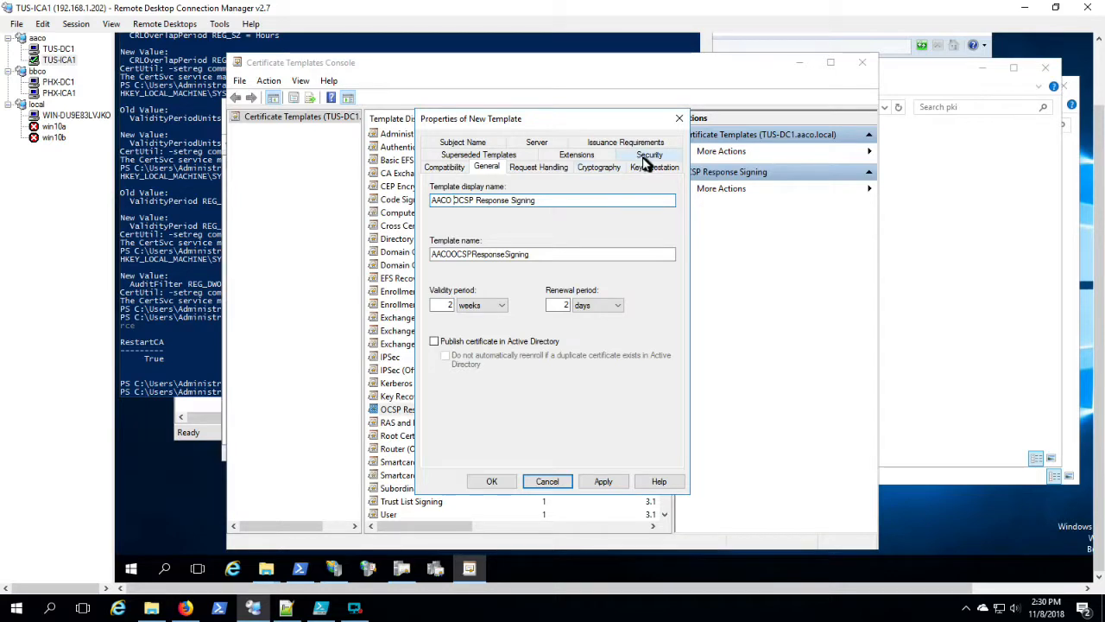
# Grant the OCSP-Servers group read and enroll permission on the new template.
pyautogui.click(649, 156)
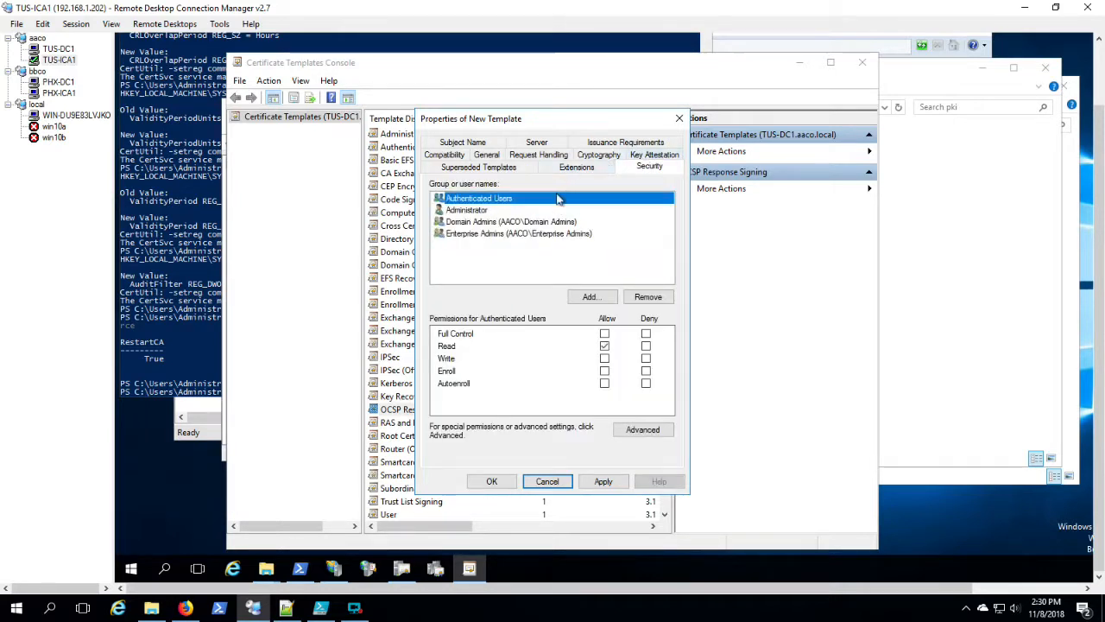
pyautogui.click(590, 297)
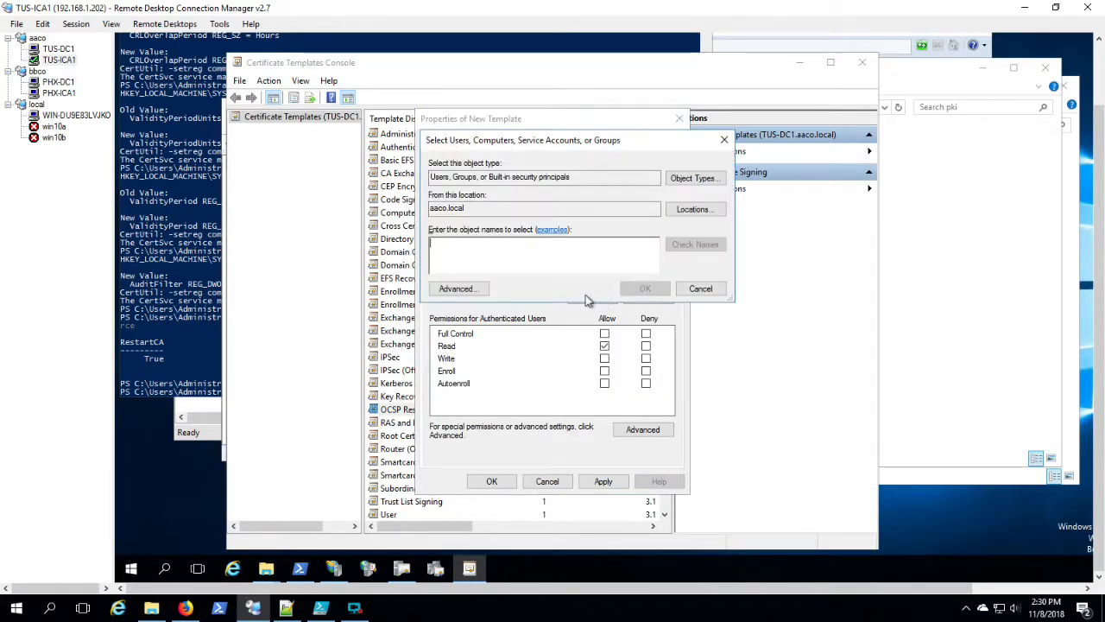
pyautogui.write('ocsp')
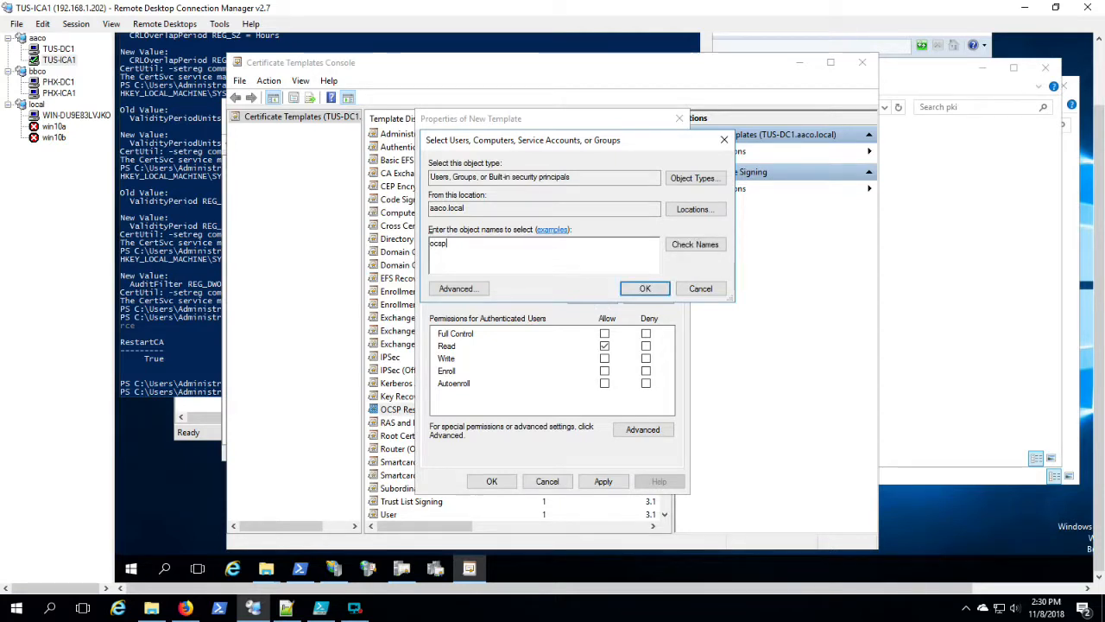
pyautogui.click(645, 287)
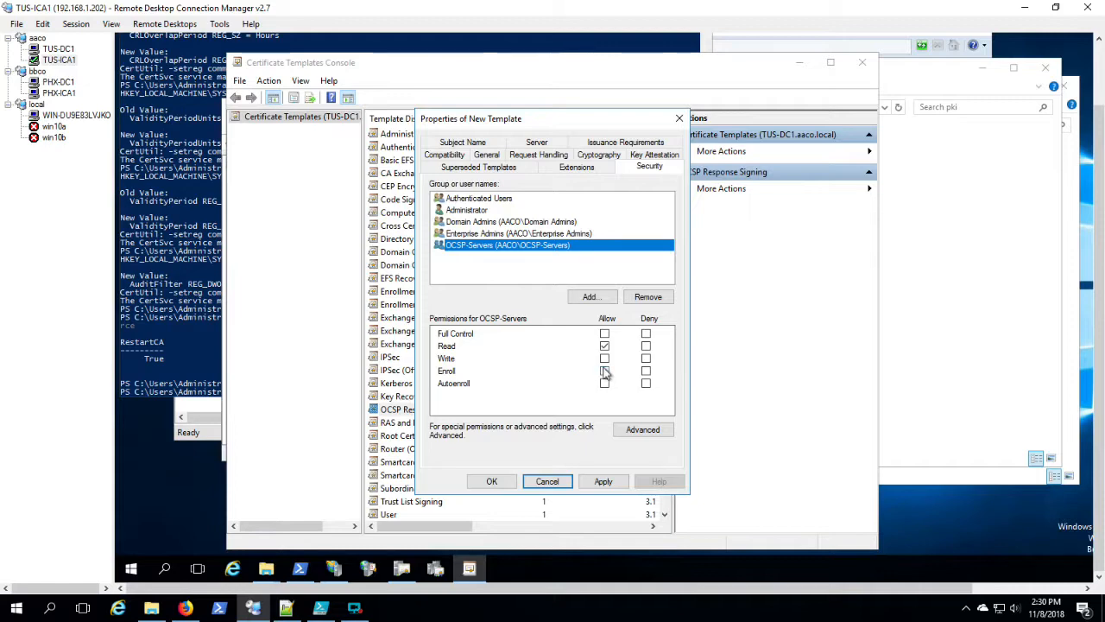
pyautogui.click(603, 480)
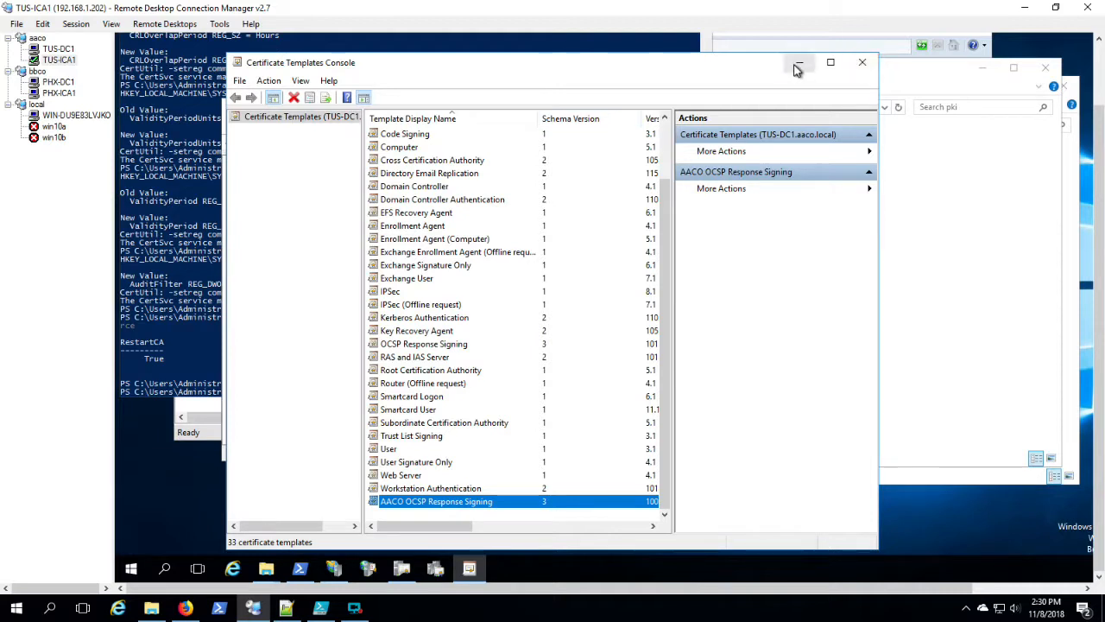
# Enable the AACO OCSP Response Signing template for issuance on AACO-CA.
pyautogui.rightClick(294, 236)
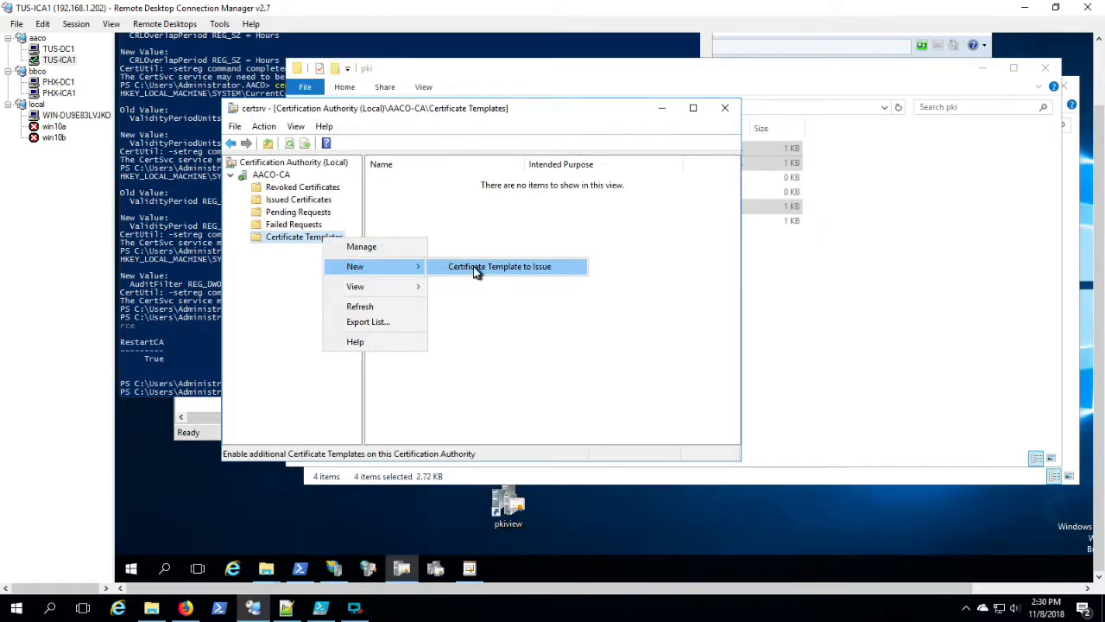
pyautogui.click(499, 266)
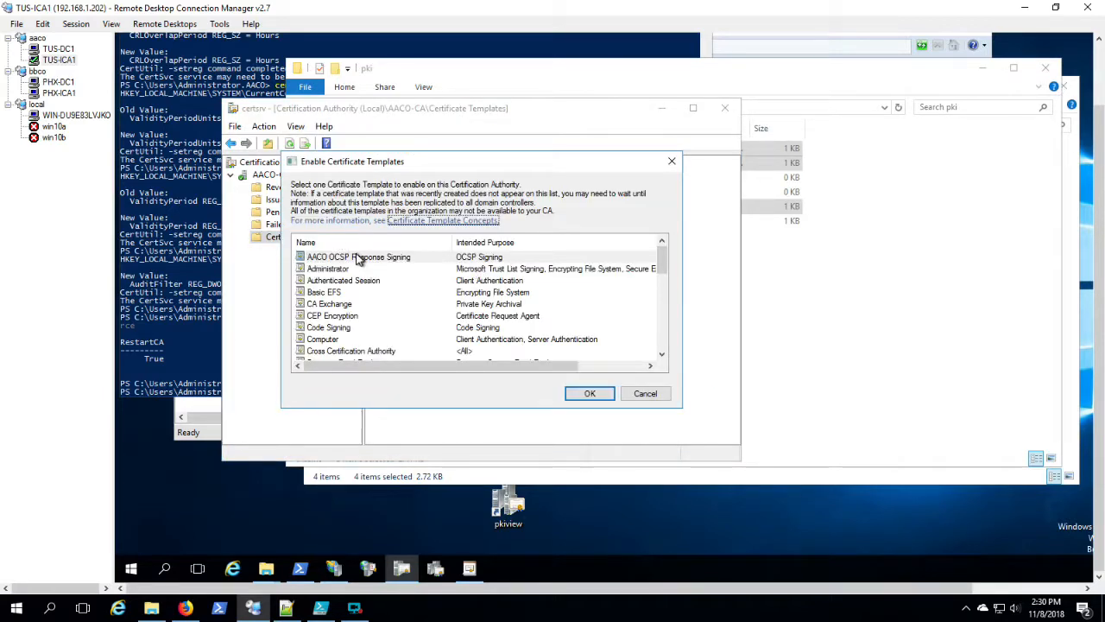
pyautogui.click(591, 394)
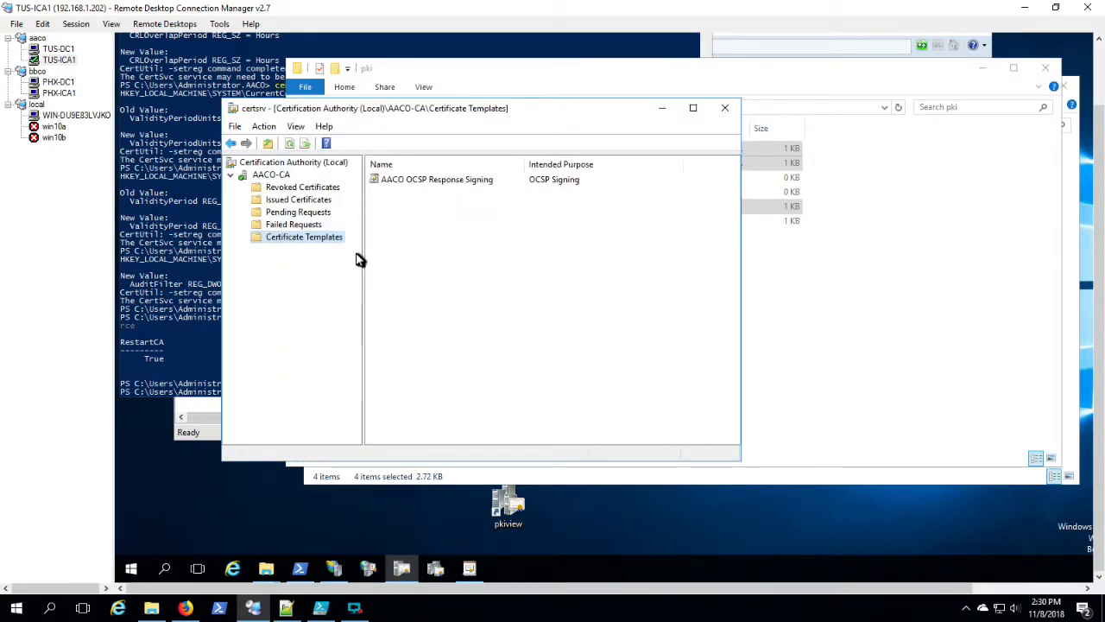
pyautogui.click(321, 608)
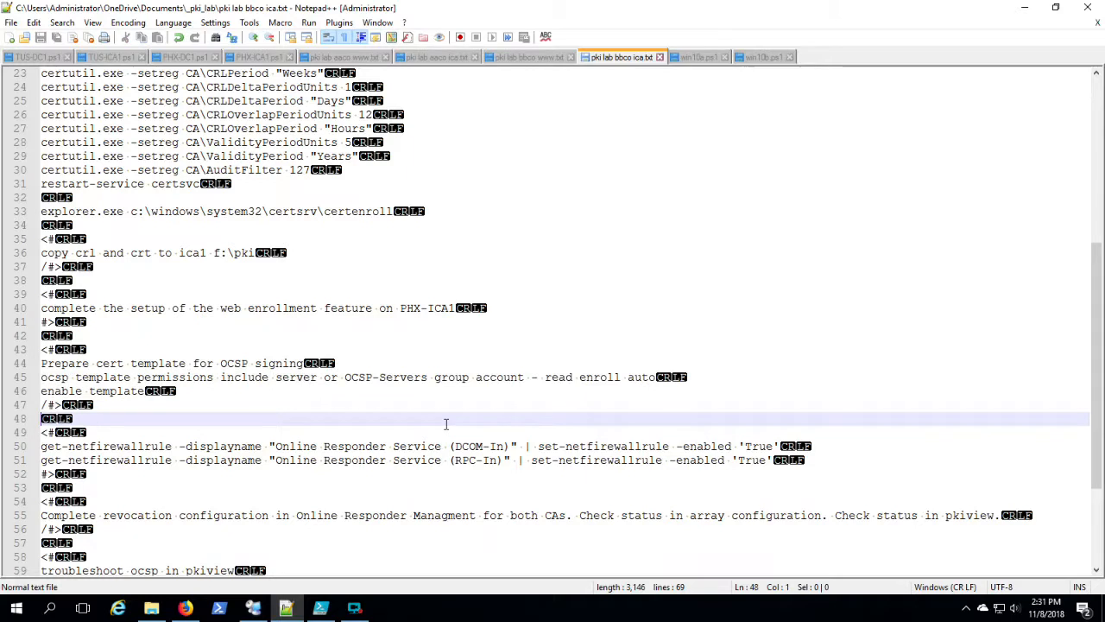
# Copy the Online Responder firewall-rule commands from the notes and mark the revocation configuration step.
pyautogui.scroll(-3)
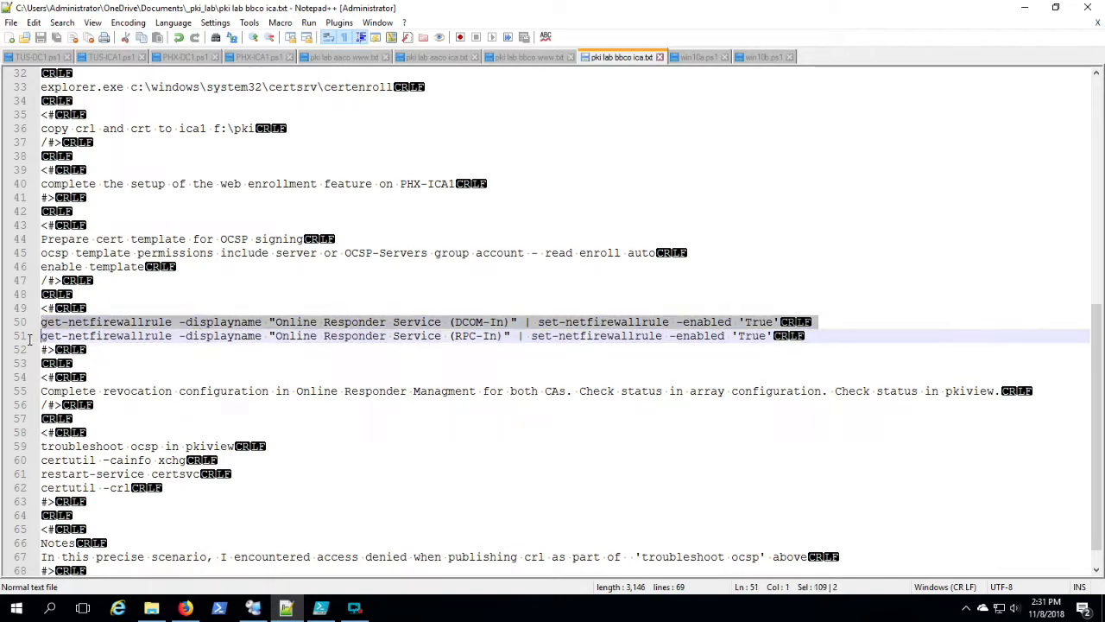
pyautogui.rightClick(66, 335)
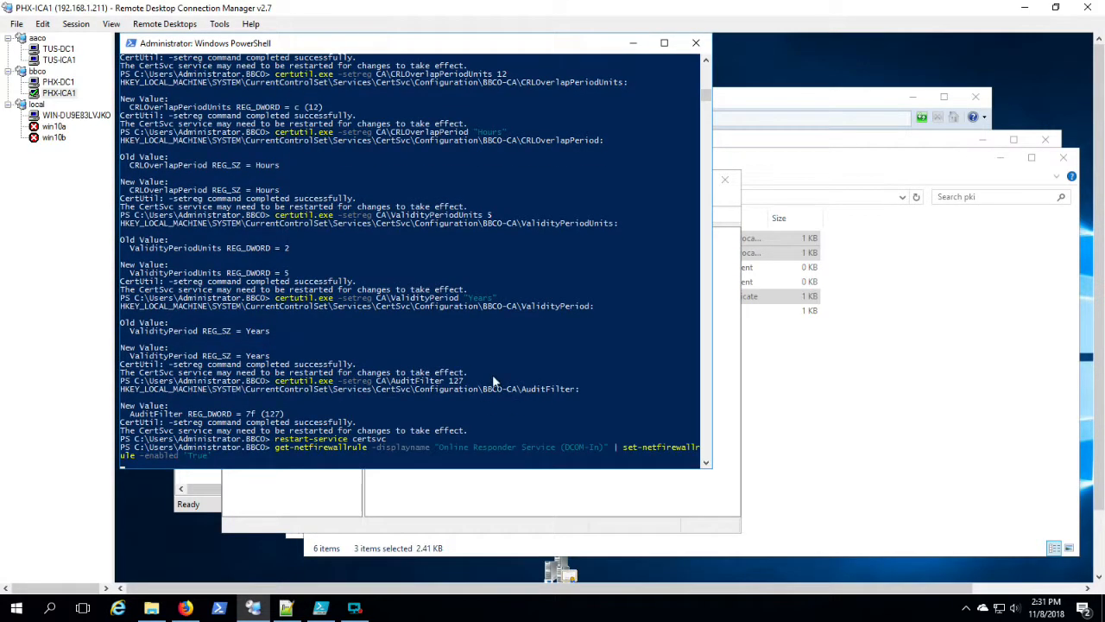
pyautogui.click(59, 58)
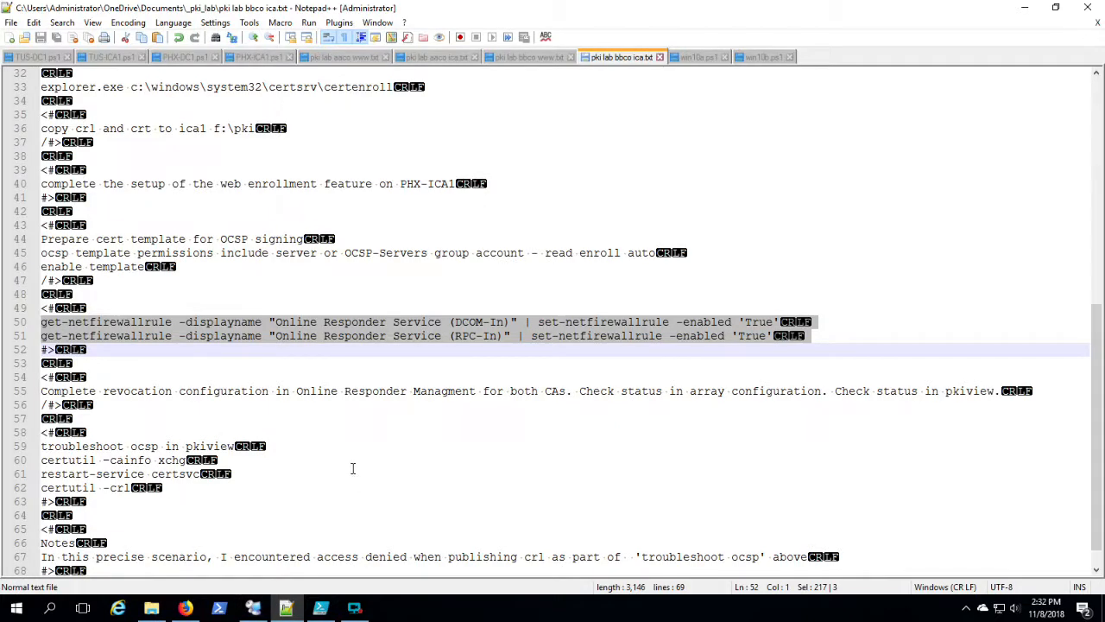
pyautogui.click(131, 390)
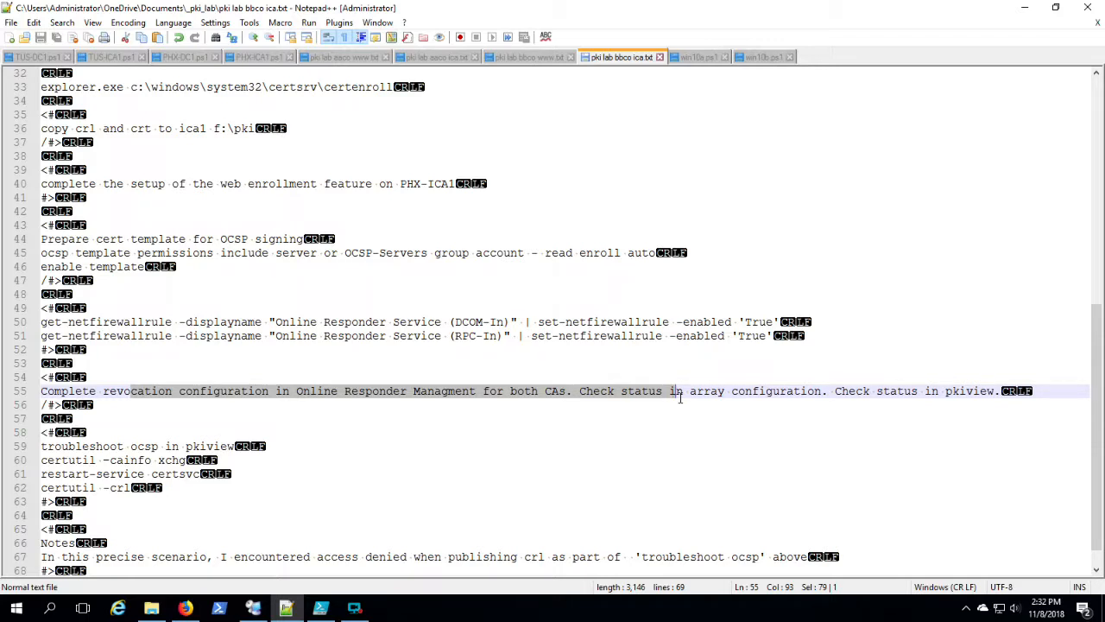
pyautogui.moveTo(522, 57)
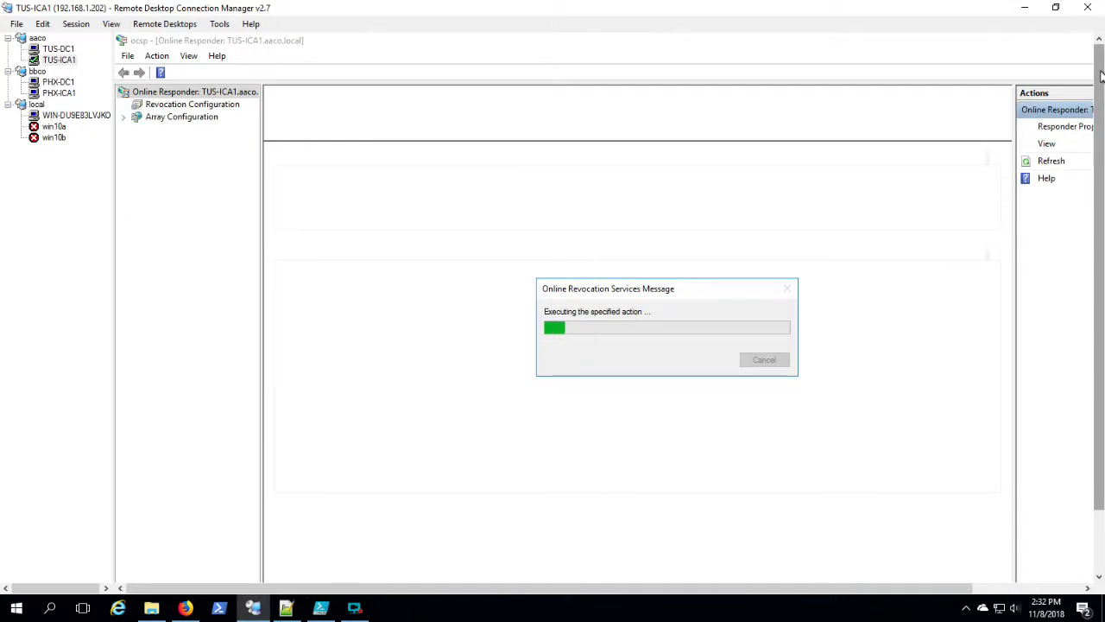
# Start a new revocation configuration on TUS-ICA1 named AACO OCSP.
pyautogui.rightClick(193, 103)
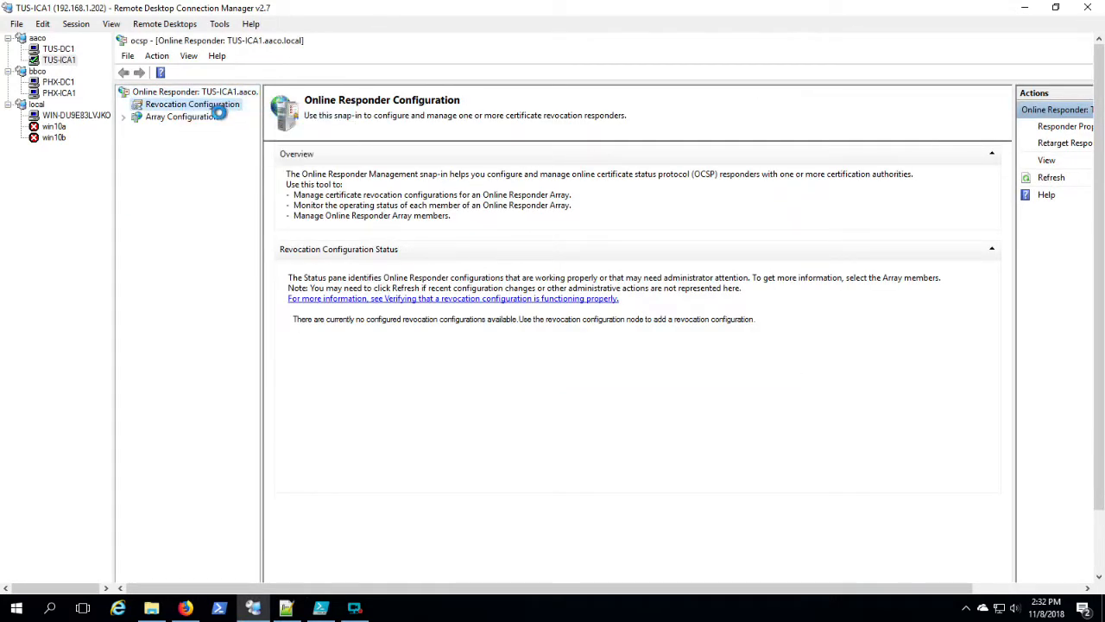
pyautogui.click(191, 104)
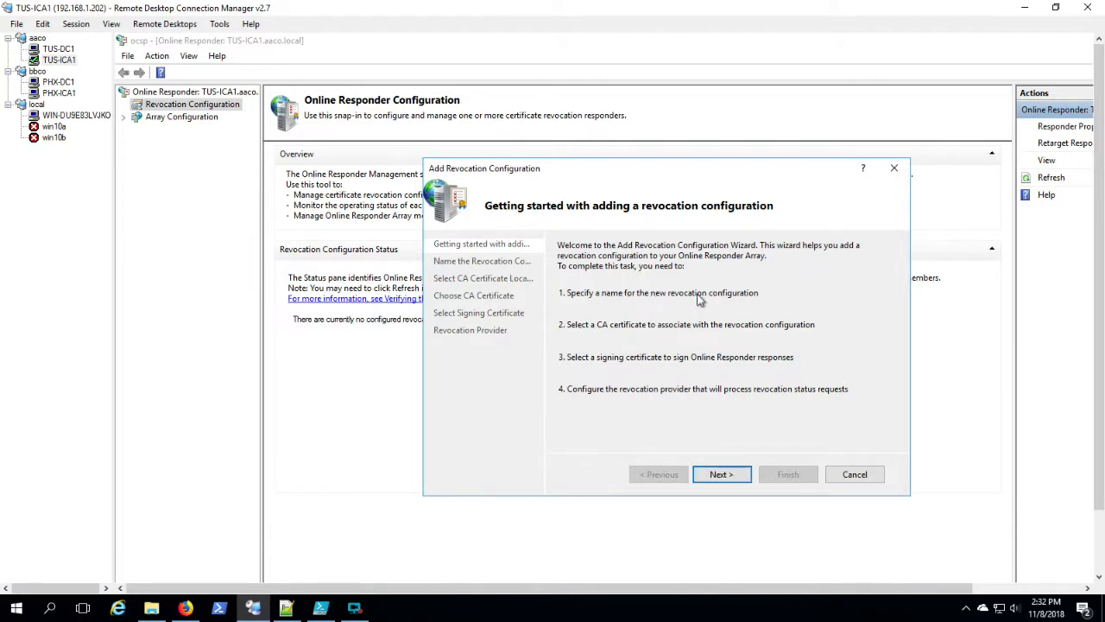
pyautogui.click(722, 474)
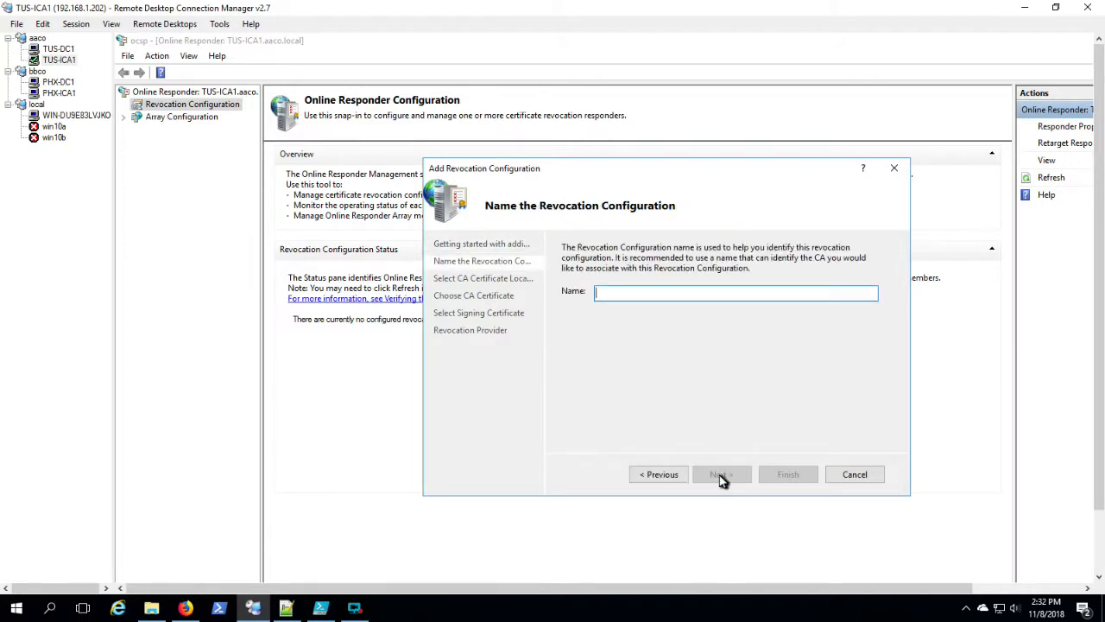
pyautogui.write('AACO')
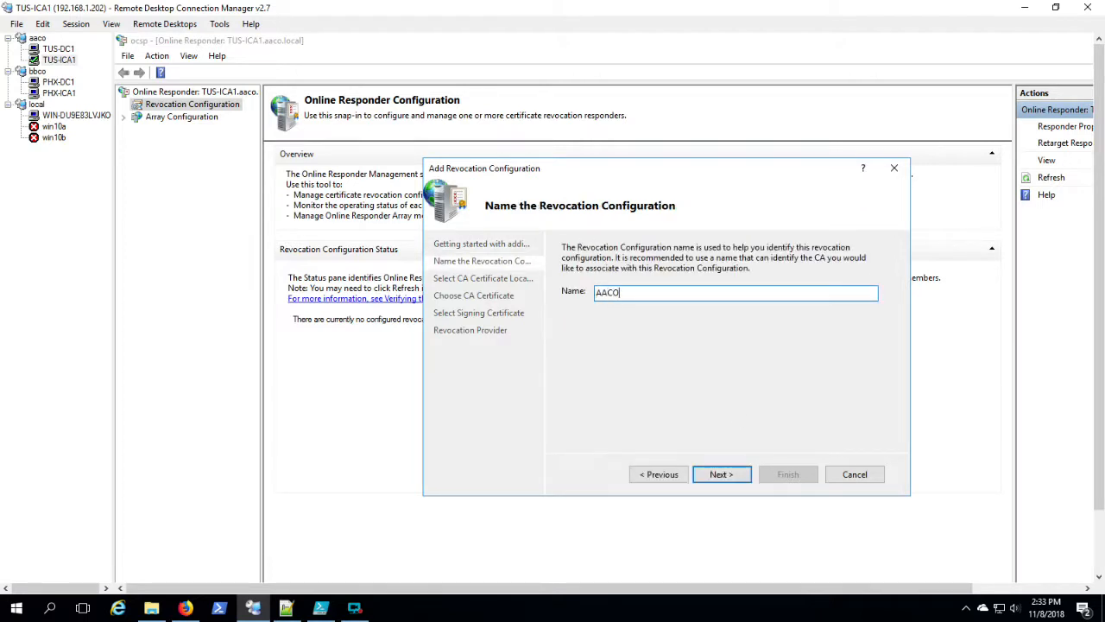
pyautogui.write('OC')
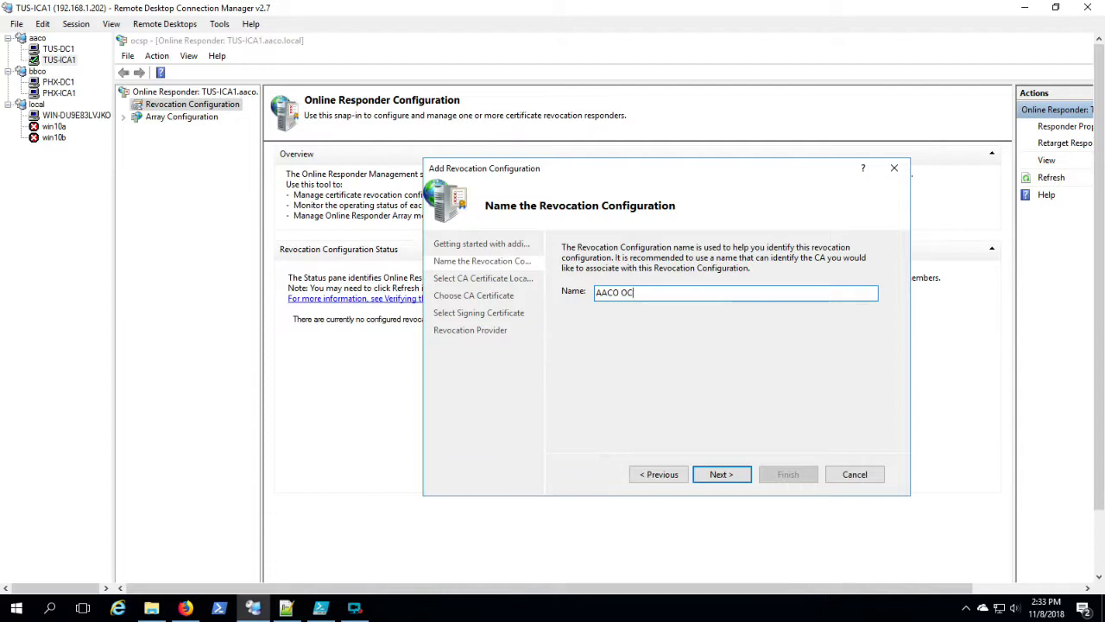
pyautogui.click(722, 473)
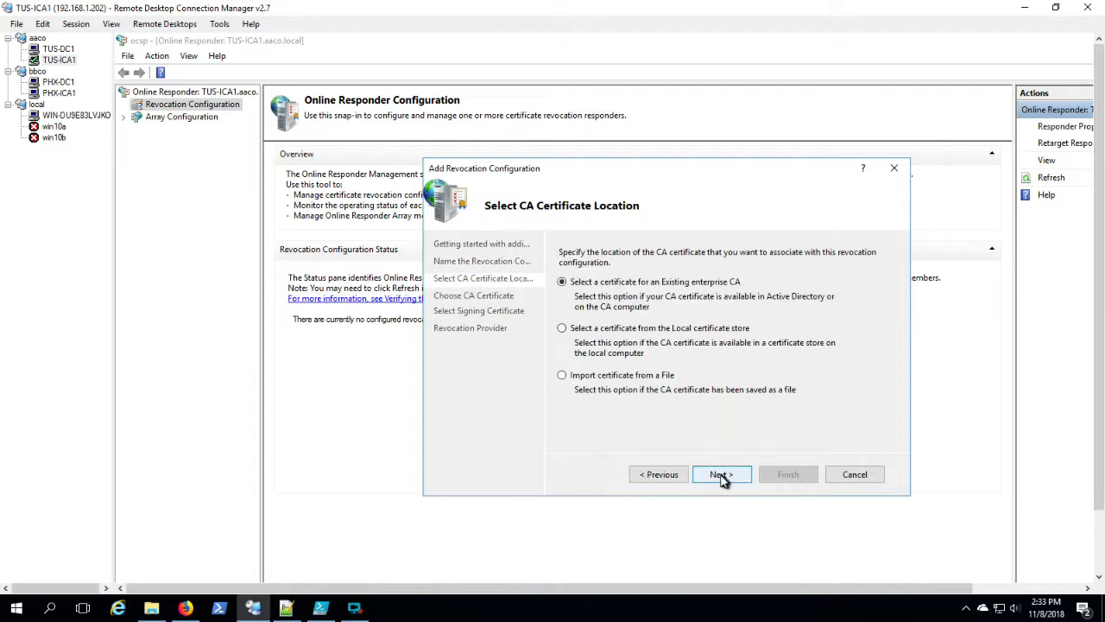
# Select AACO-CA from Active Directory as the CA, keep automatic signing enrollment, and finish.
pyautogui.click(720, 473)
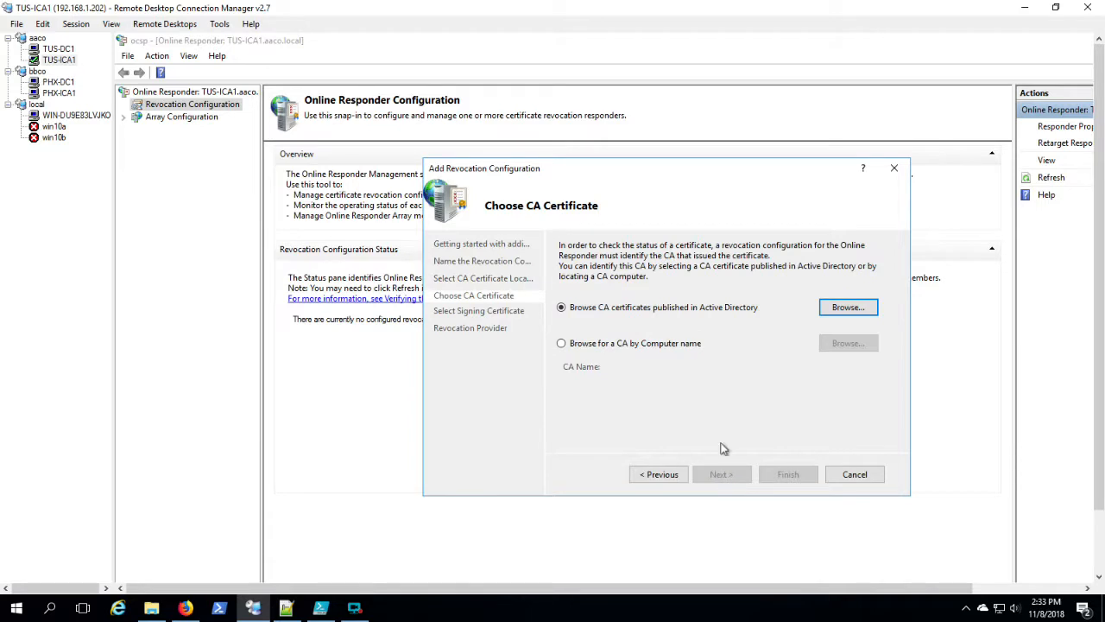
pyautogui.click(846, 307)
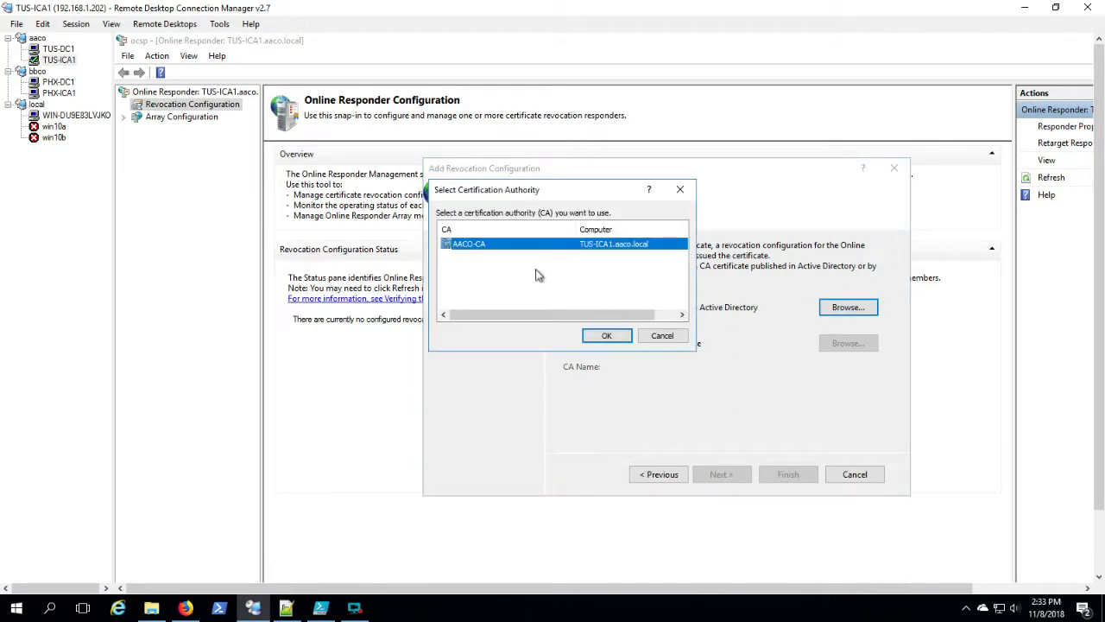
pyautogui.click(606, 335)
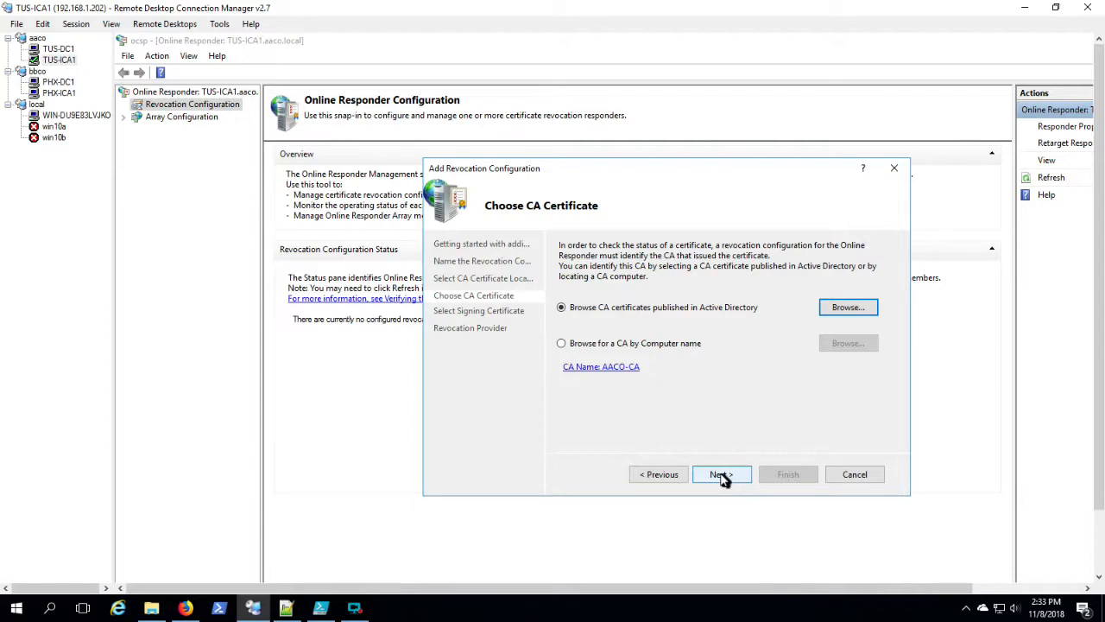
pyautogui.click(720, 473)
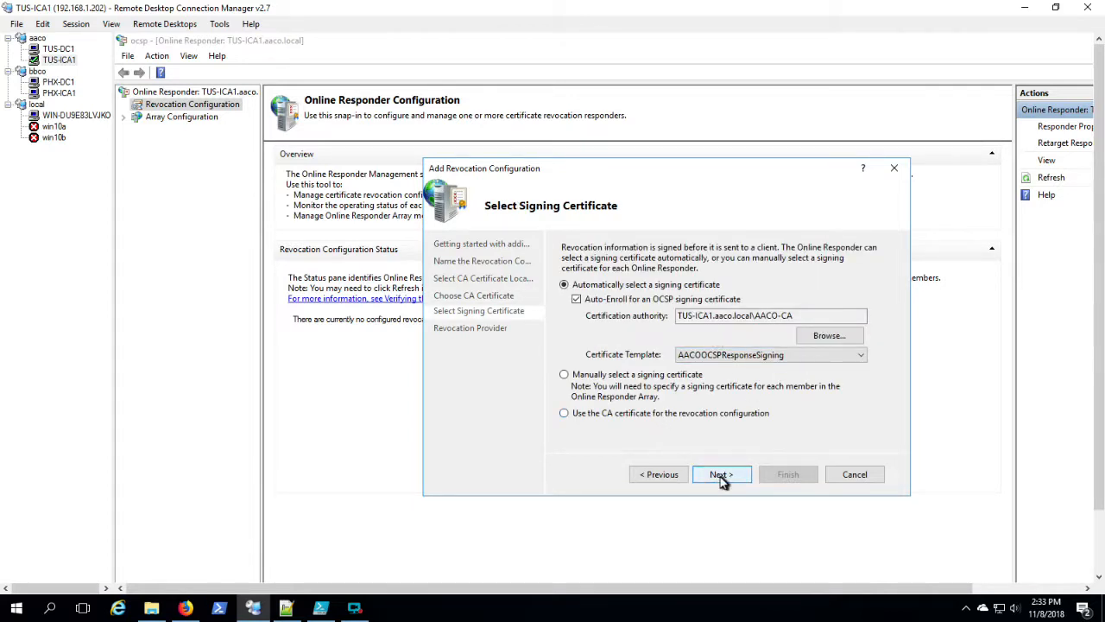
pyautogui.click(721, 473)
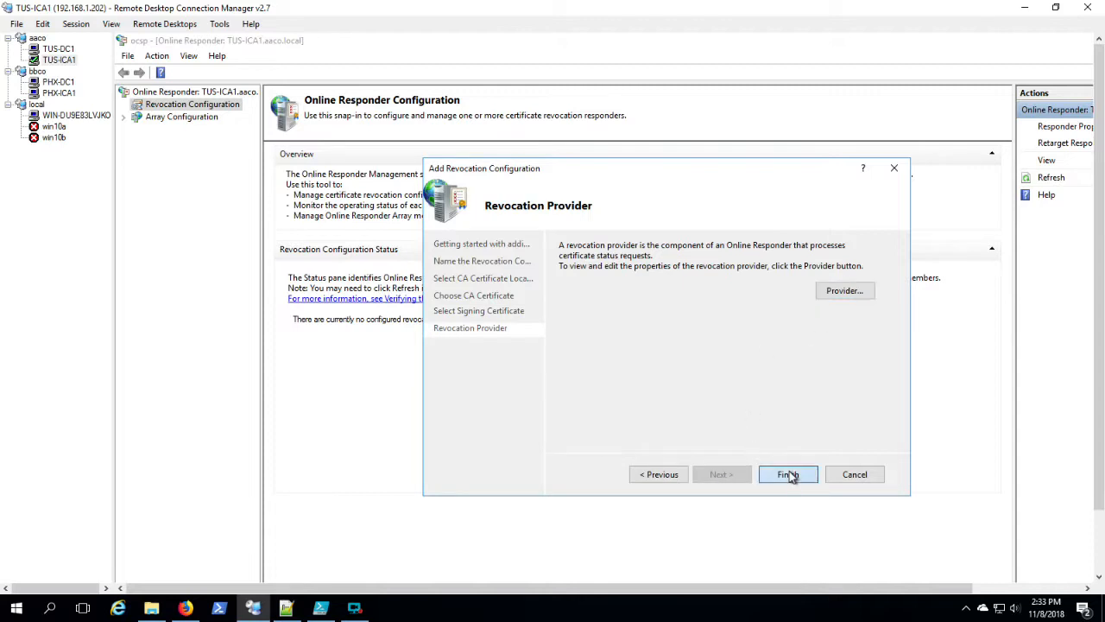
pyautogui.click(788, 473)
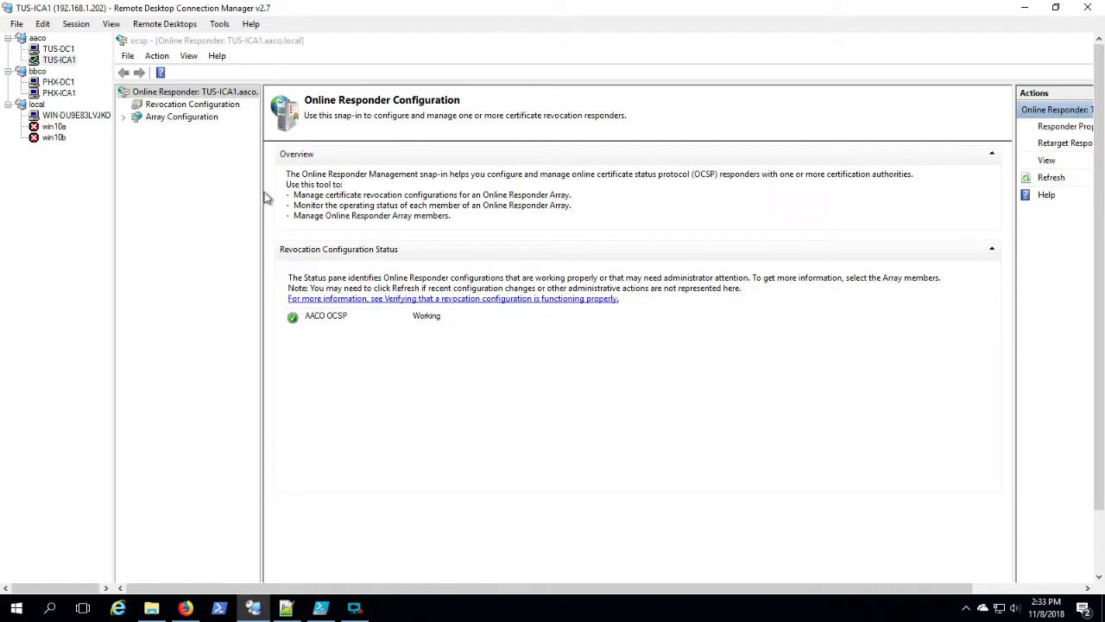
pyautogui.moveTo(120, 122)
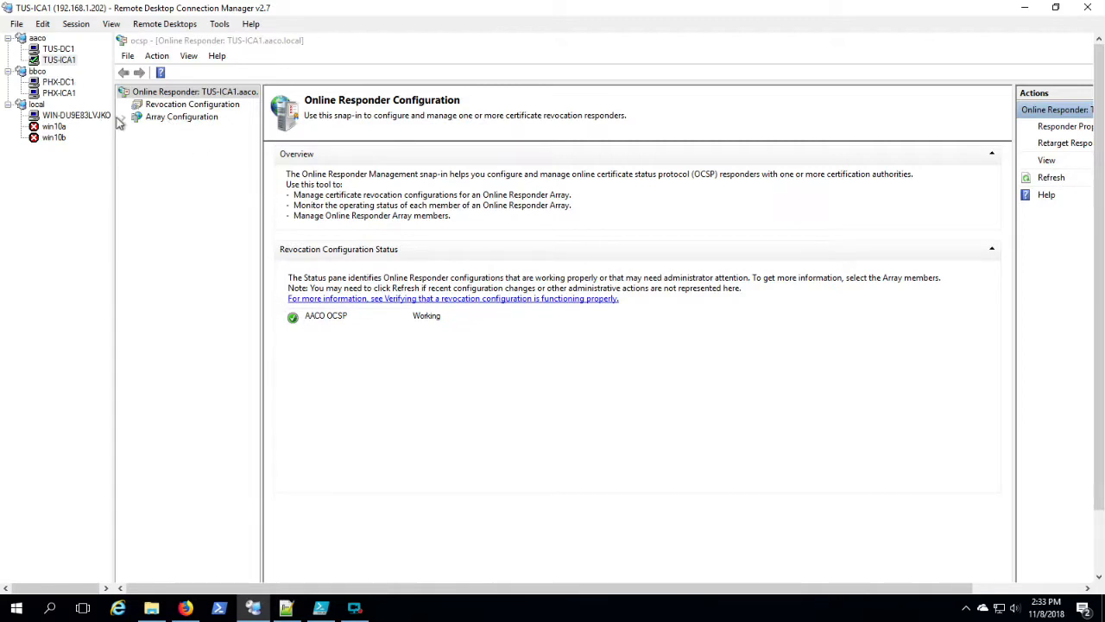
# Check the TUS-ICA1 array member reports its signing certificate OK, then move to the Enterprise PKI view.
pyautogui.click(195, 128)
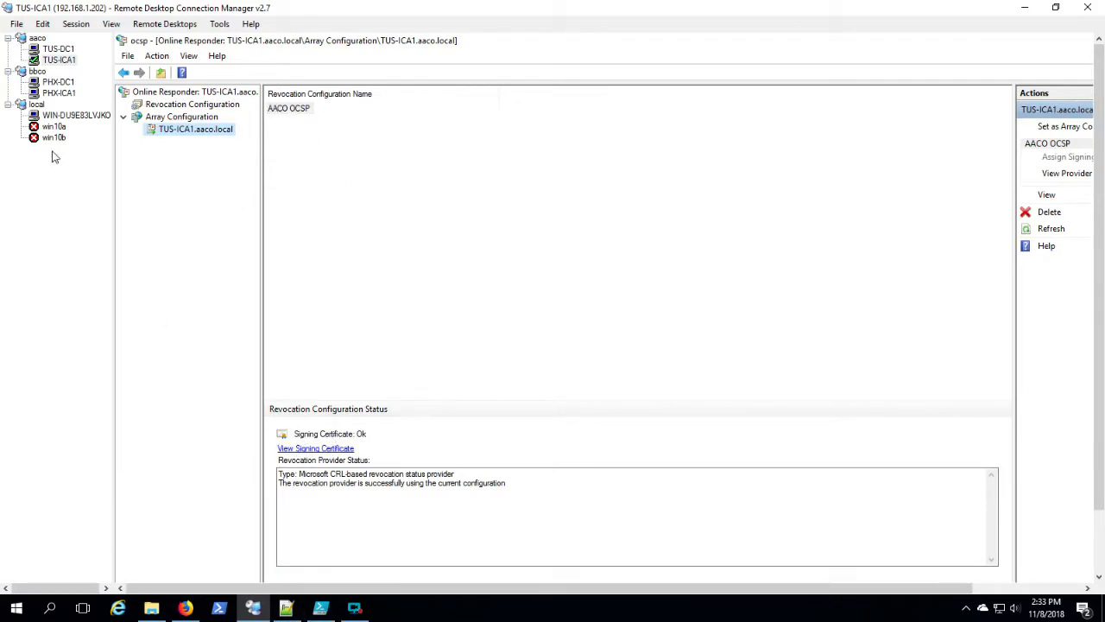
pyautogui.click(59, 59)
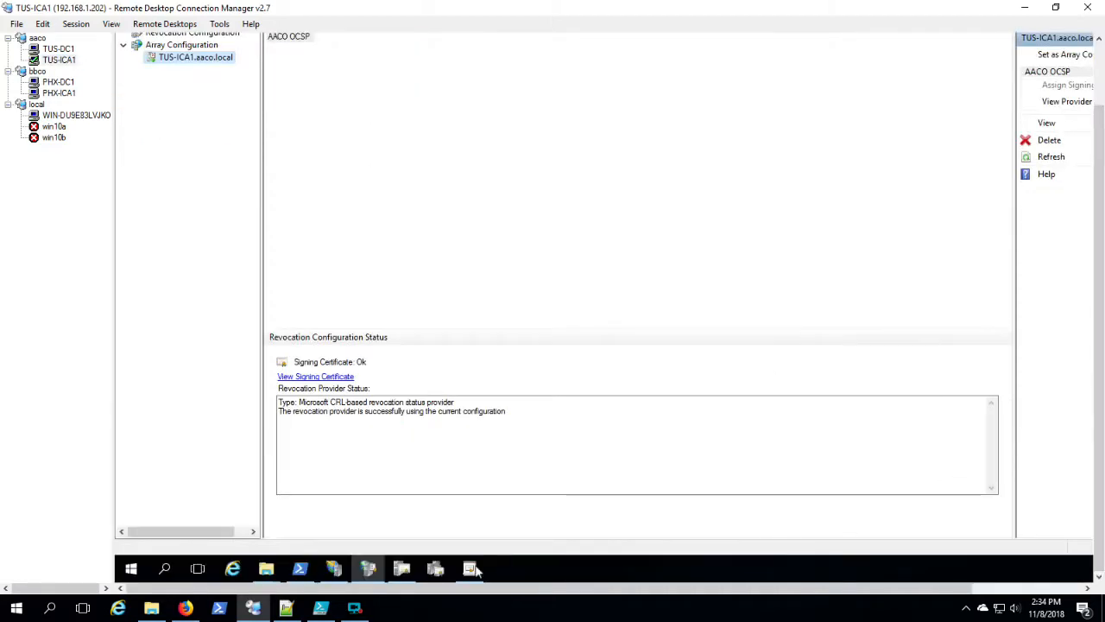
pyautogui.moveTo(435, 569)
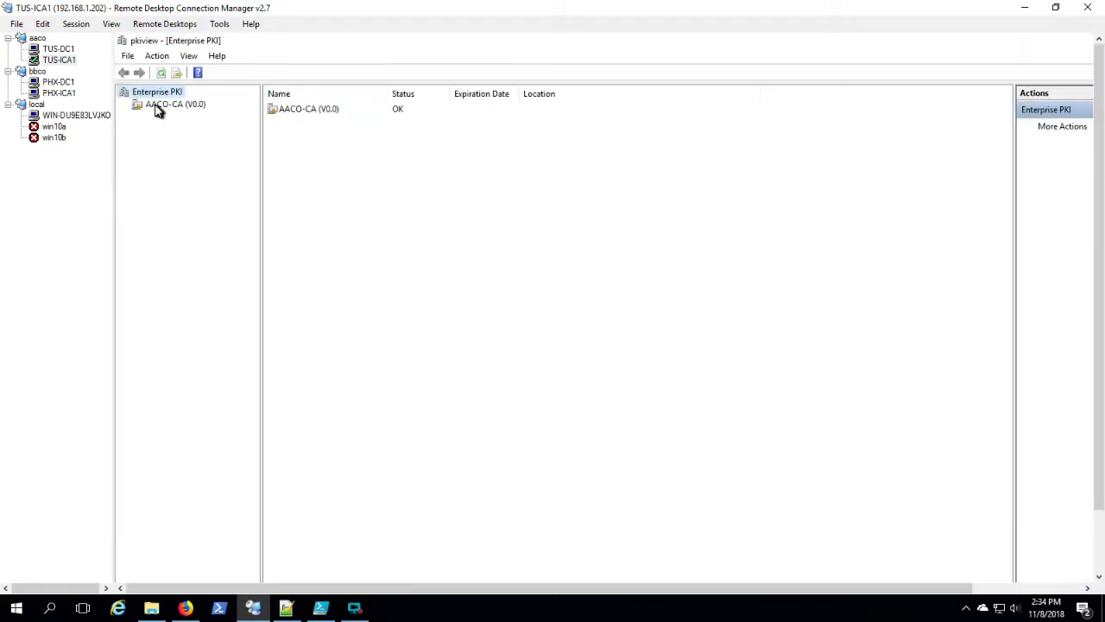
# Review AACO-CA's locations as OK in pkiview, check BBCO-CA on PHX-ICA1, and return to the lab diagram.
pyautogui.click(175, 104)
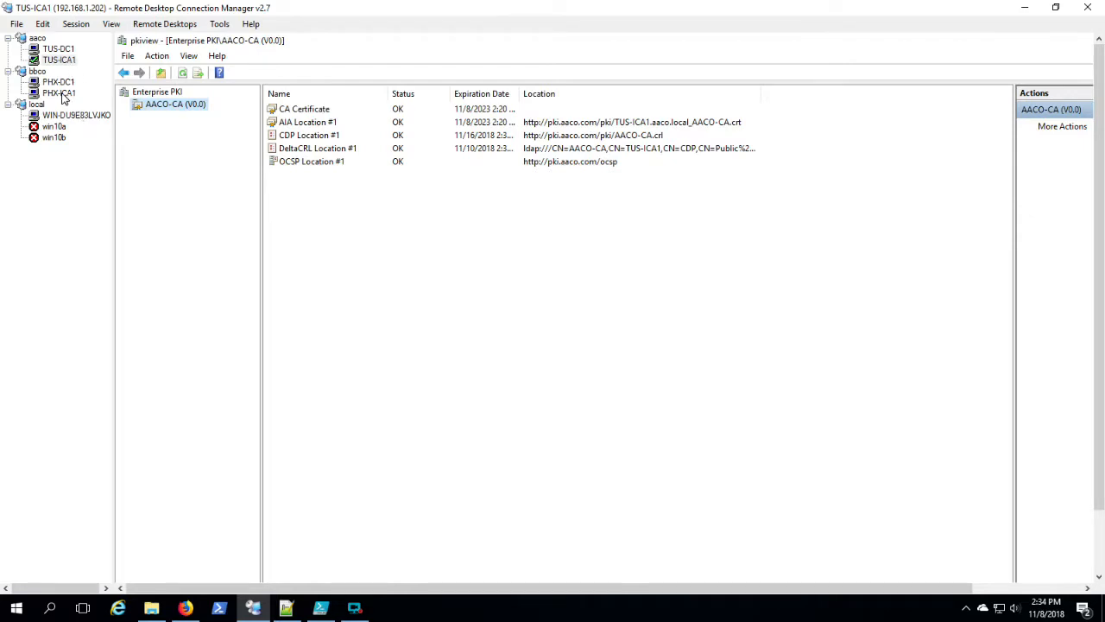
pyautogui.click(58, 93)
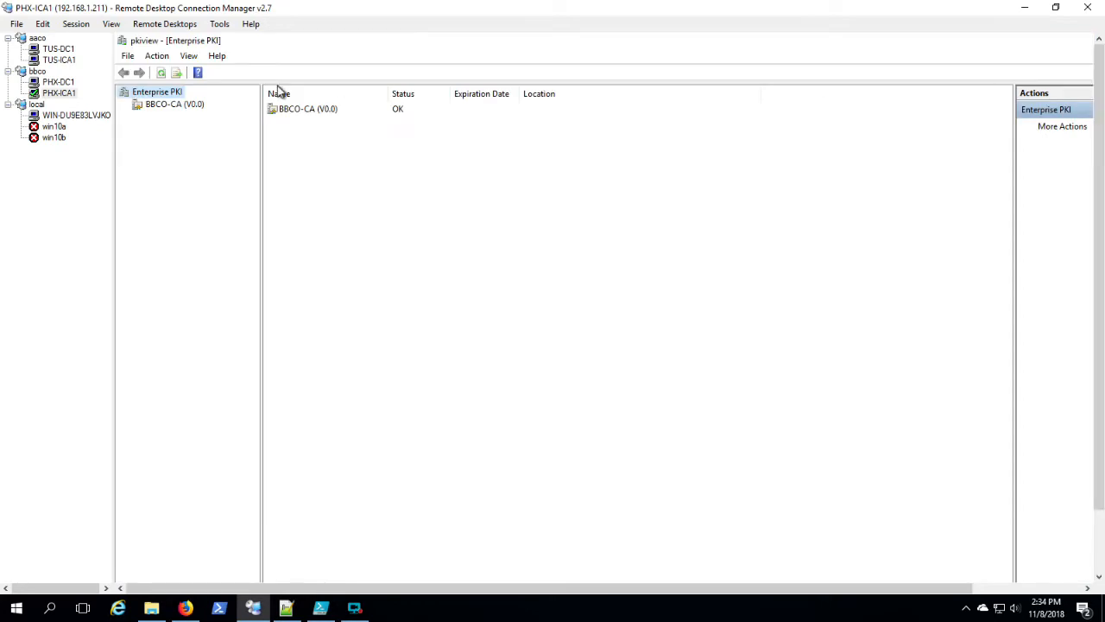
pyautogui.click(163, 103)
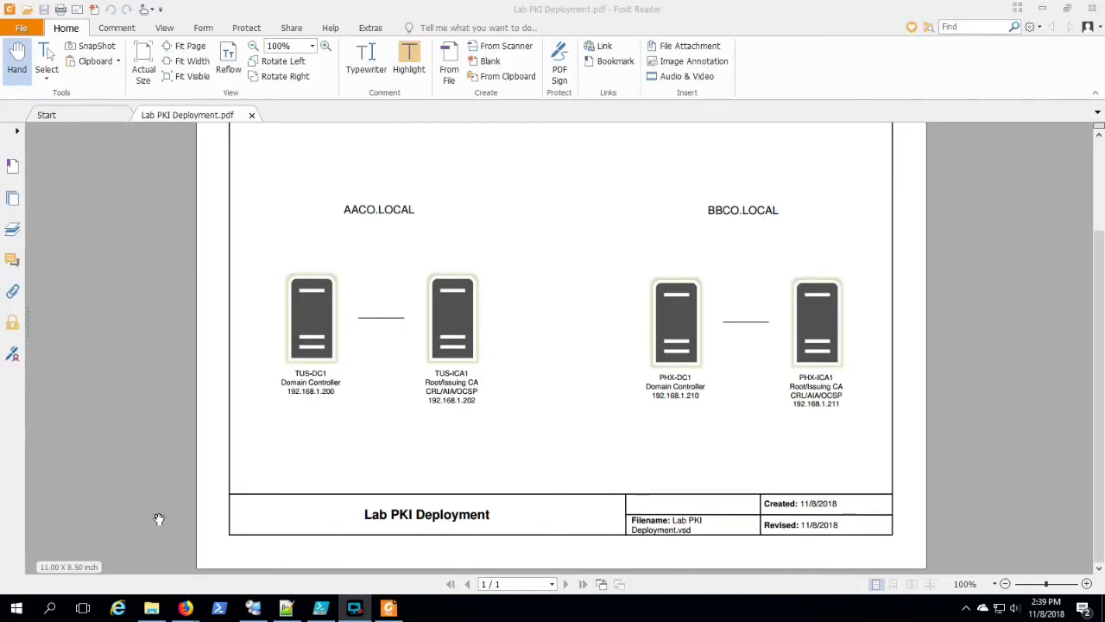
pyautogui.moveTo(242, 371)
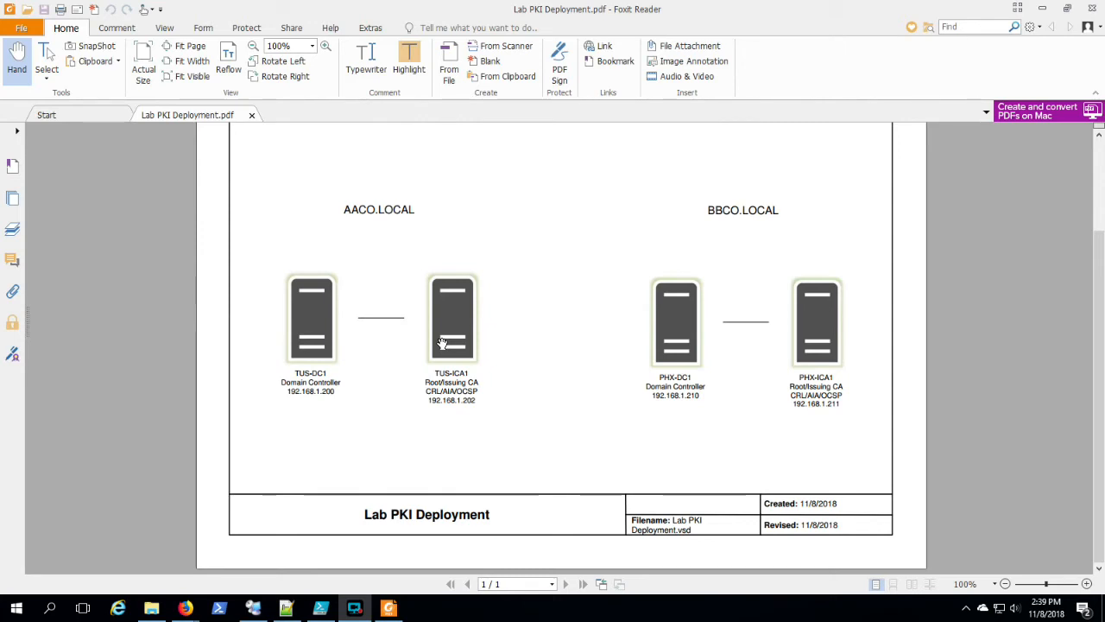
pyautogui.moveTo(826, 341)
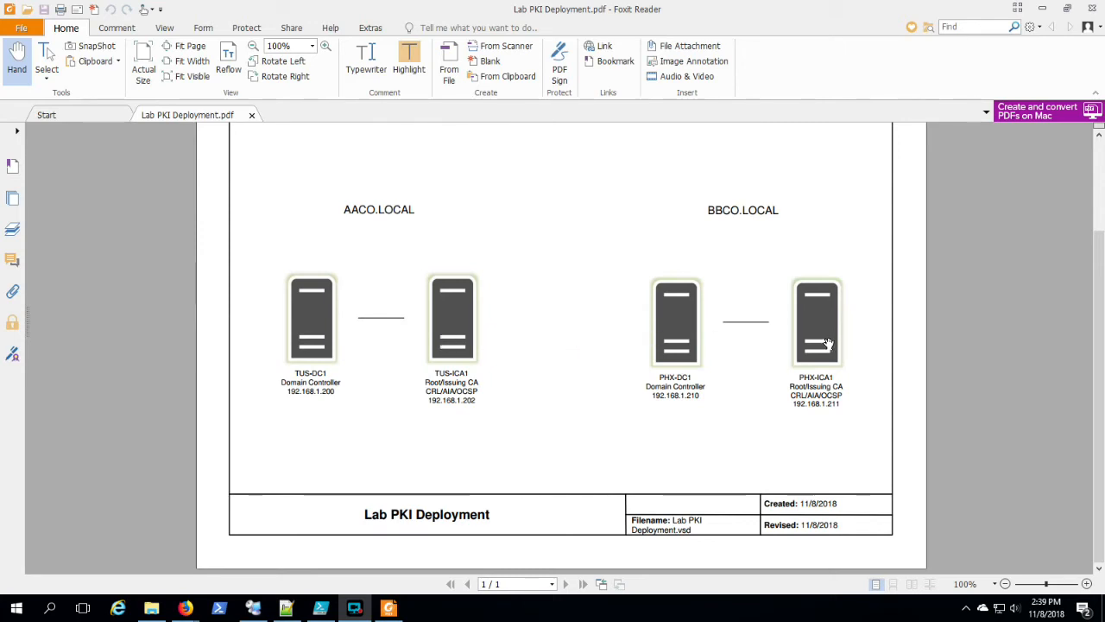